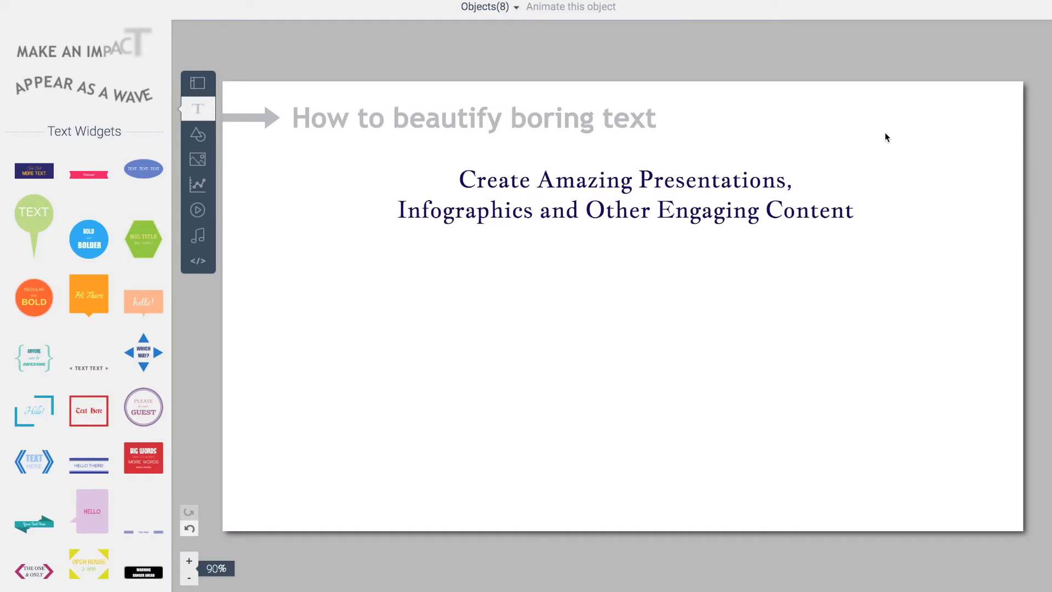
pyautogui.moveTo(836, 162)
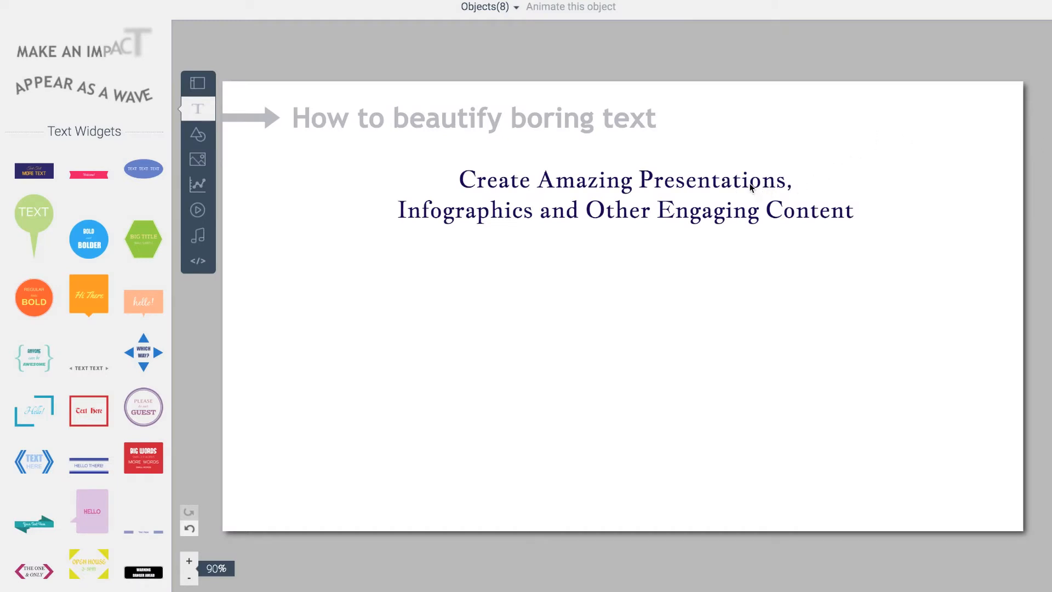
# Select the headline text box on the slide
pyautogui.click(624, 195)
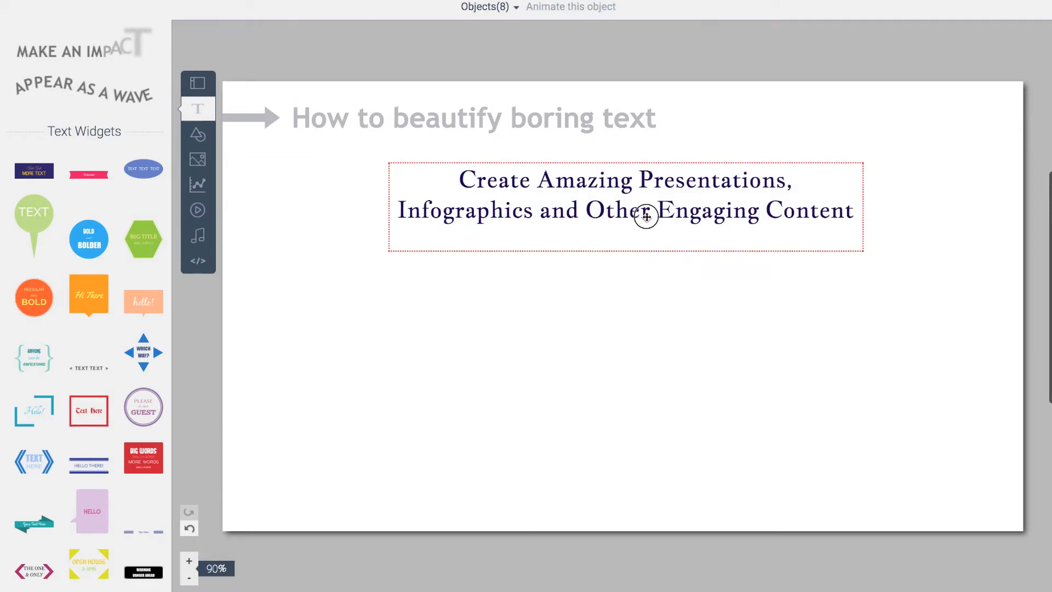
pyautogui.click(645, 215)
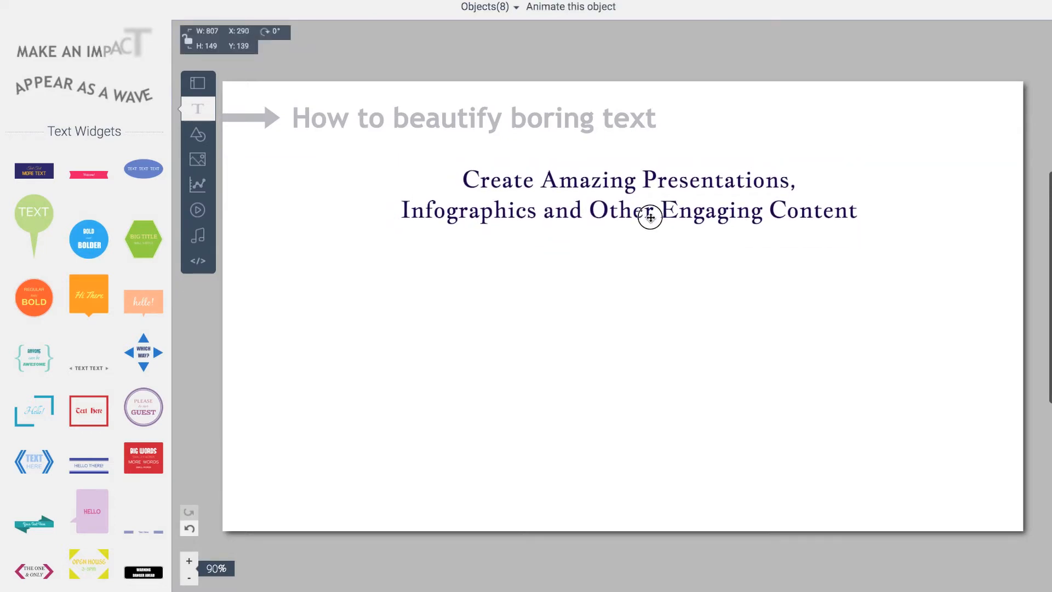
pyautogui.click(649, 217)
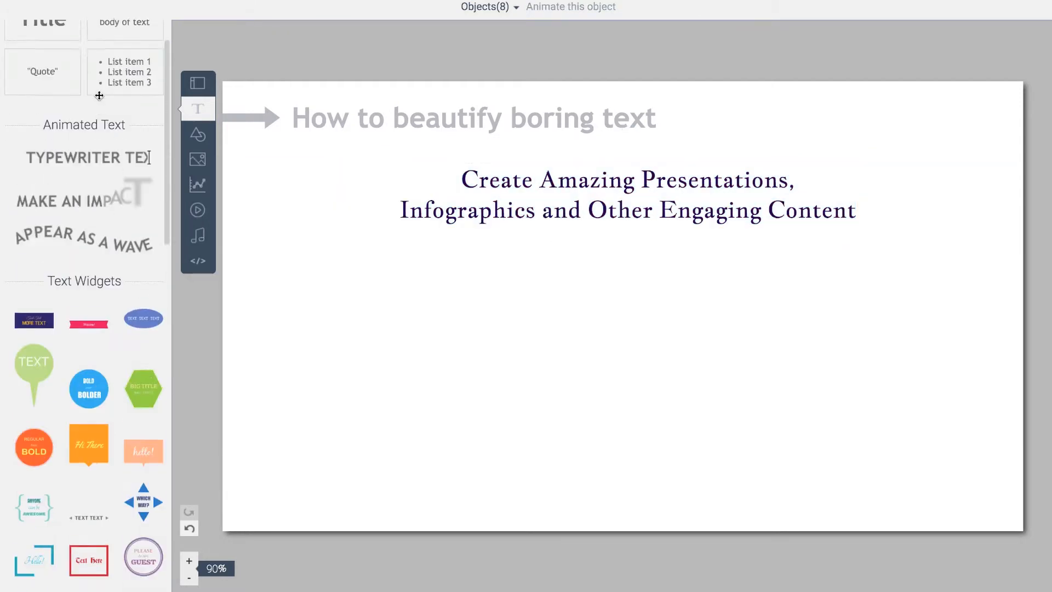
pyautogui.click(198, 108)
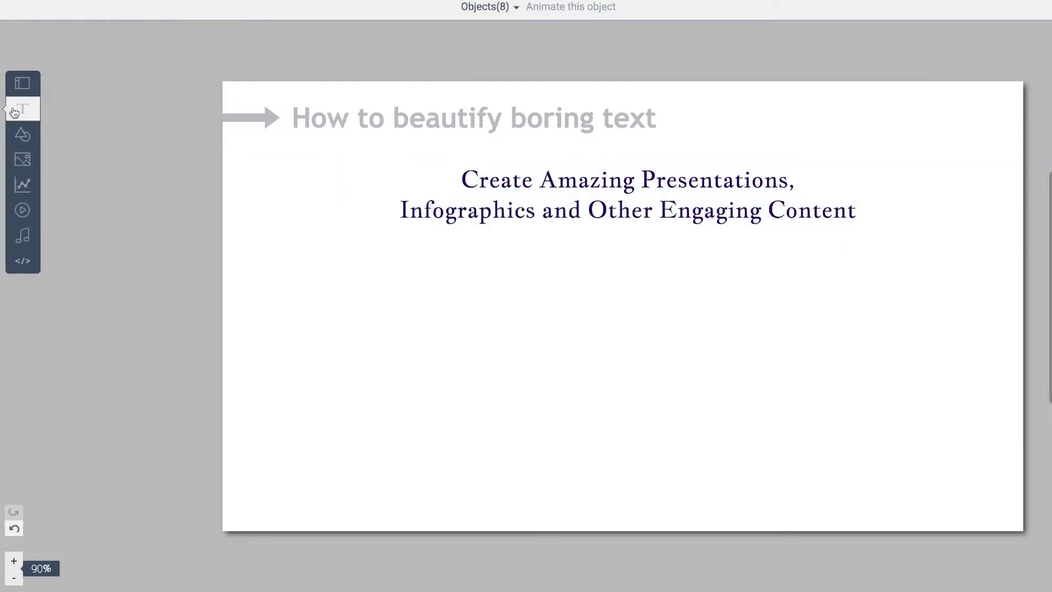
# Add the blue Bold and Bolder circle text widget below the headline and enlarge it
pyautogui.click(22, 109)
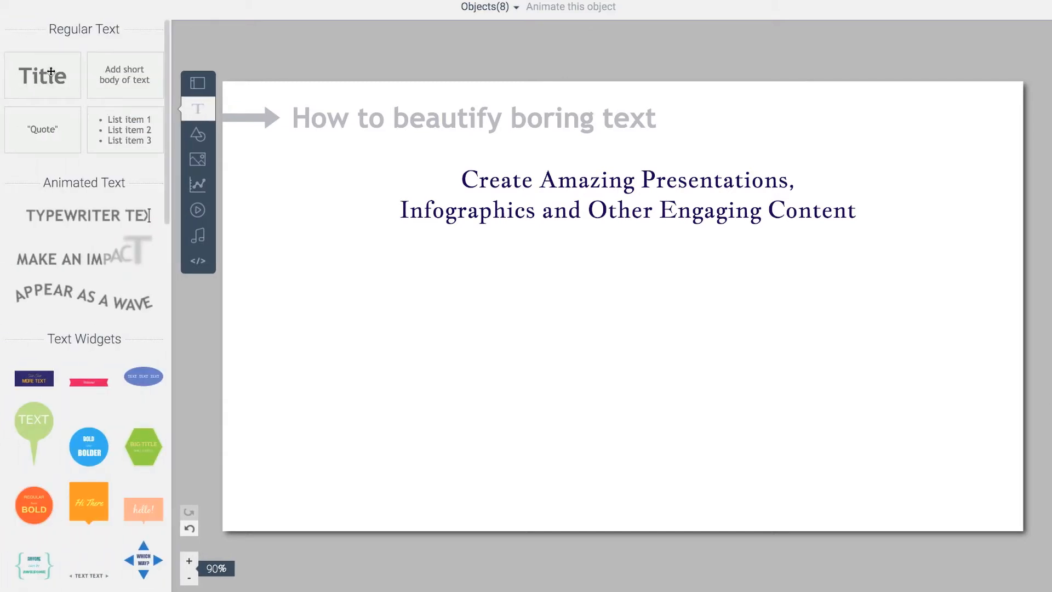
pyautogui.moveTo(58, 197)
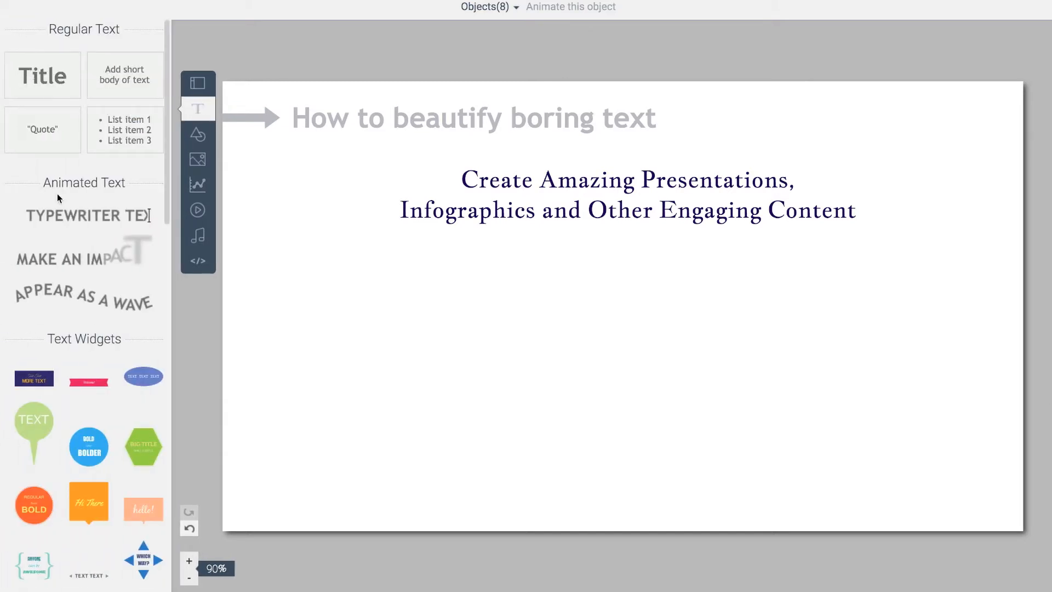
pyautogui.scroll(-3)
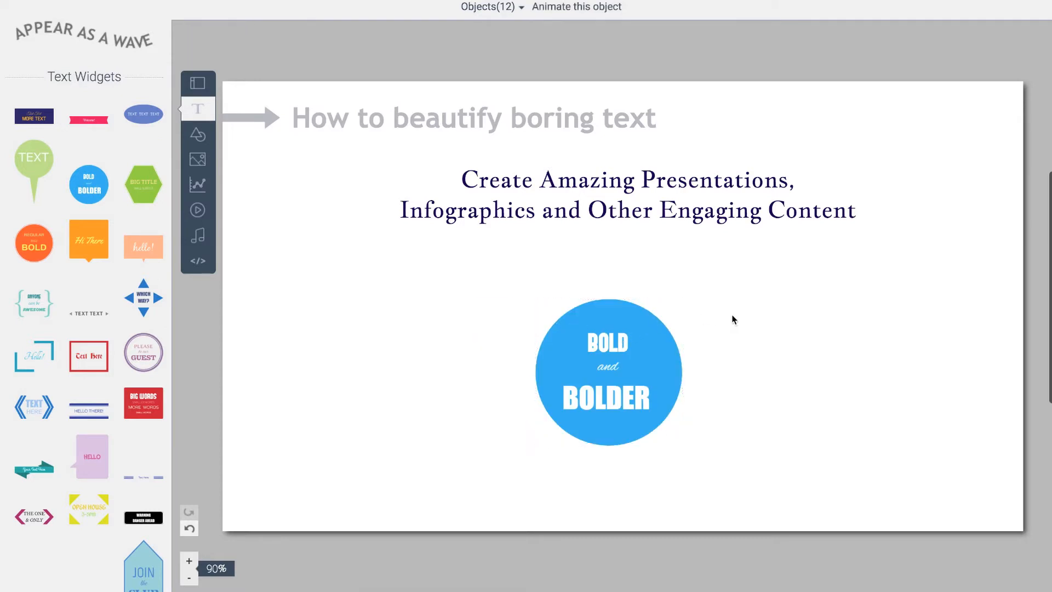
pyautogui.click(607, 372)
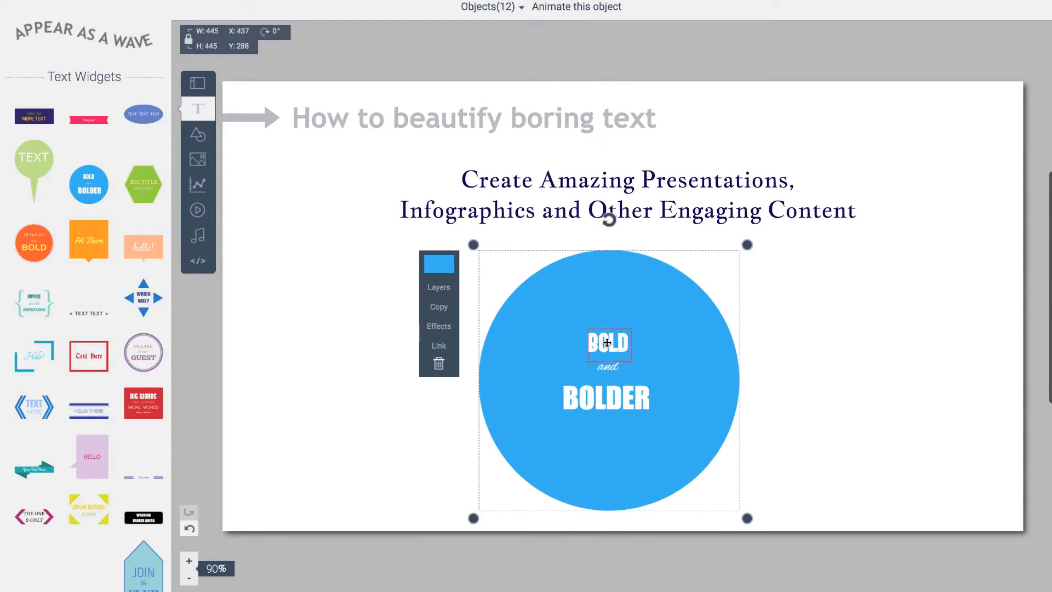
# Retype BOLD as Create Amazing and set it in the Pacifico script font
pyautogui.click(510, 299)
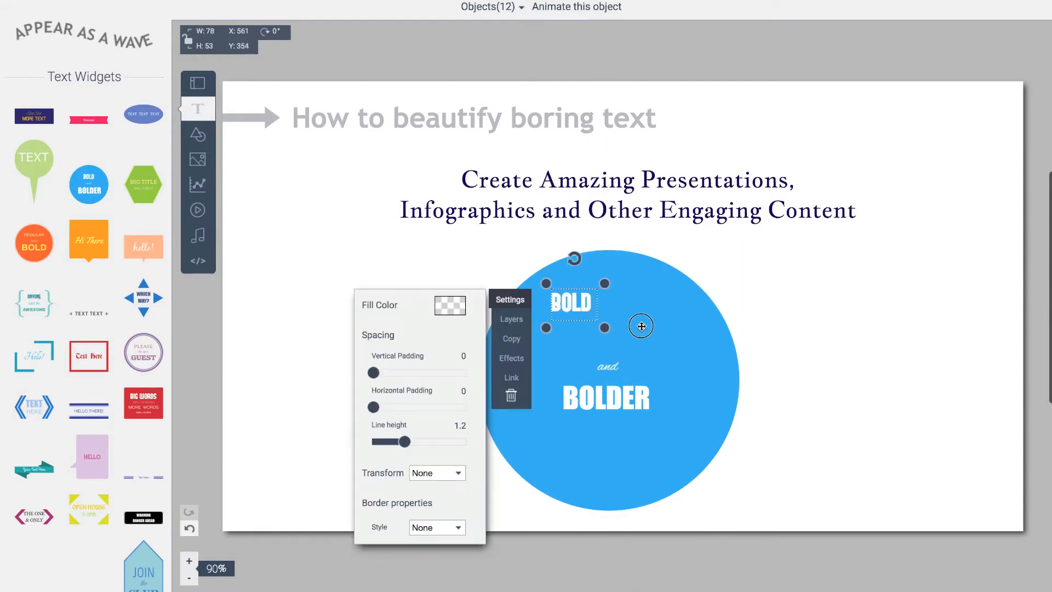
pyautogui.doubleClick(571, 304)
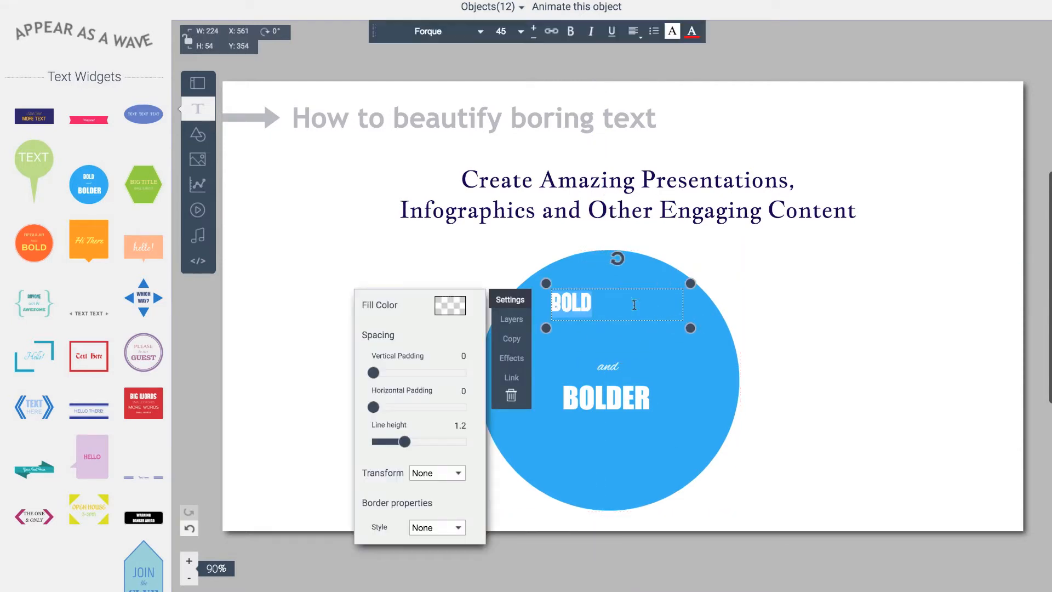
pyautogui.click(631, 31)
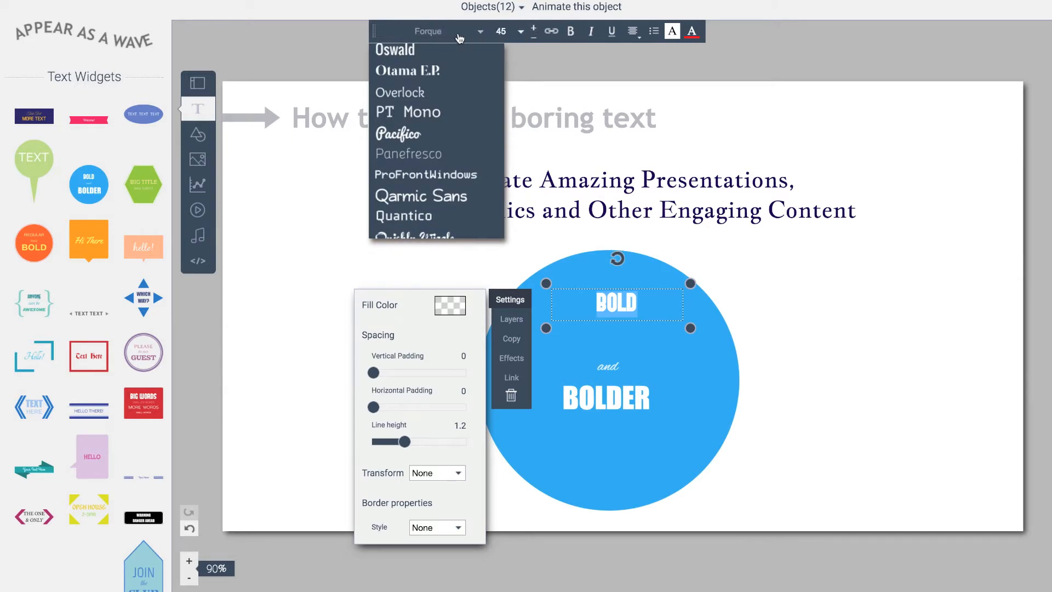
pyautogui.moveTo(551, 32)
pyautogui.write('Create Amazing')
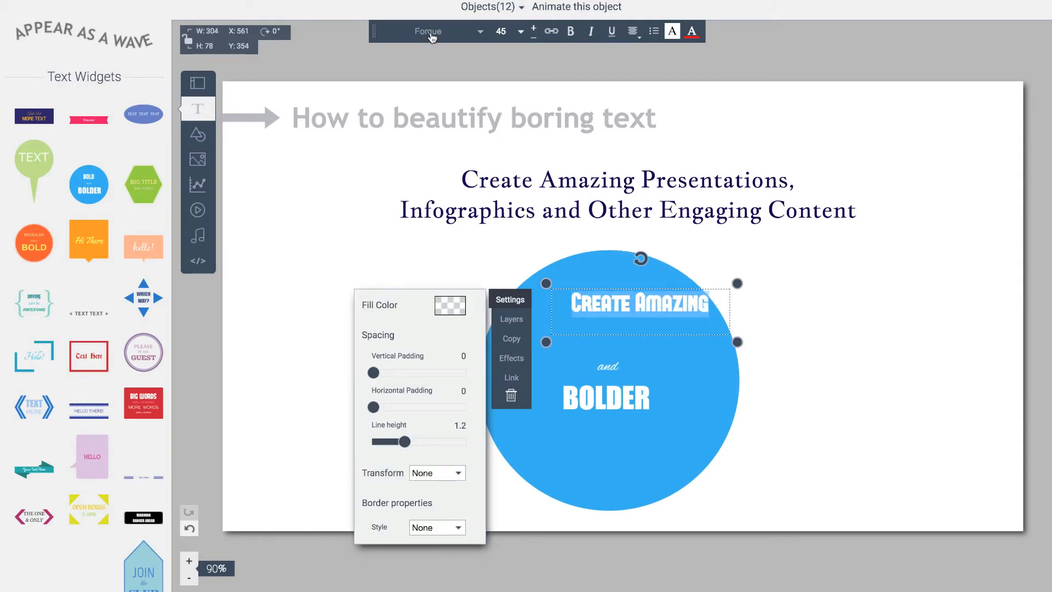
pyautogui.click(427, 32)
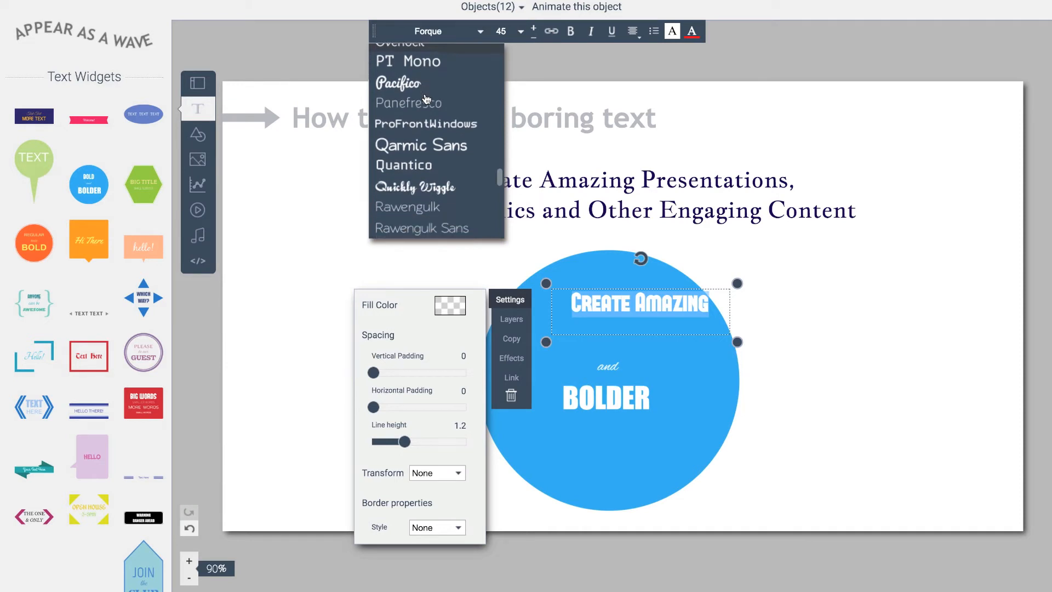
pyautogui.click(397, 83)
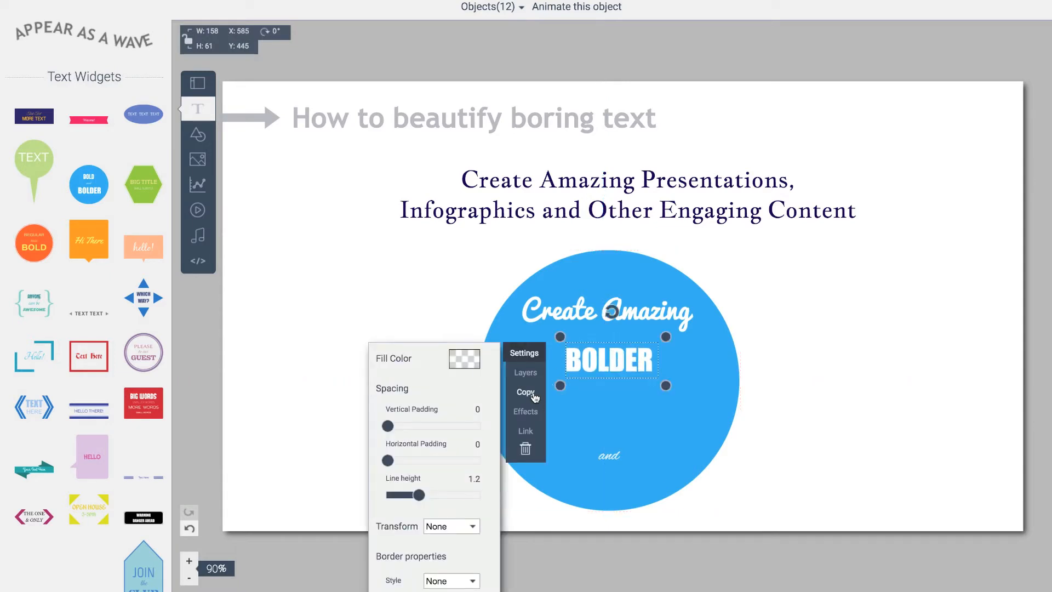
# Replace BOLDER with Presentations and Infographics on two lines with 1.5 line height
pyautogui.click(526, 392)
pyautogui.write('Presentations')
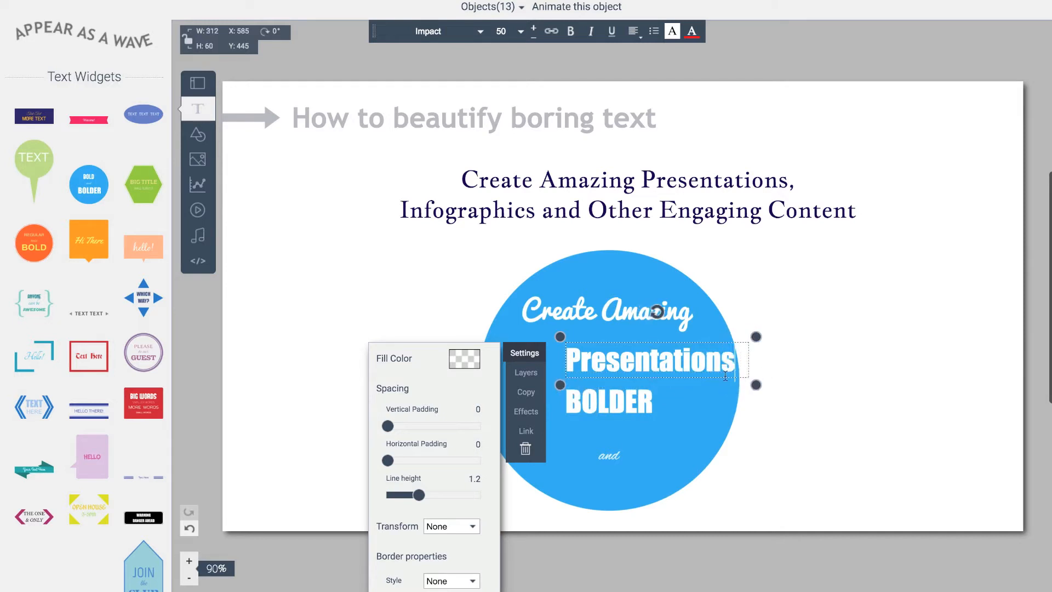
pyautogui.click(631, 32)
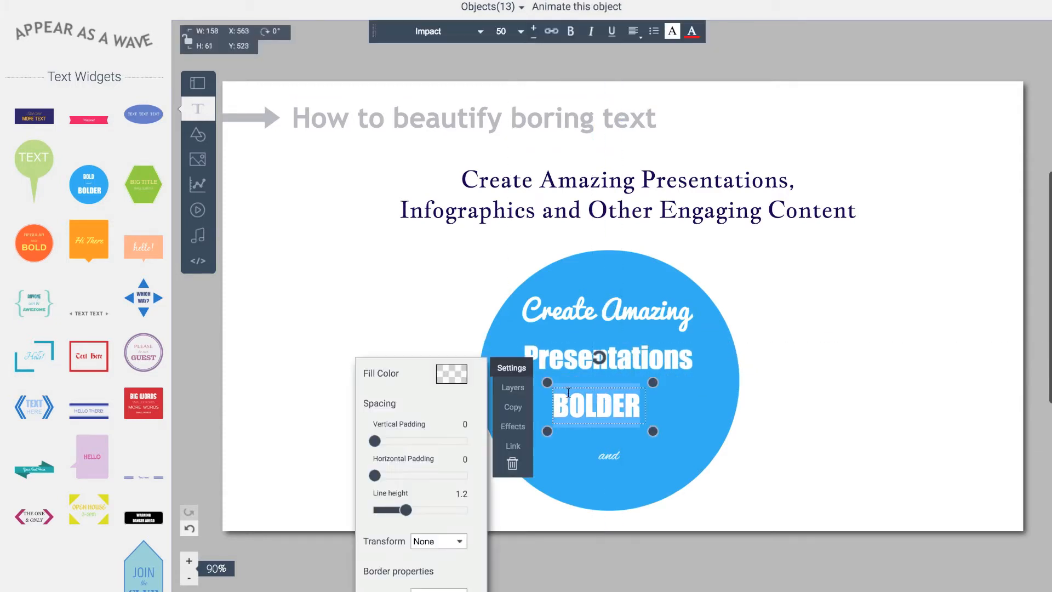
pyautogui.click(512, 464)
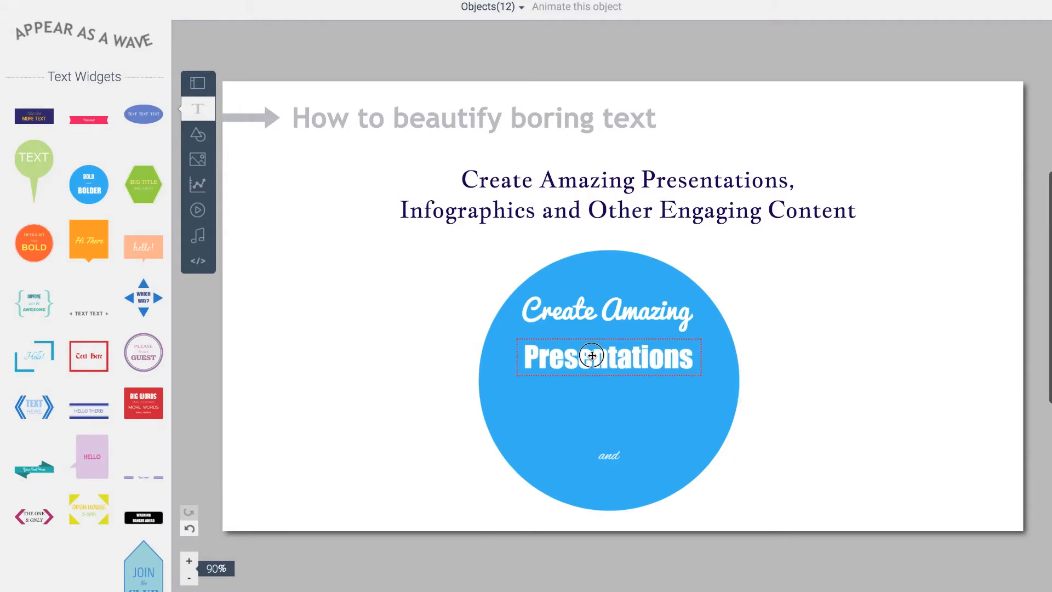
pyautogui.click(607, 355)
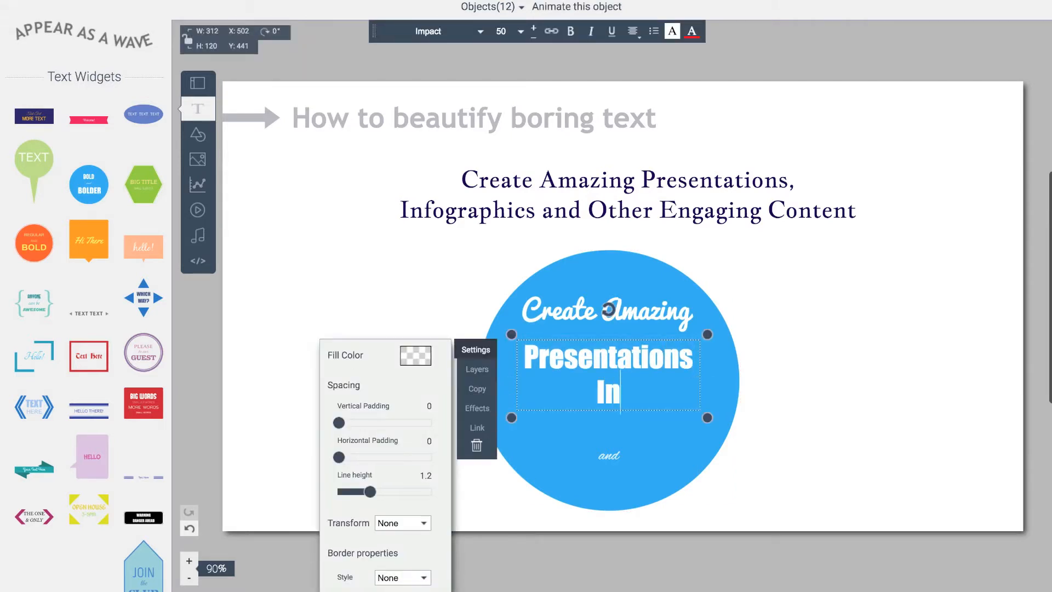
pyautogui.write('Infographics')
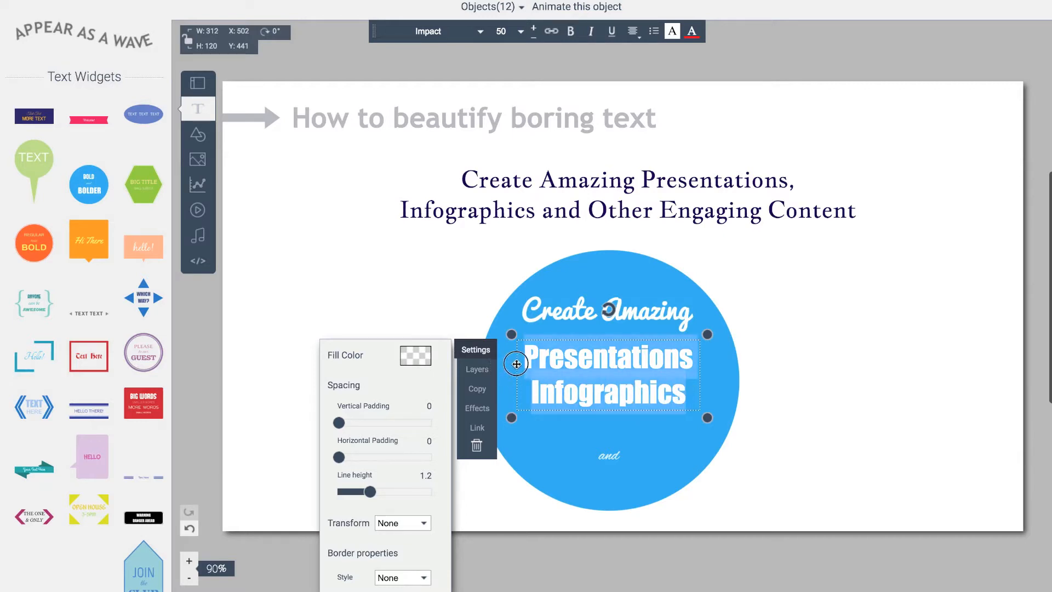
pyautogui.moveTo(343, 435)
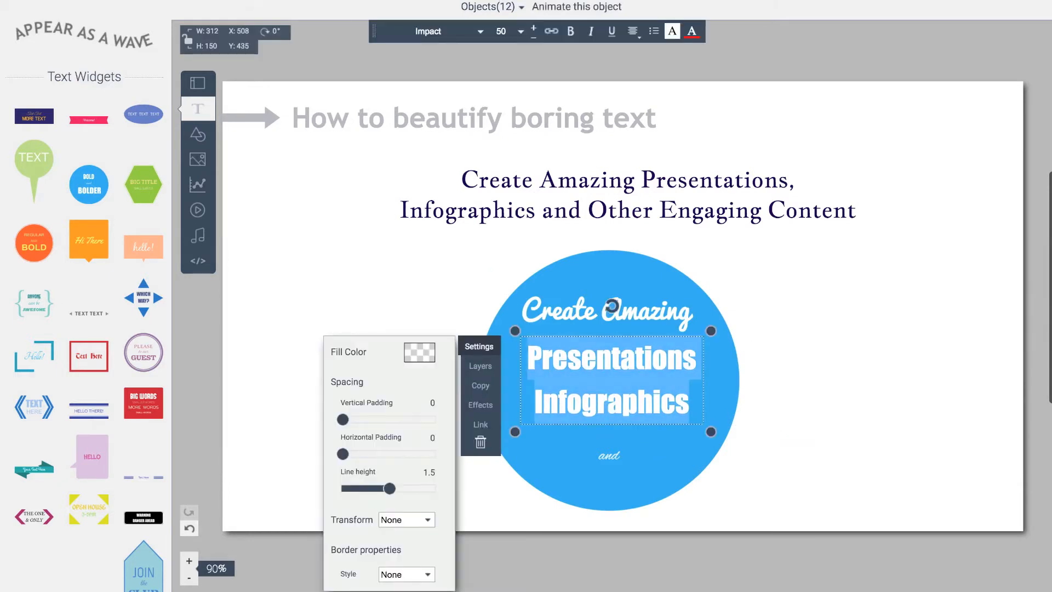
# Colour Presentations yellow-green and Infographics orange, then deselect the circle
pyautogui.click(428, 30)
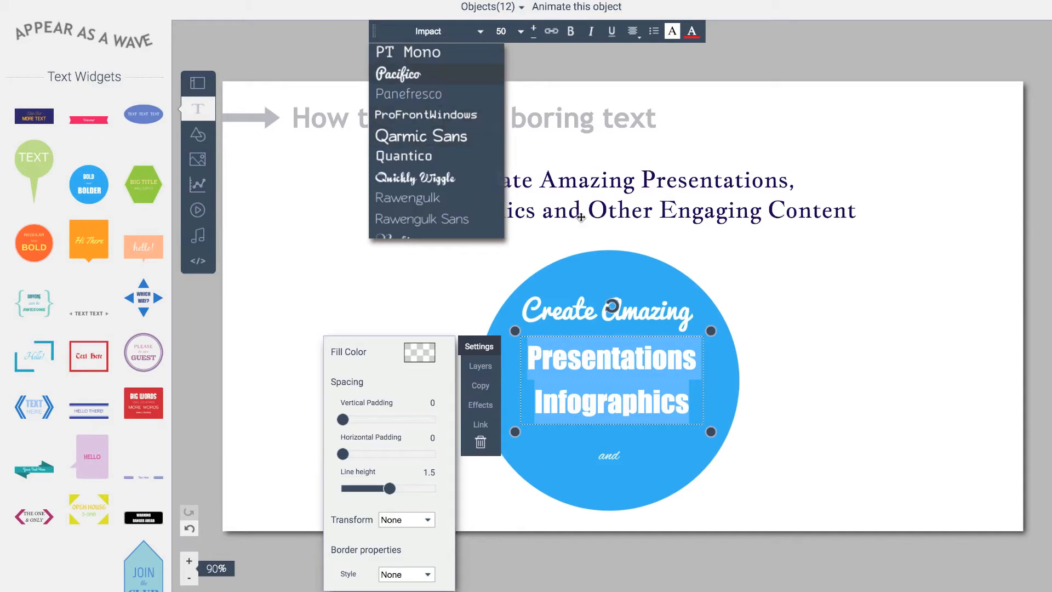
pyautogui.click(613, 359)
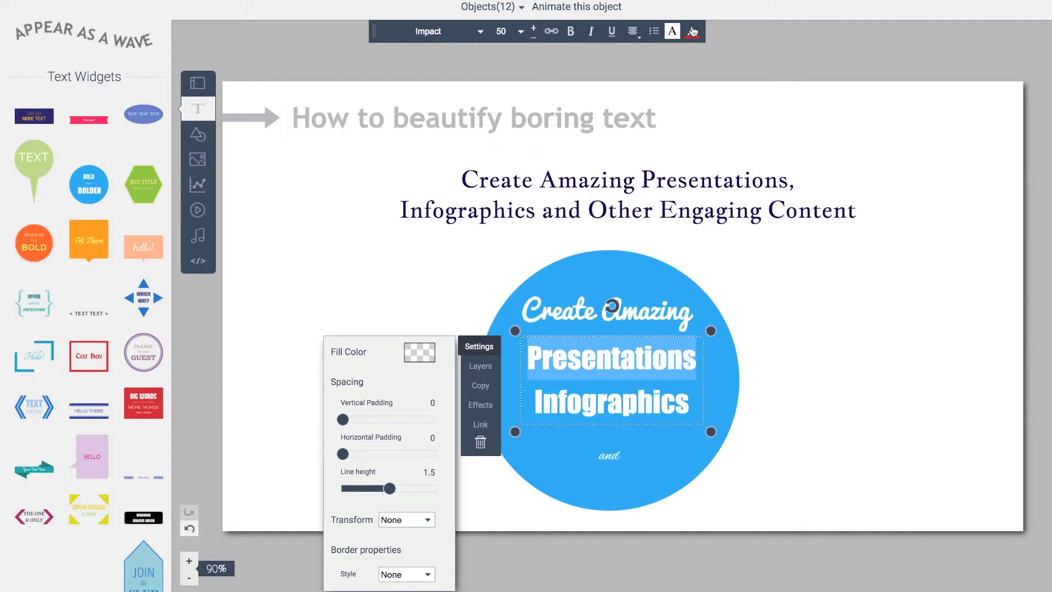
pyautogui.click(692, 31)
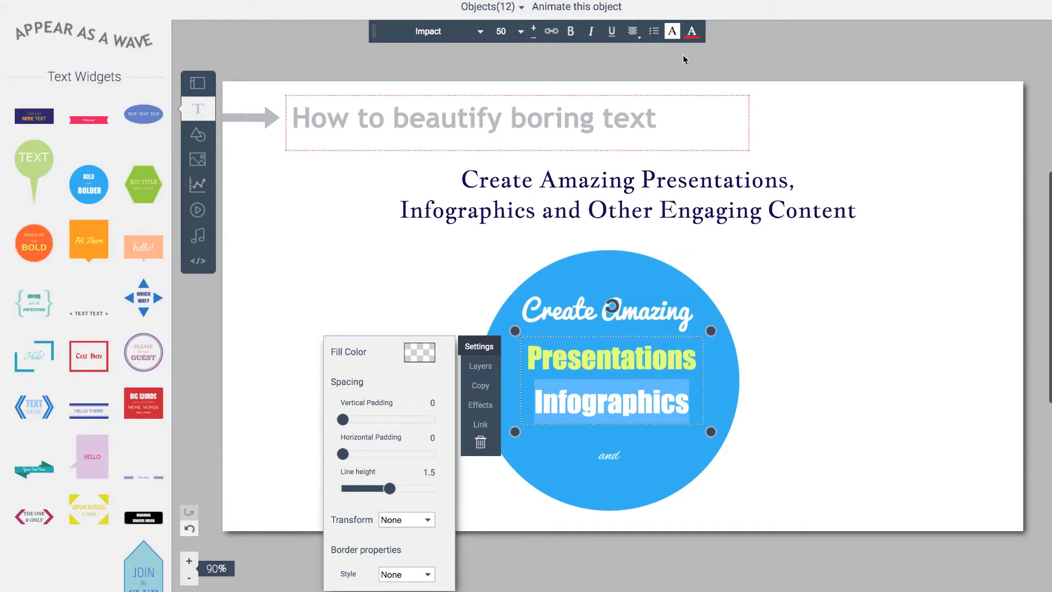
pyautogui.click(691, 30)
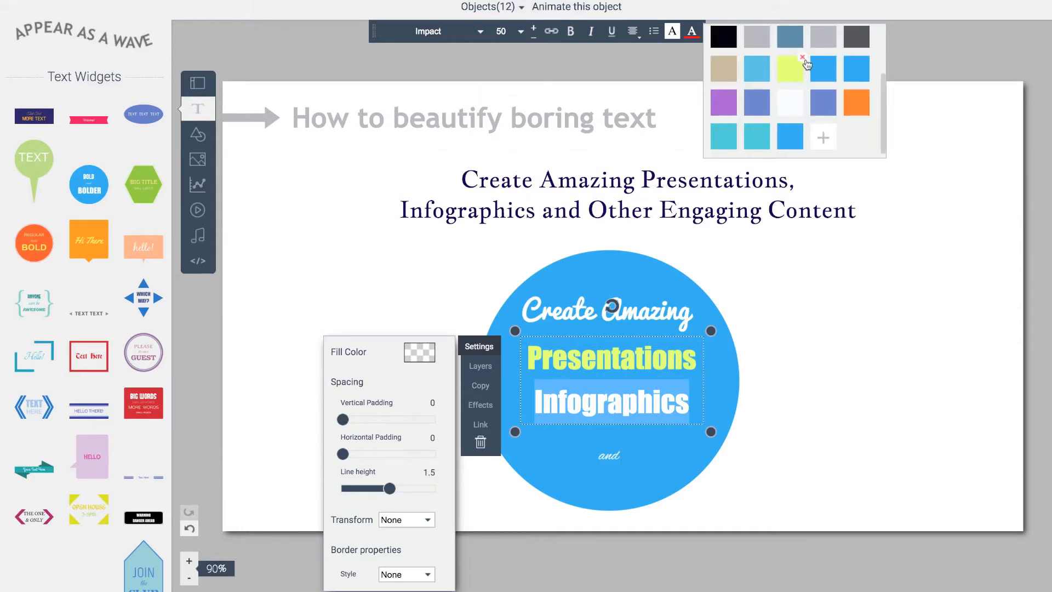
pyautogui.click(856, 102)
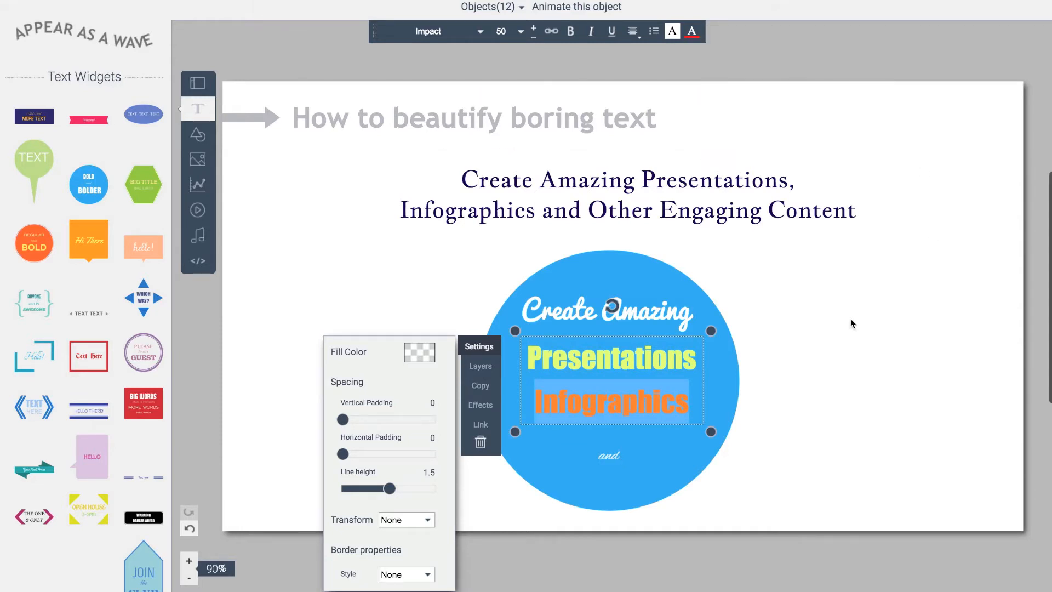
pyautogui.click(804, 396)
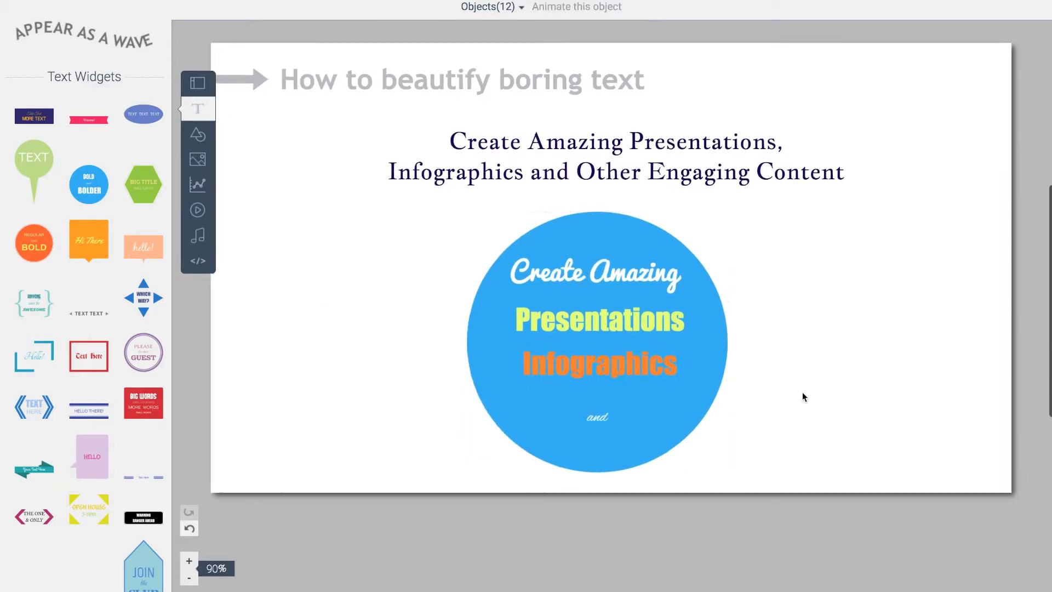
# Make the bottom line read 'and Other engaging Content' in the Tenderness font
pyautogui.click(596, 418)
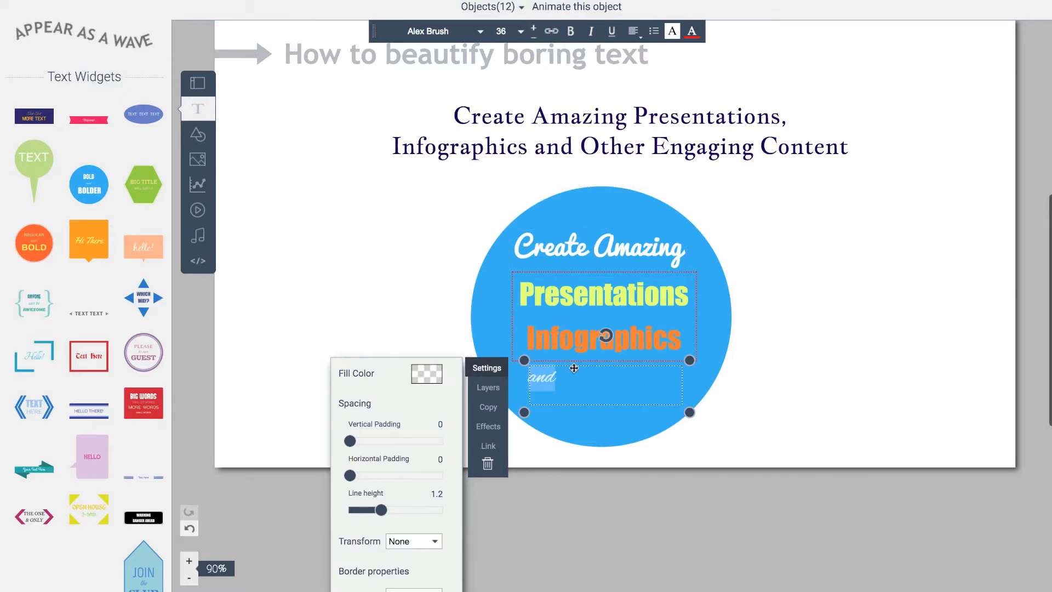
pyautogui.write('Other engaging')
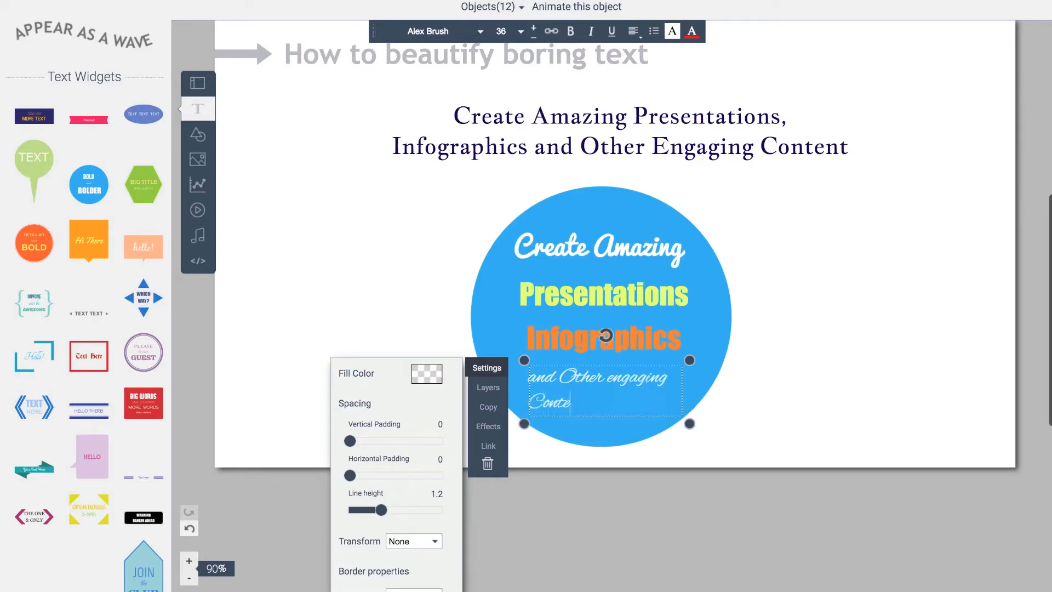
pyautogui.write('nt')
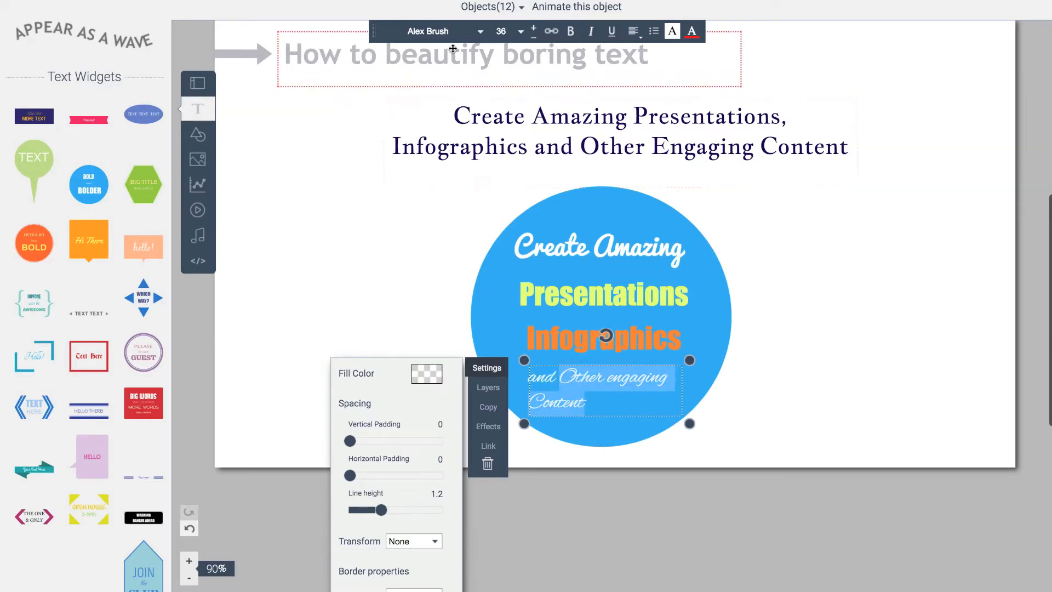
pyautogui.click(480, 30)
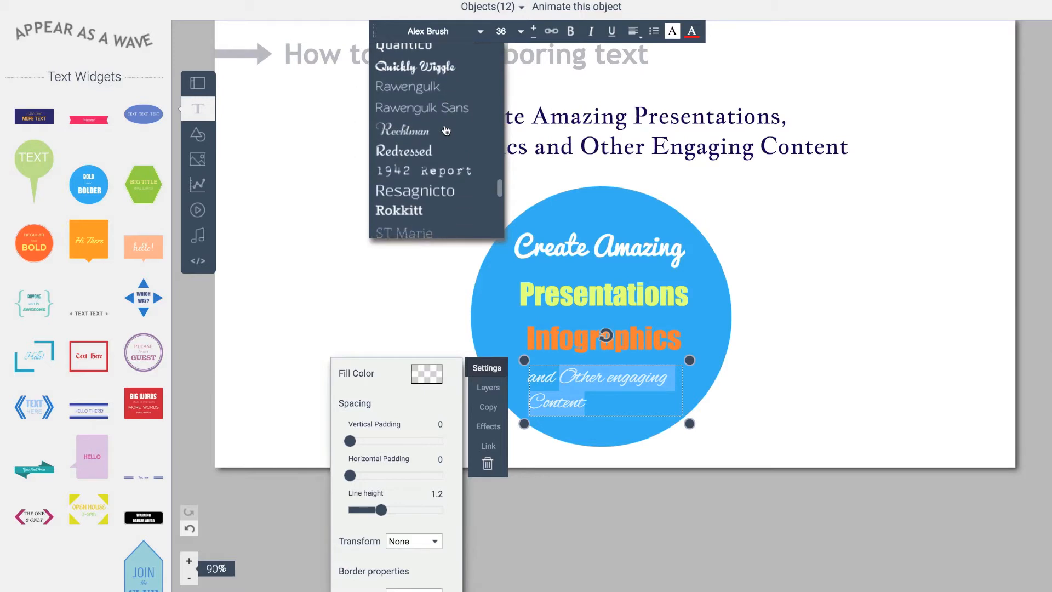
pyautogui.scroll(-3)
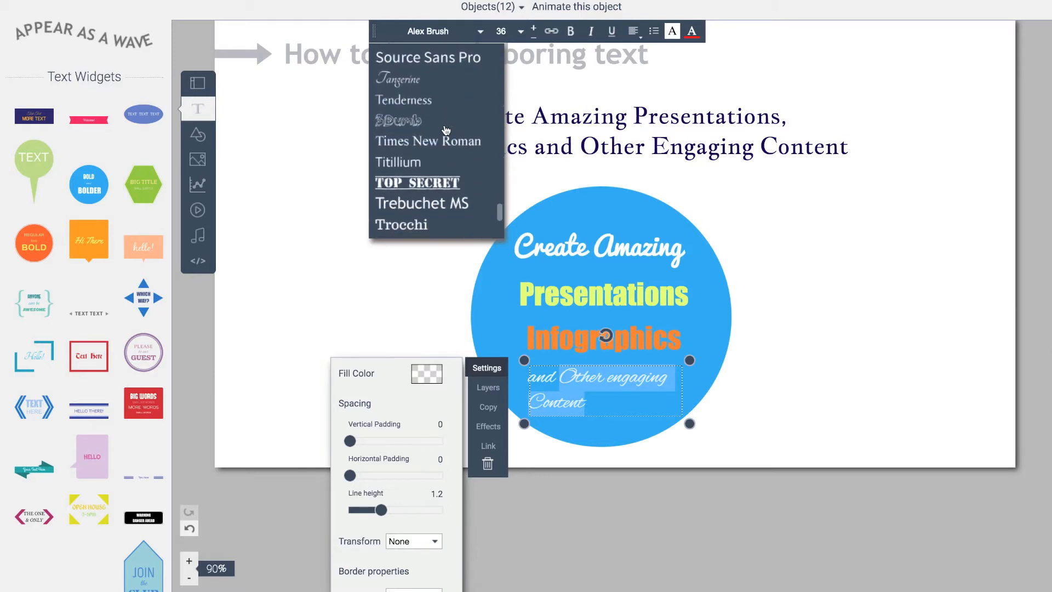
pyautogui.click(402, 100)
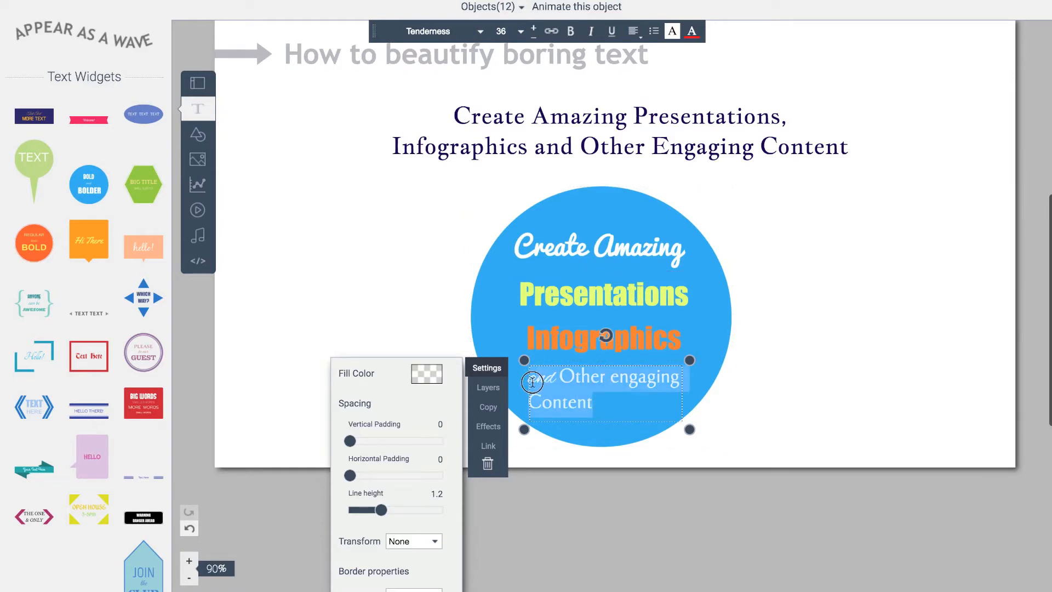
# Centre the circle's bottom line of text
pyautogui.click(631, 31)
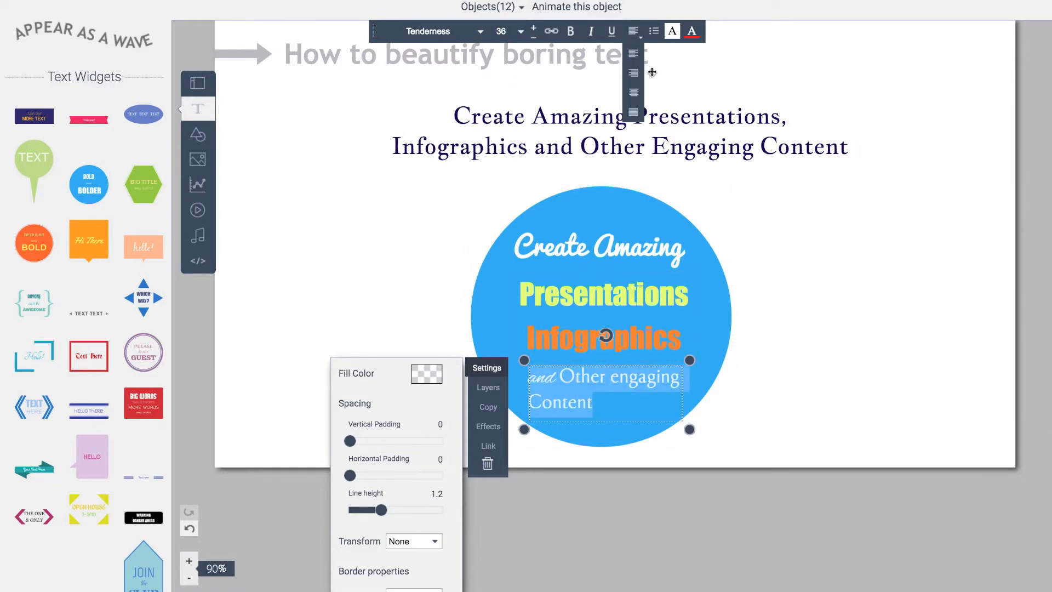
pyautogui.click(826, 437)
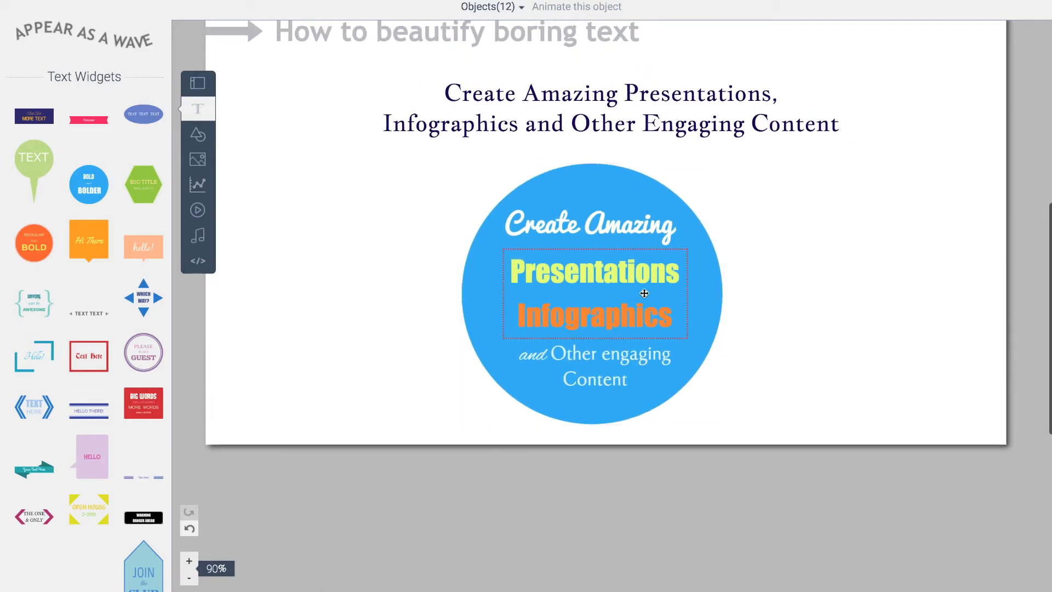
pyautogui.moveTo(588, 277)
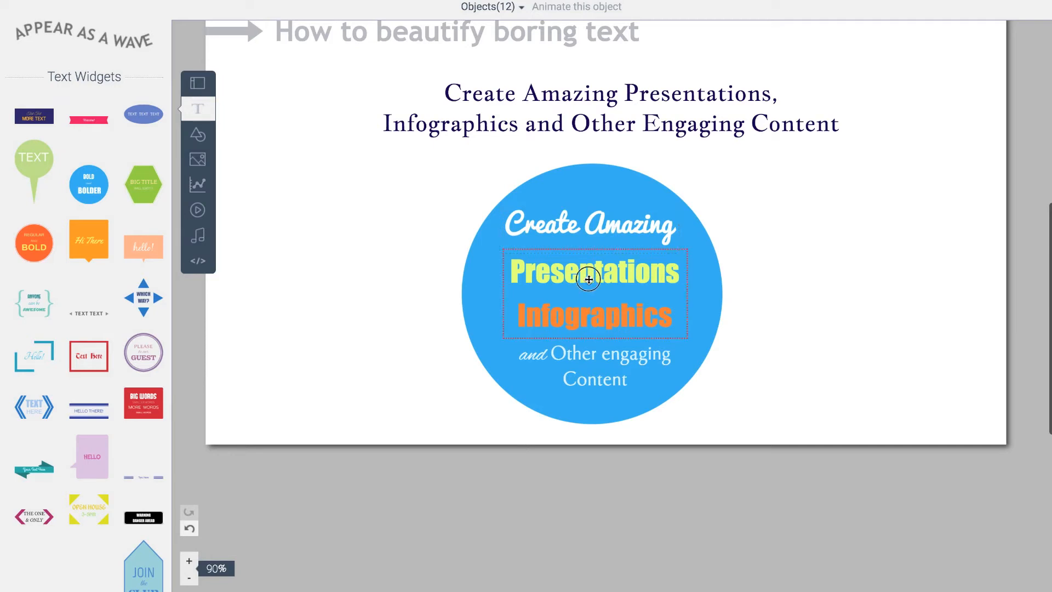
# Lower the bottom line, recolour Infographics a lighter golden orange and show the slide list
pyautogui.click(592, 271)
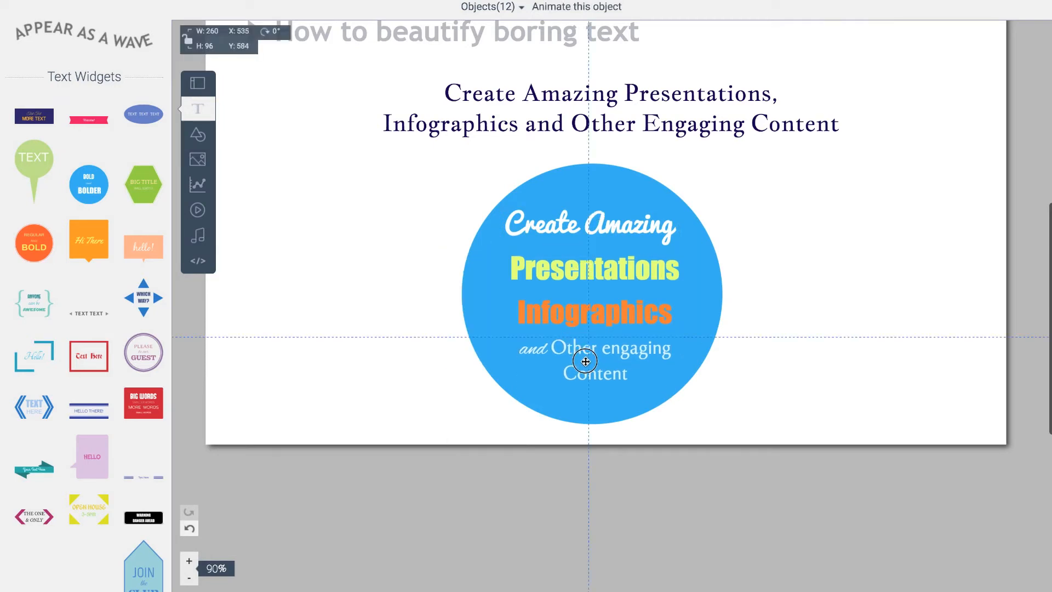
pyautogui.rightClick(594, 363)
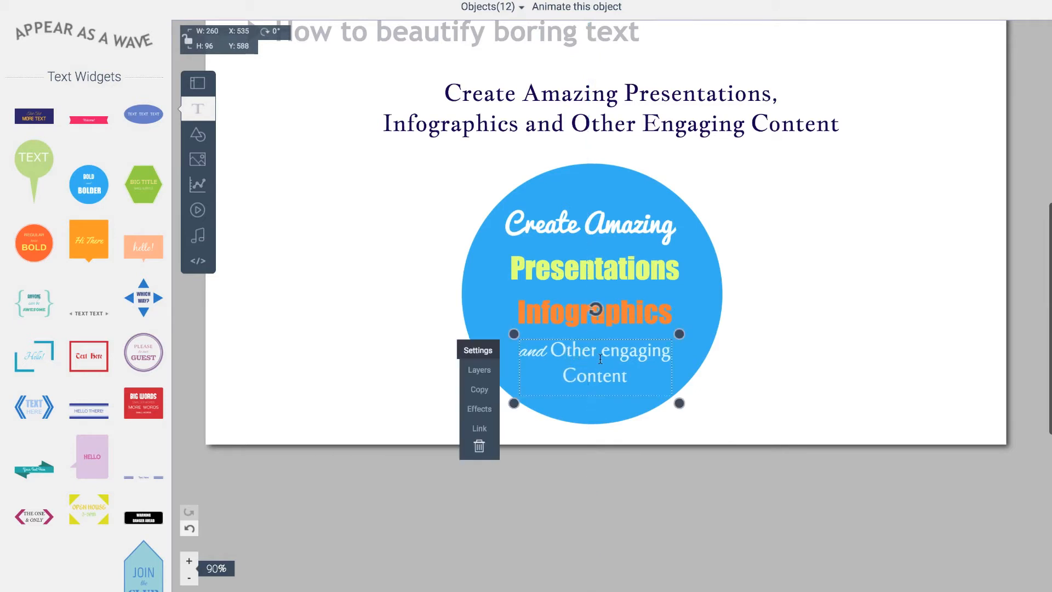
pyautogui.click(478, 350)
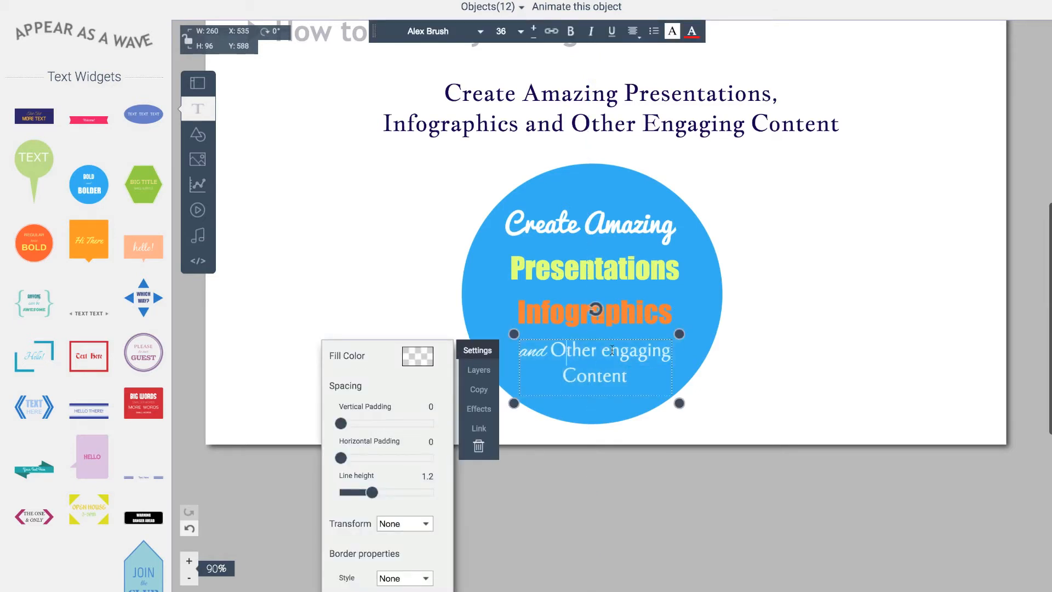
pyautogui.click(426, 31)
pyautogui.write('E')
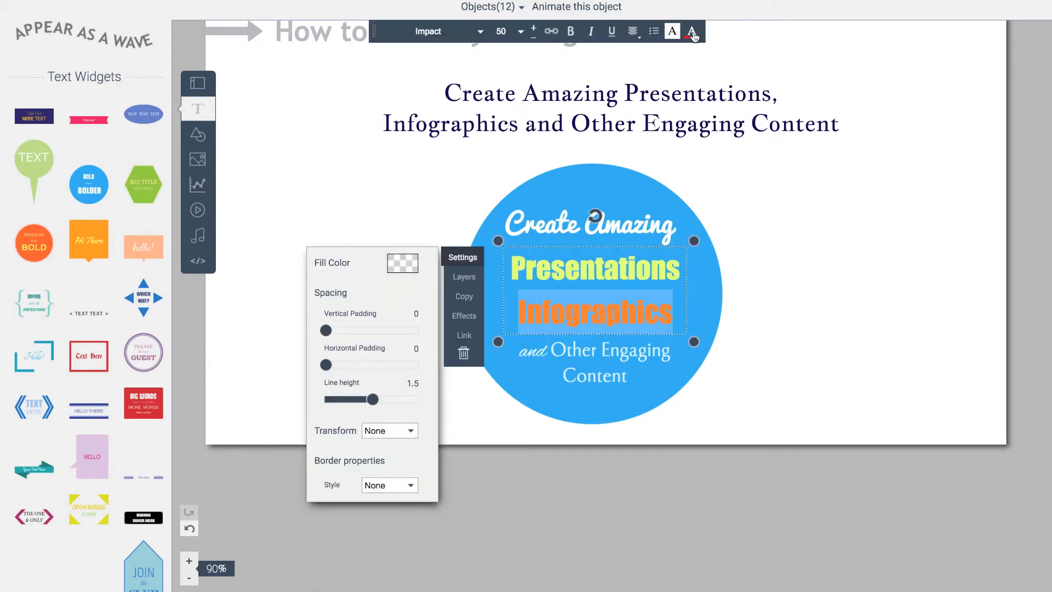
pyautogui.click(692, 32)
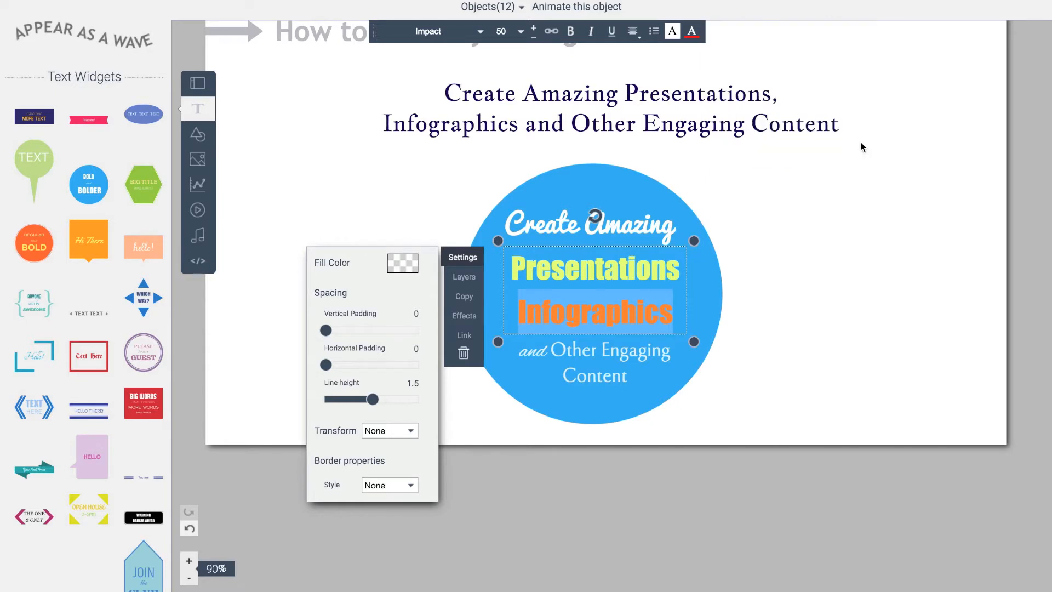
pyautogui.click(691, 31)
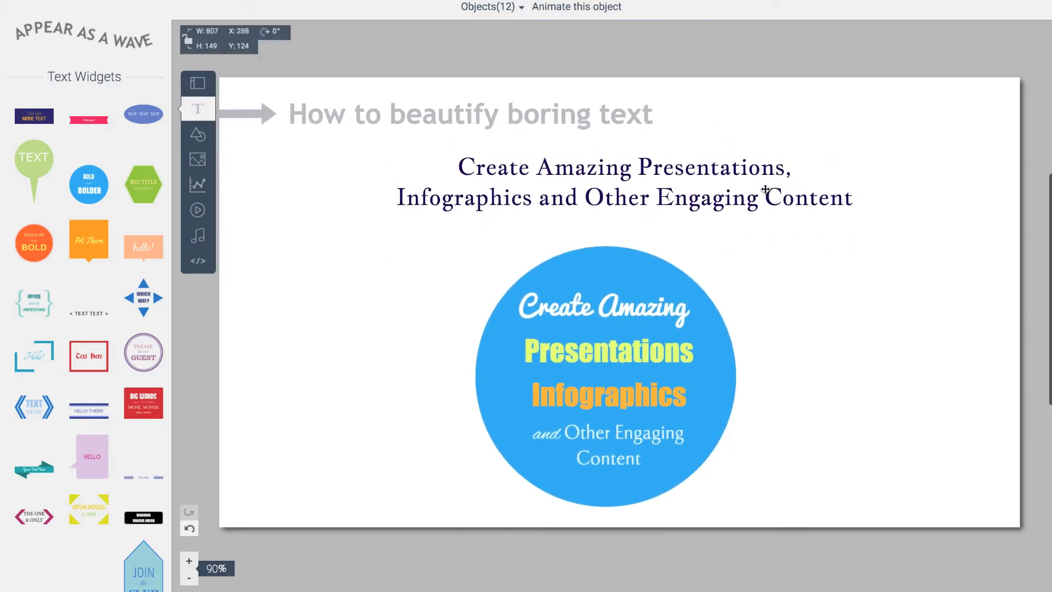
pyautogui.click(817, 346)
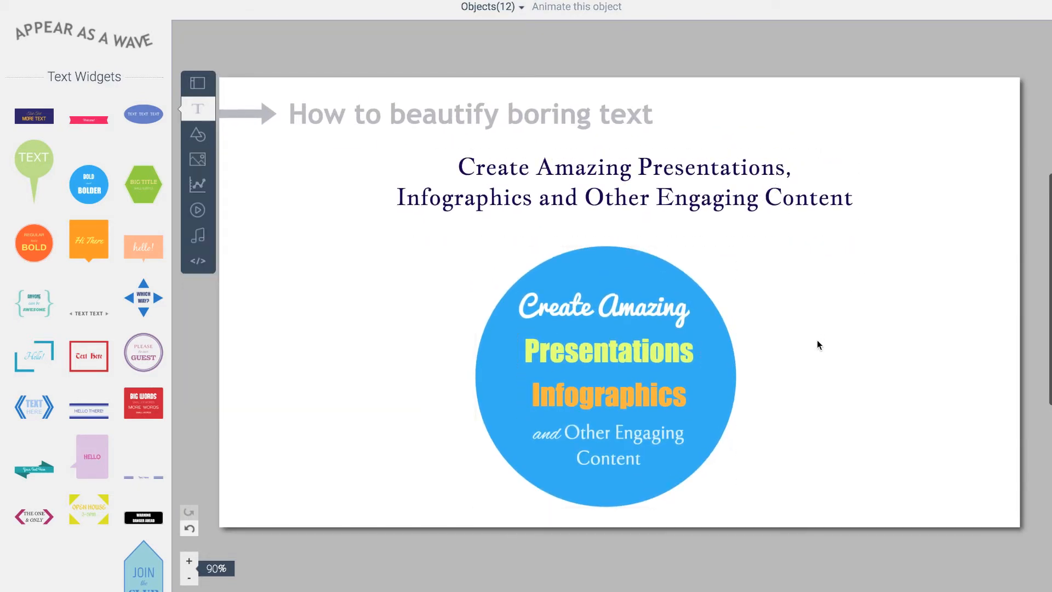
pyautogui.click(999, 247)
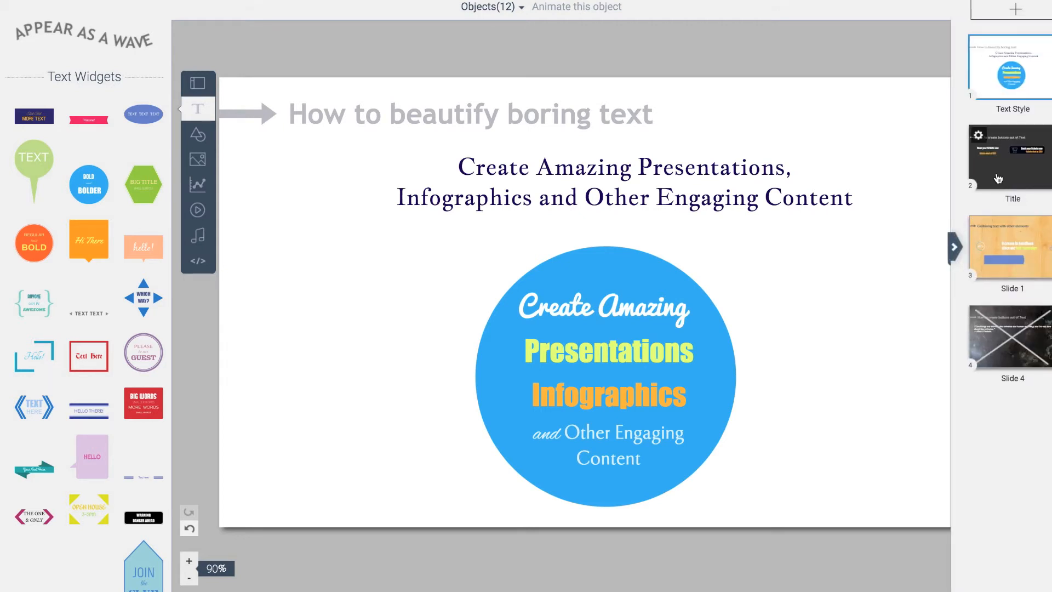
# Switch to the text-buttons slide and select the plain 'Book your tickets now' text
pyautogui.click(1011, 158)
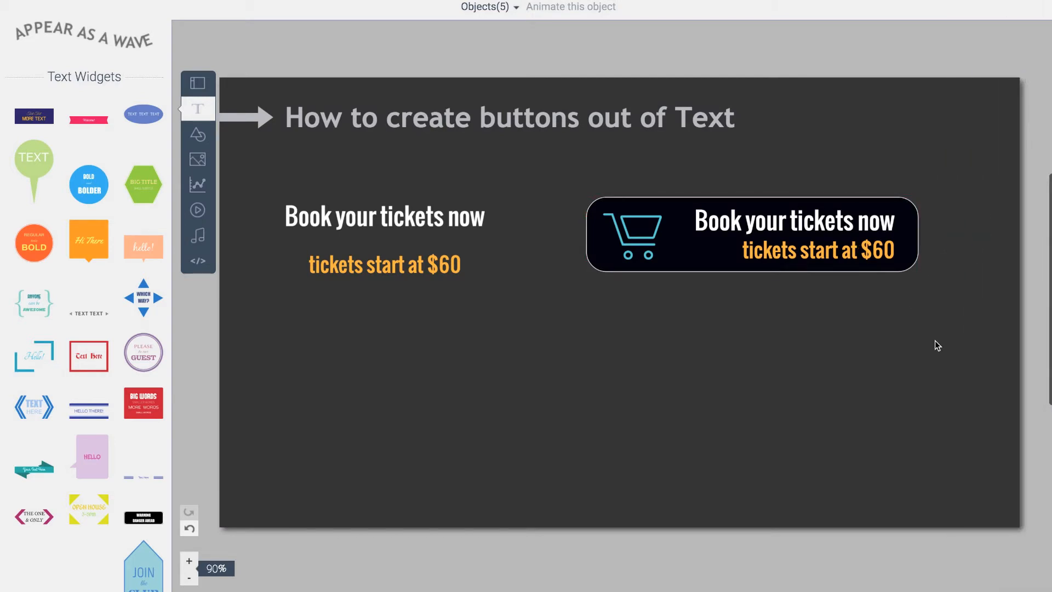
pyautogui.moveTo(932, 341)
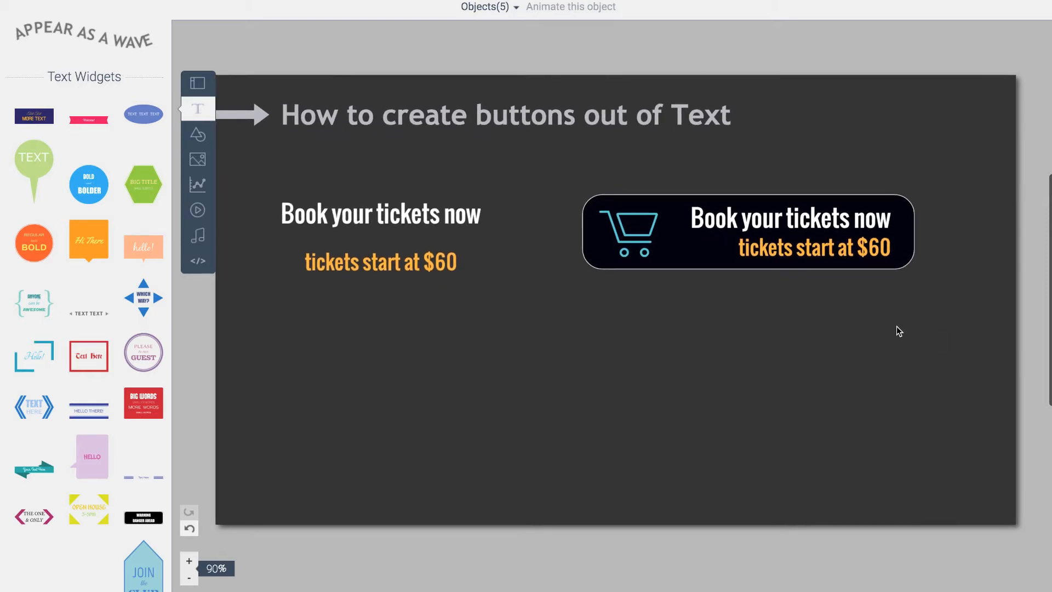
pyautogui.moveTo(861, 325)
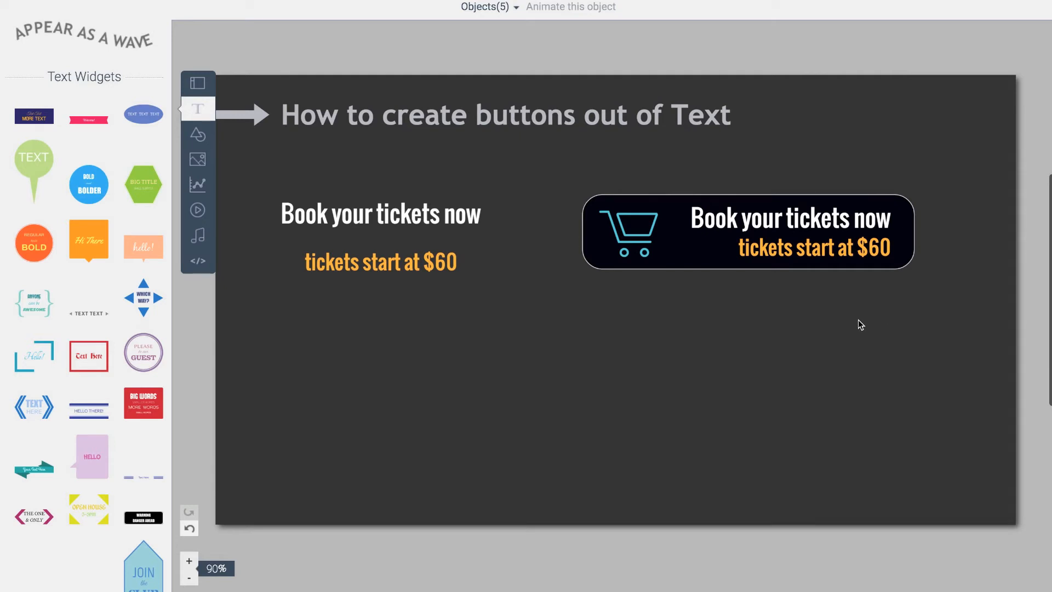
pyautogui.click(380, 230)
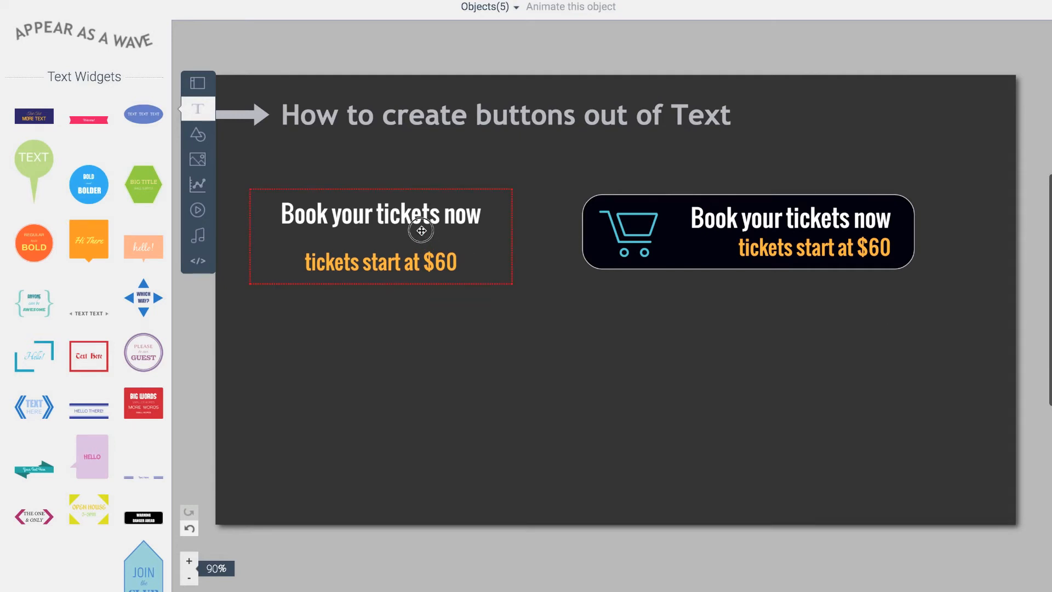
pyautogui.moveTo(423, 265)
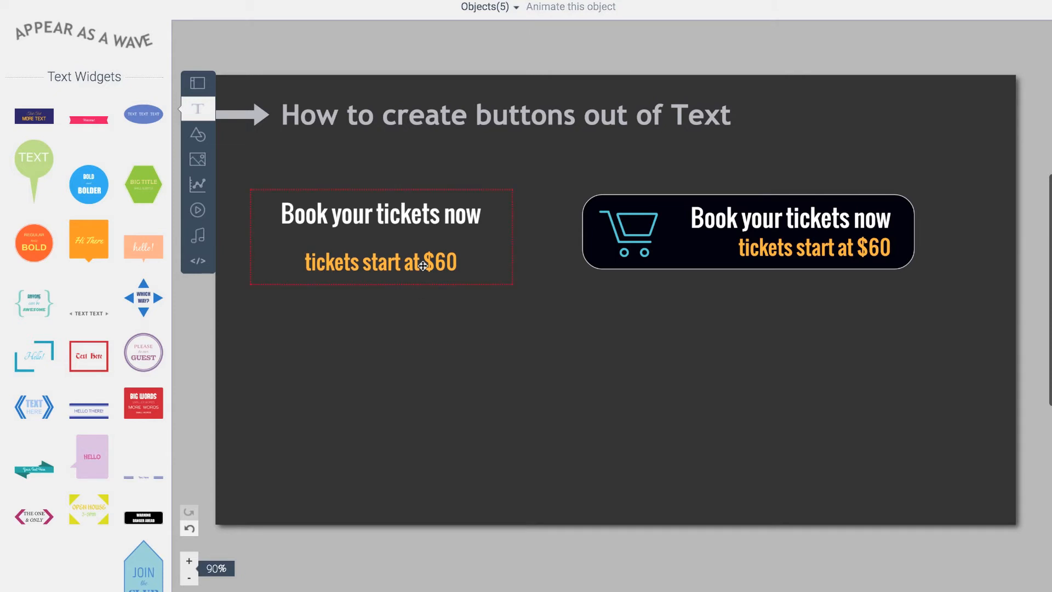
pyautogui.click(381, 236)
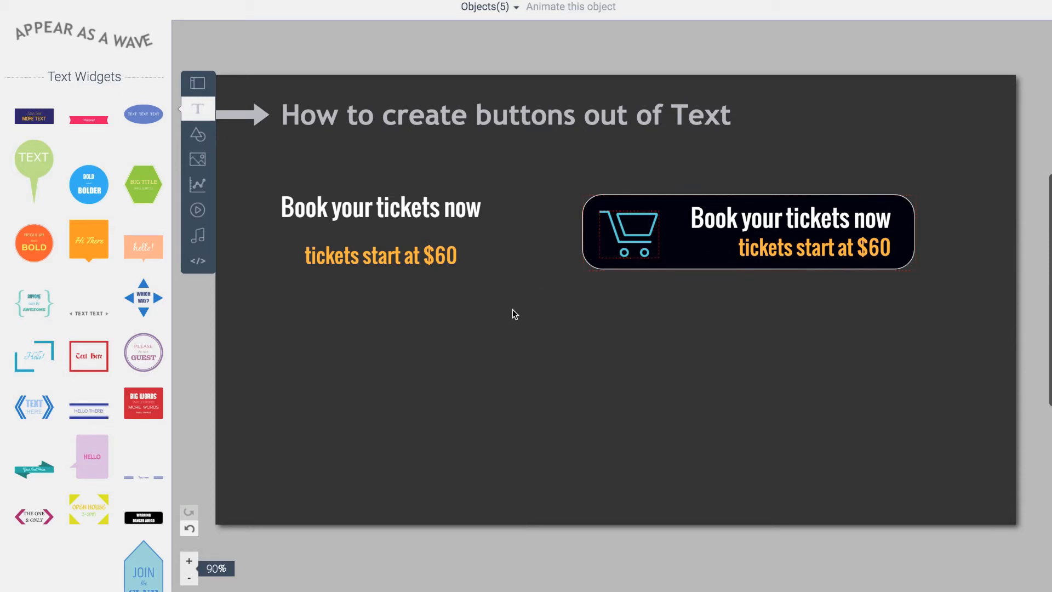
# Copy the ticket text below the cart button and right-align both lines
pyautogui.click(379, 231)
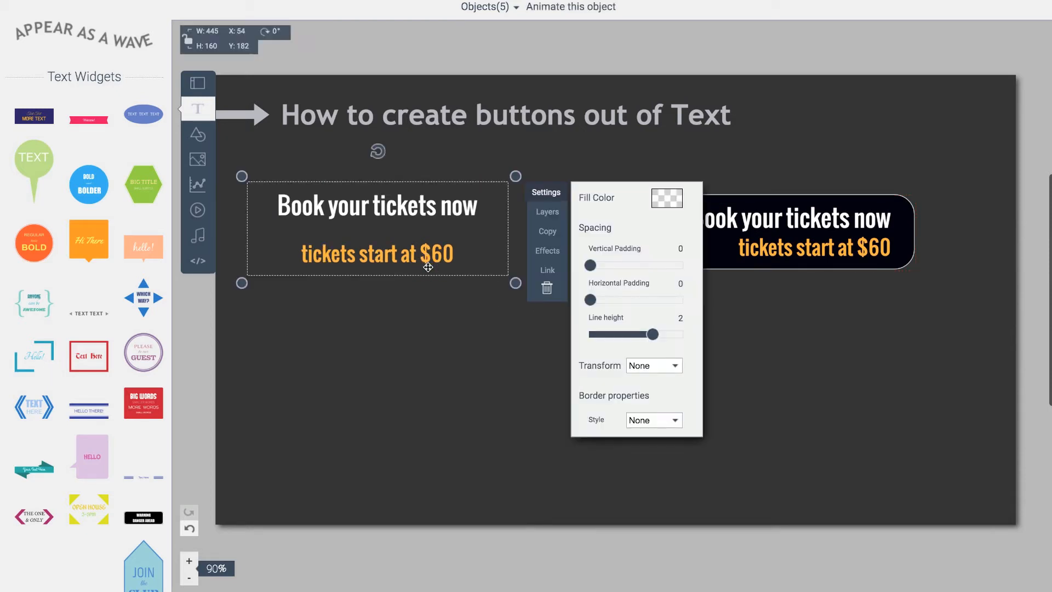
pyautogui.moveTo(530, 237)
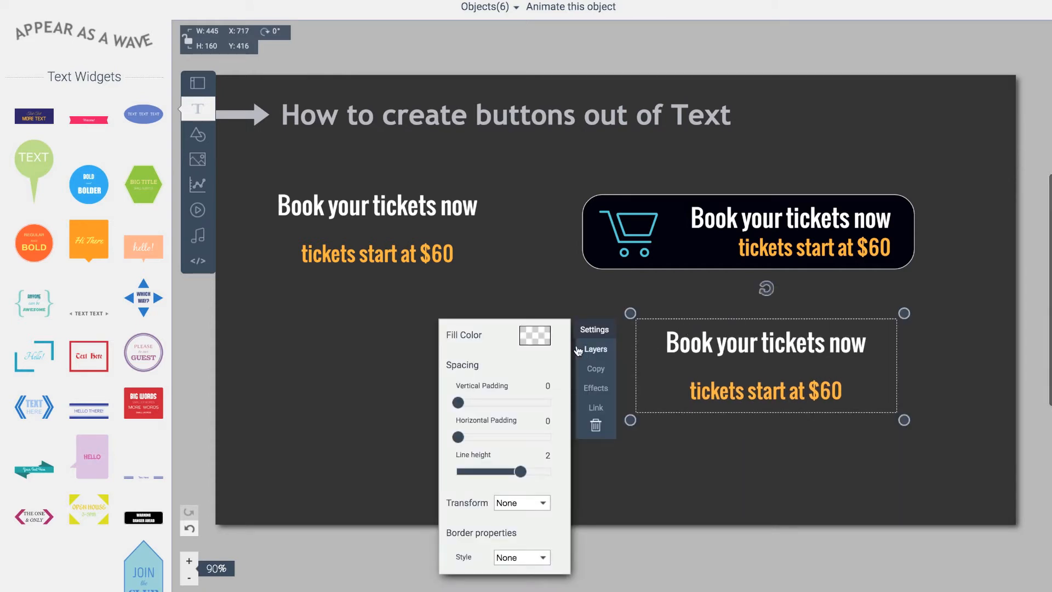
pyautogui.moveTo(519, 461)
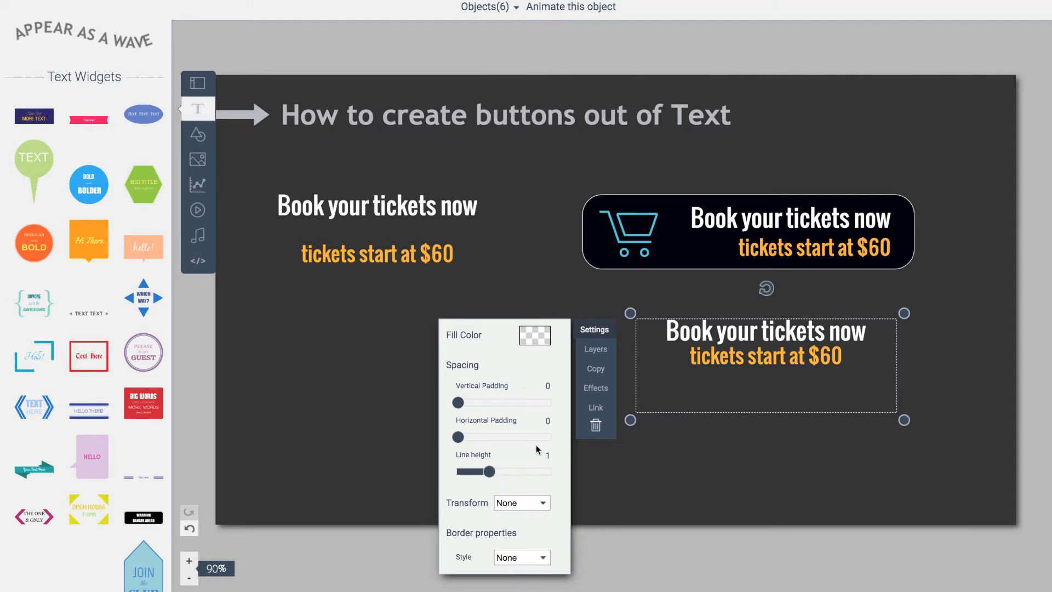
pyautogui.doubleClick(765, 345)
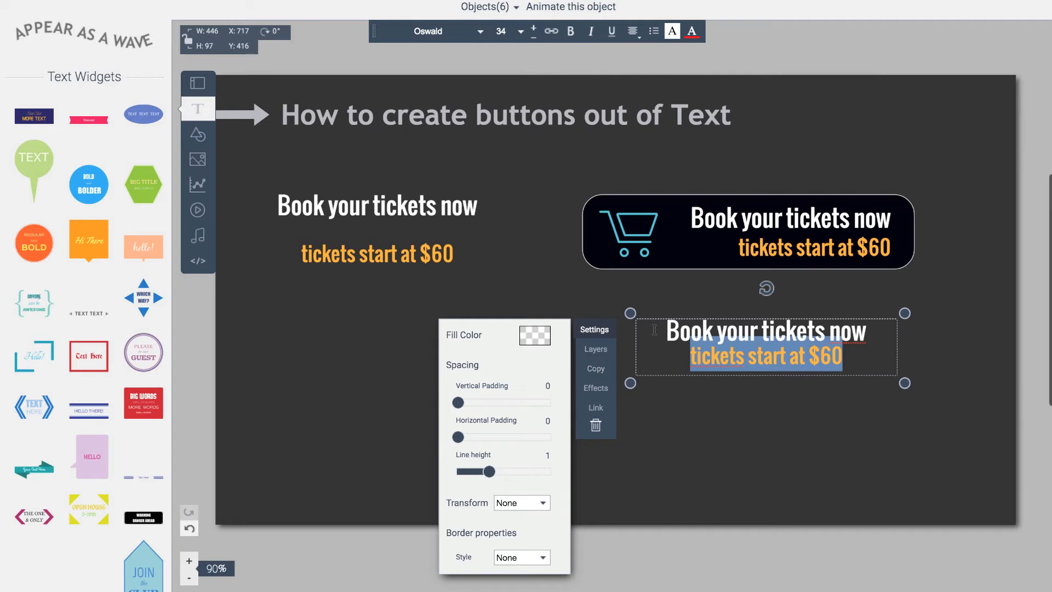
pyautogui.click(671, 31)
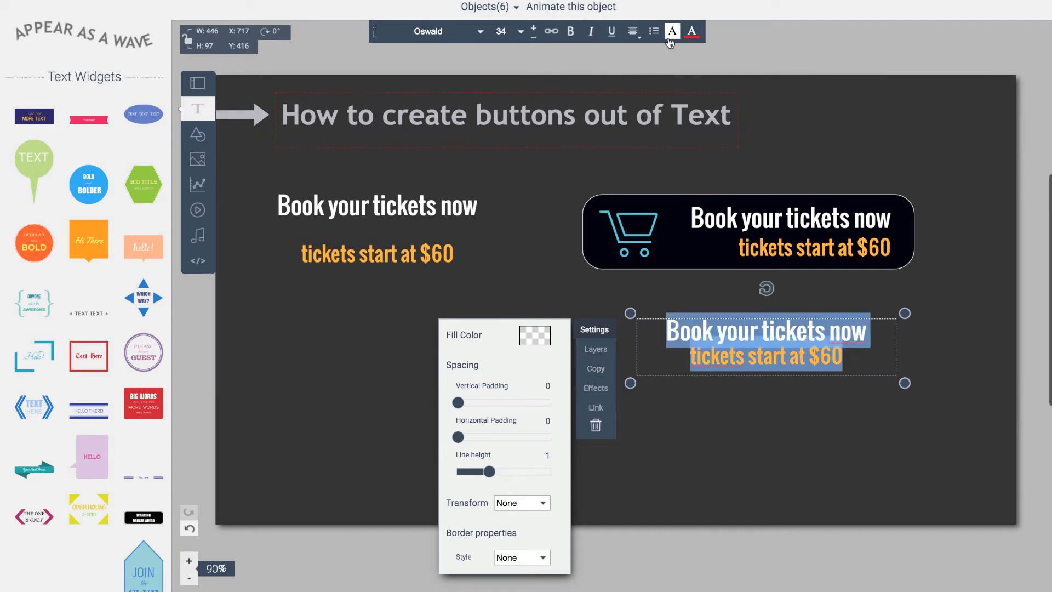
pyautogui.click(631, 31)
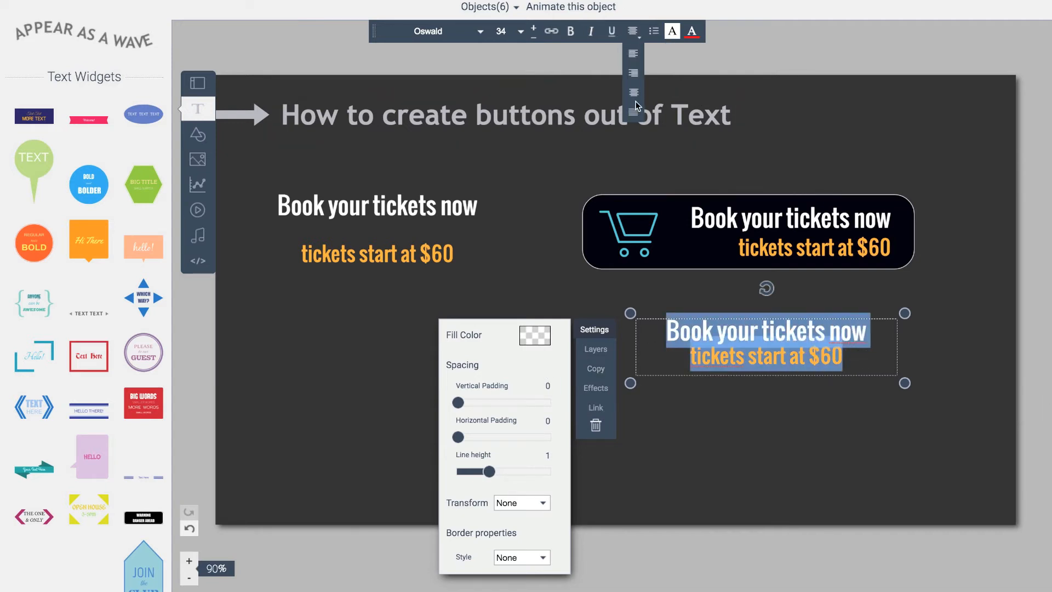
pyautogui.click(631, 92)
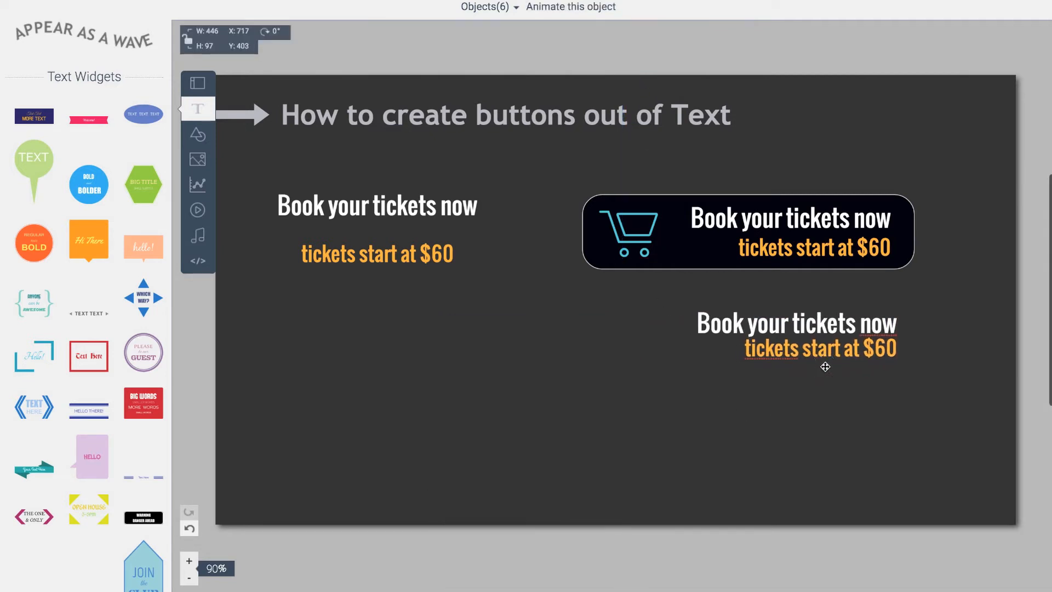
pyautogui.click(794, 335)
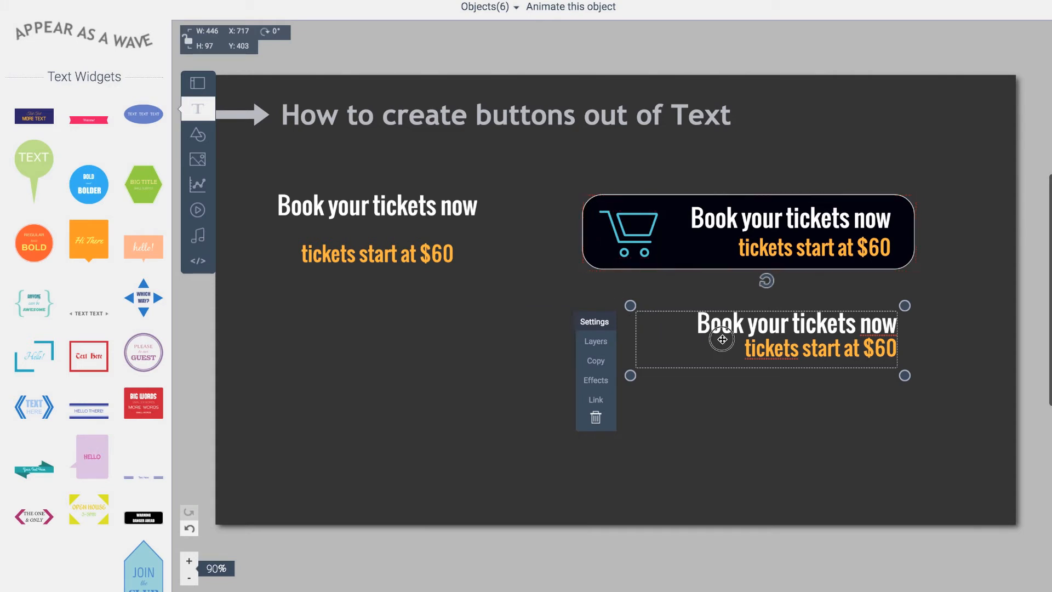
# Give the lower ticket text box a solid border style
pyautogui.click(594, 321)
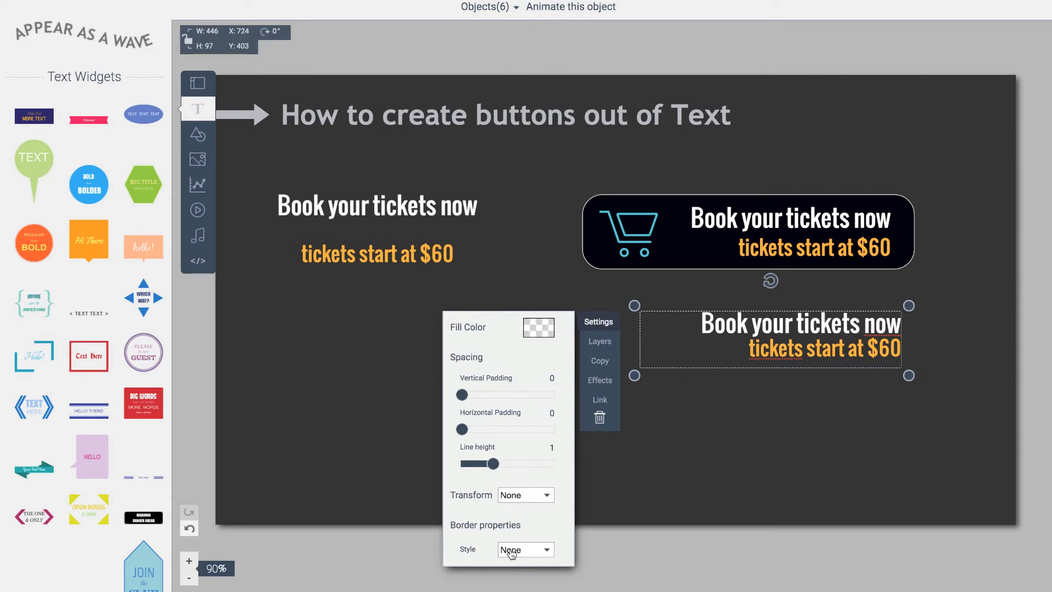
pyautogui.click(525, 549)
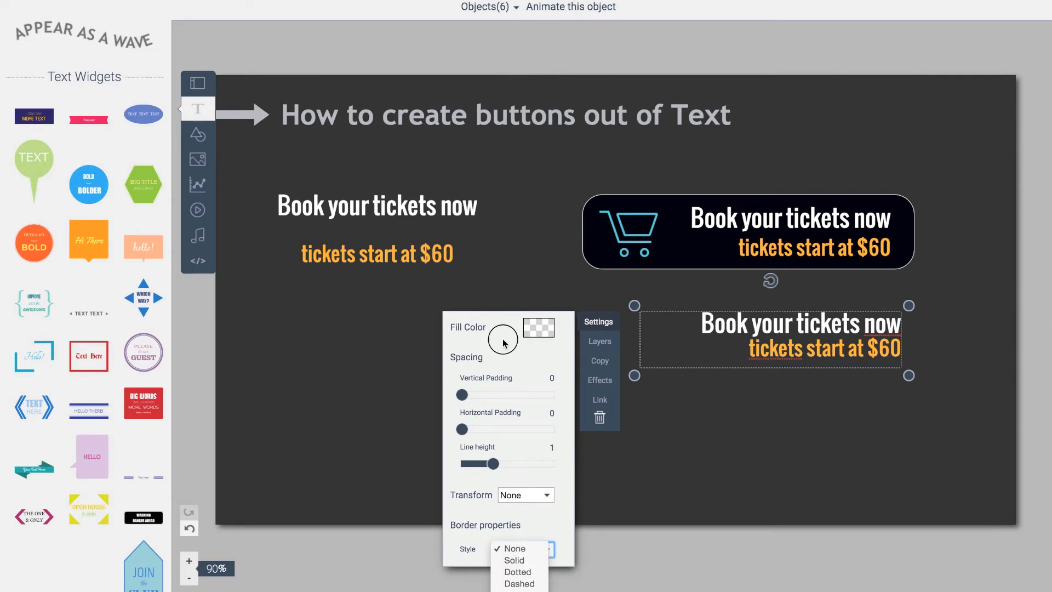
pyautogui.click(513, 548)
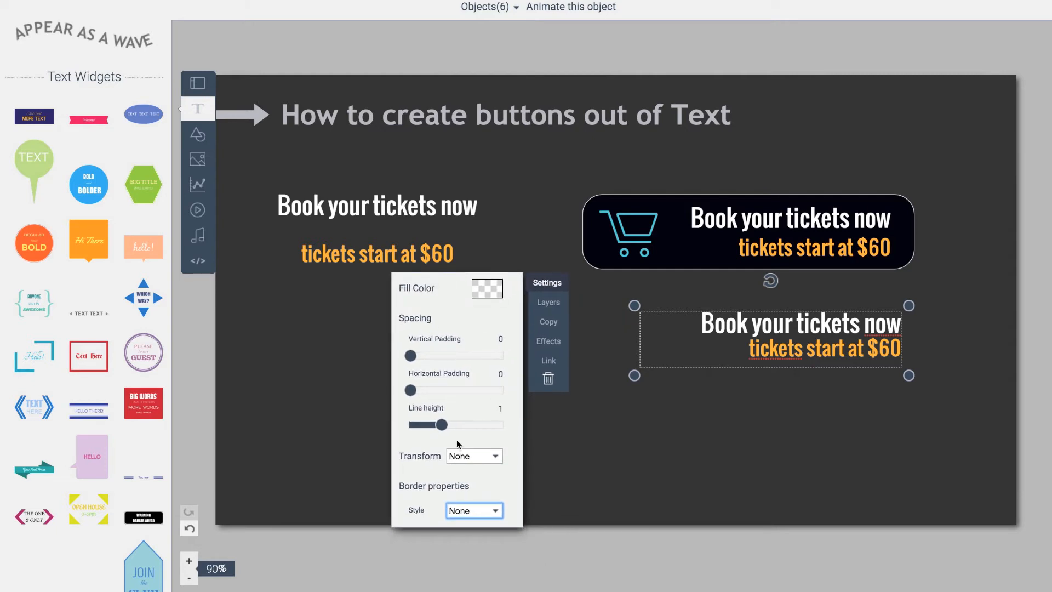
pyautogui.click(473, 510)
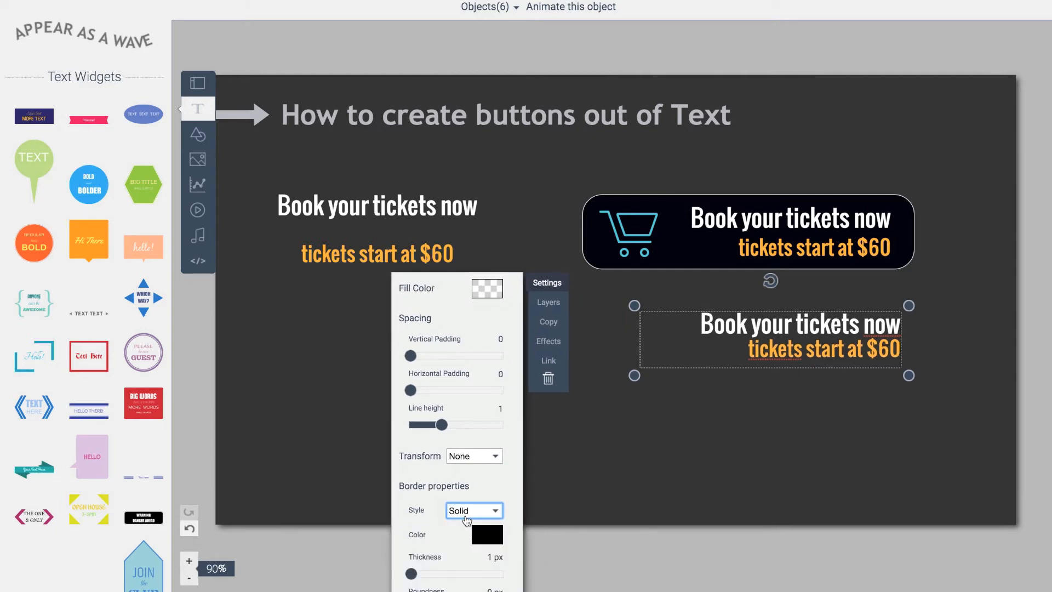
pyautogui.moveTo(420, 368)
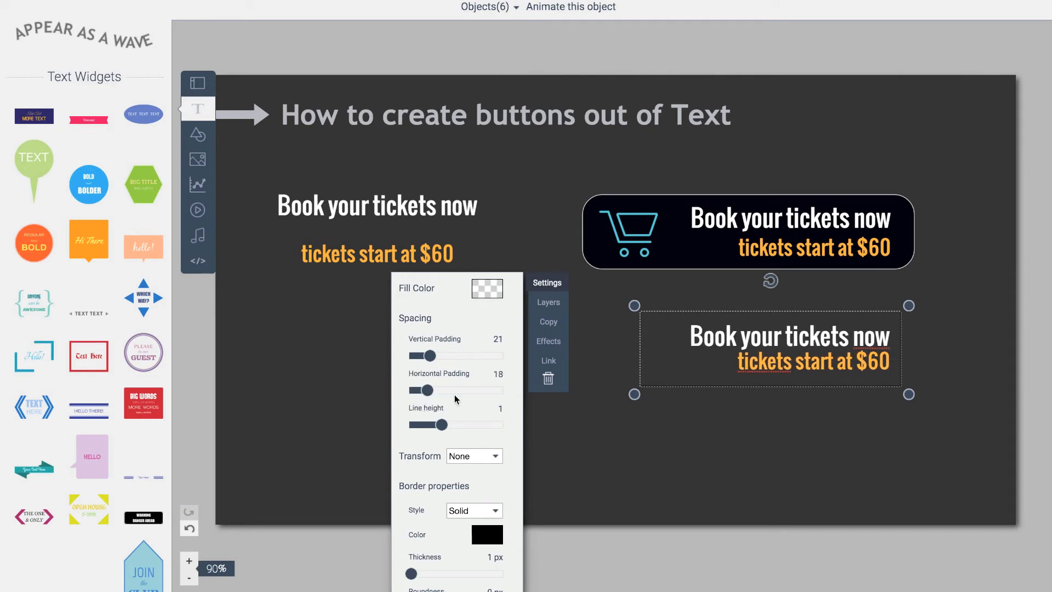
pyautogui.moveTo(474, 391)
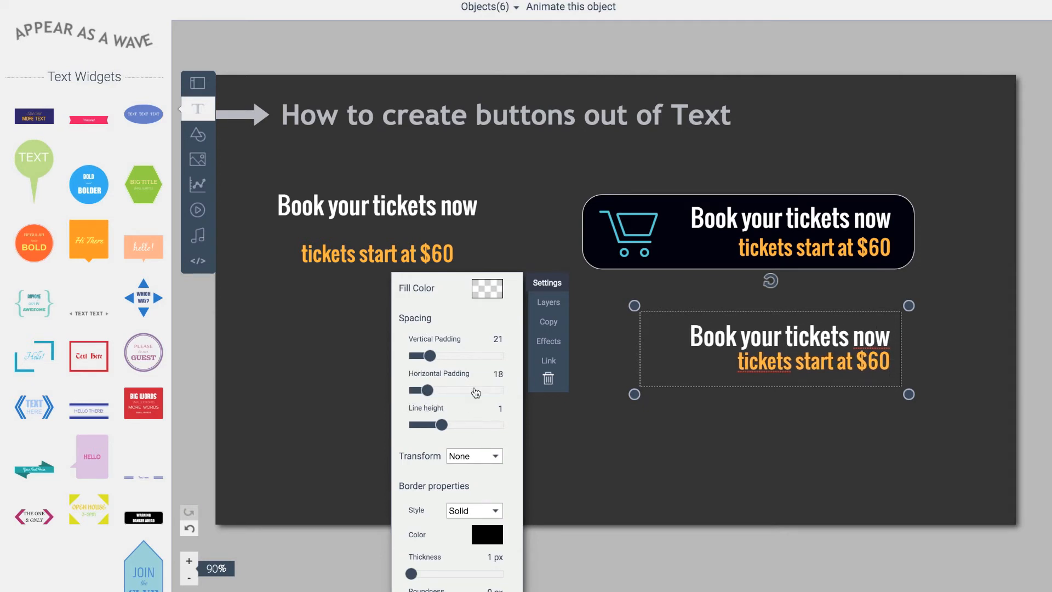
# Fill the text box background black and open its border colour choices
pyautogui.click(486, 289)
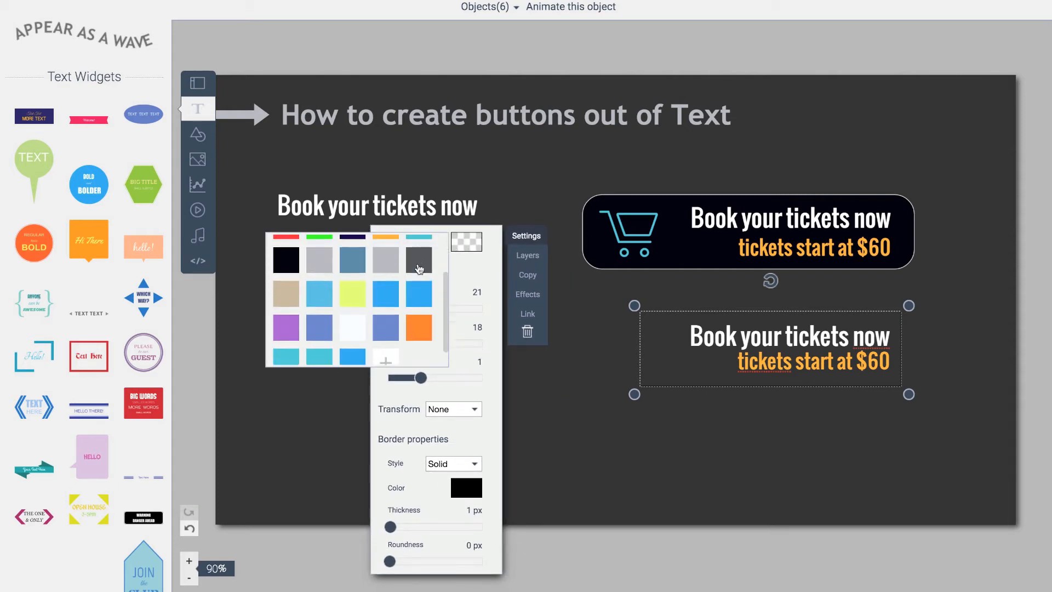
pyautogui.scroll(3)
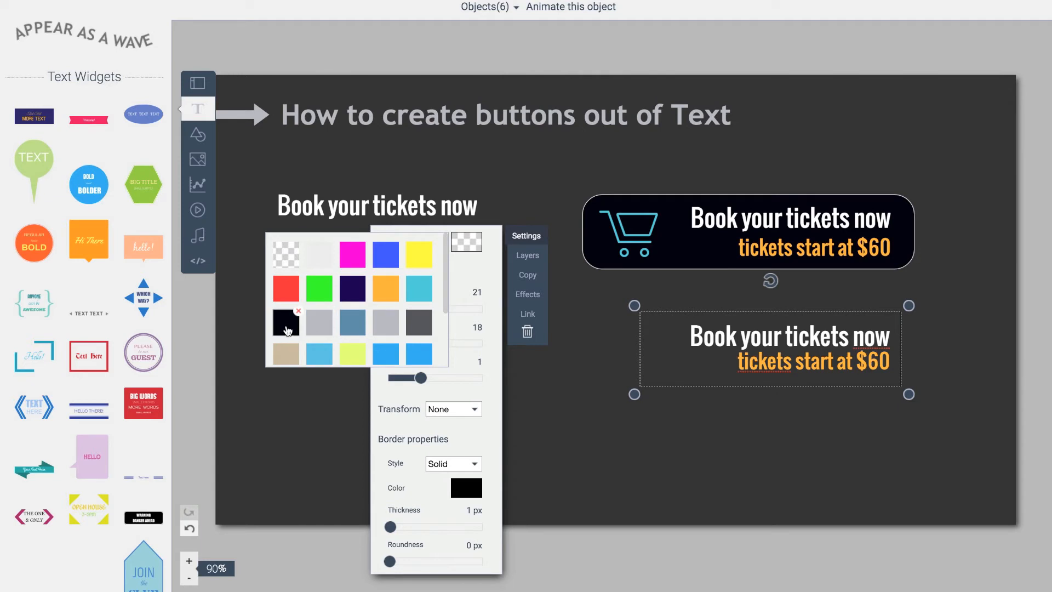
pyautogui.click(285, 322)
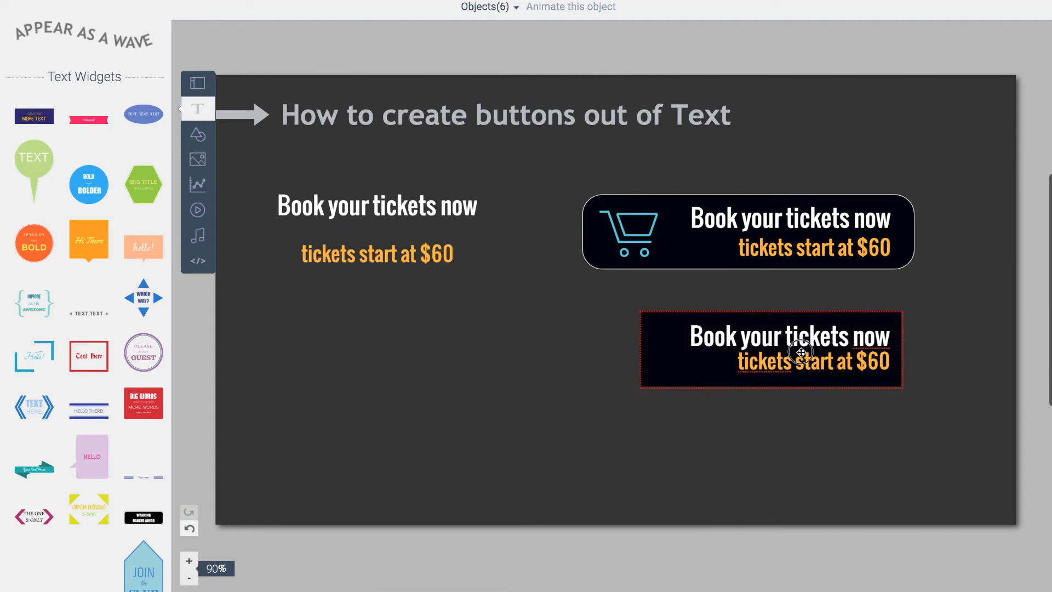
pyautogui.click(771, 349)
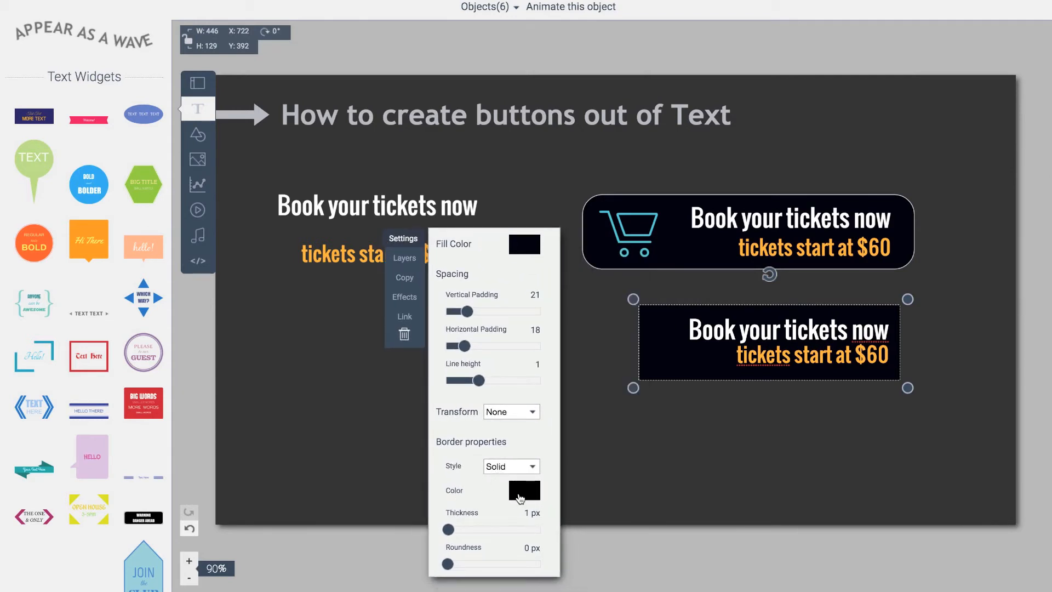
pyautogui.click(524, 491)
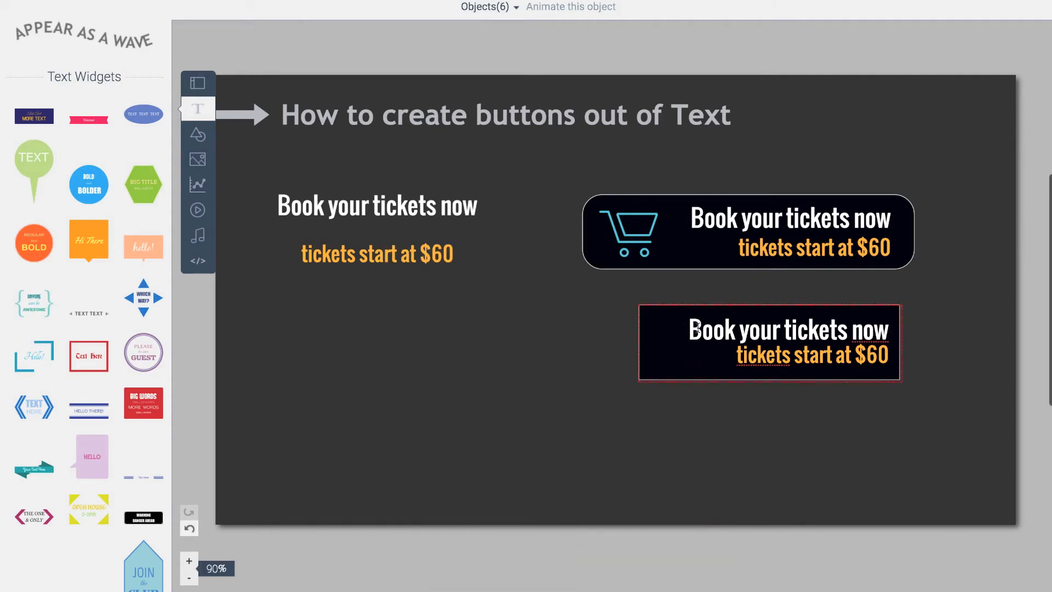
# Set a 1 px light-grey border with about 18 px corner roundness on the text box
pyautogui.click(768, 342)
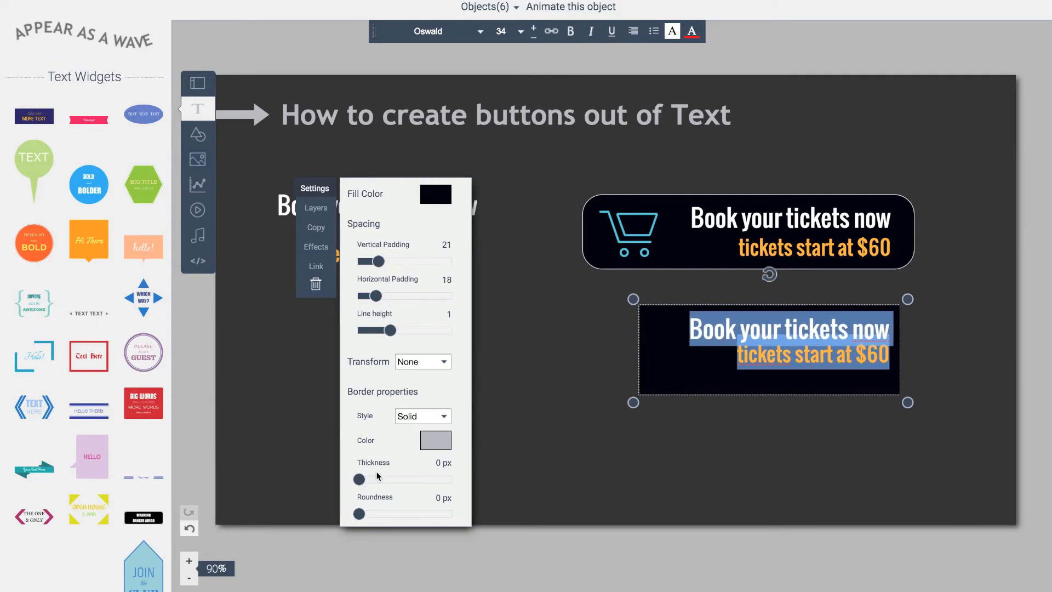
pyautogui.moveTo(437, 473)
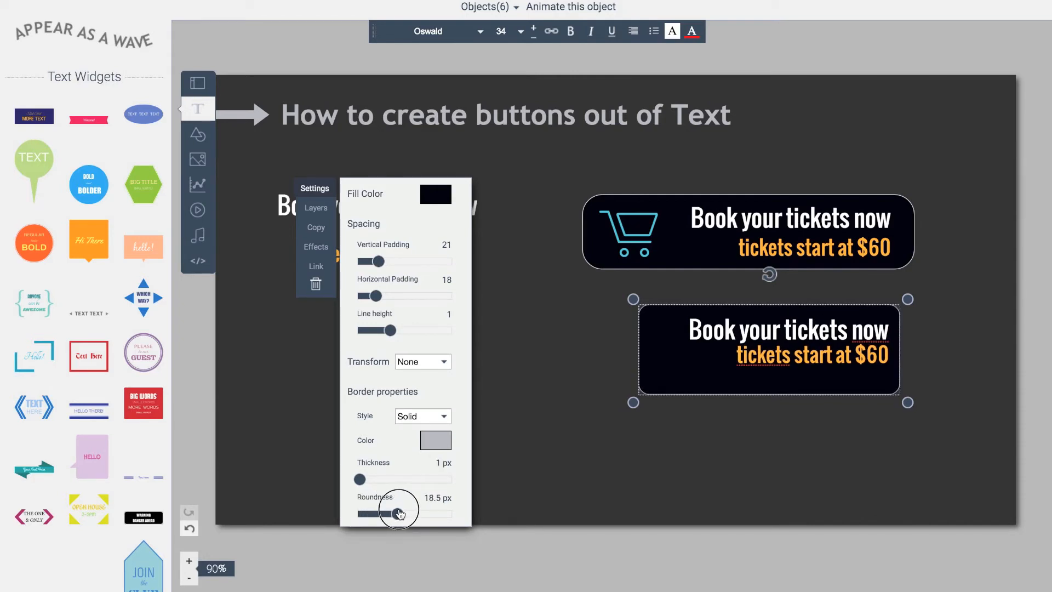
pyautogui.click(798, 416)
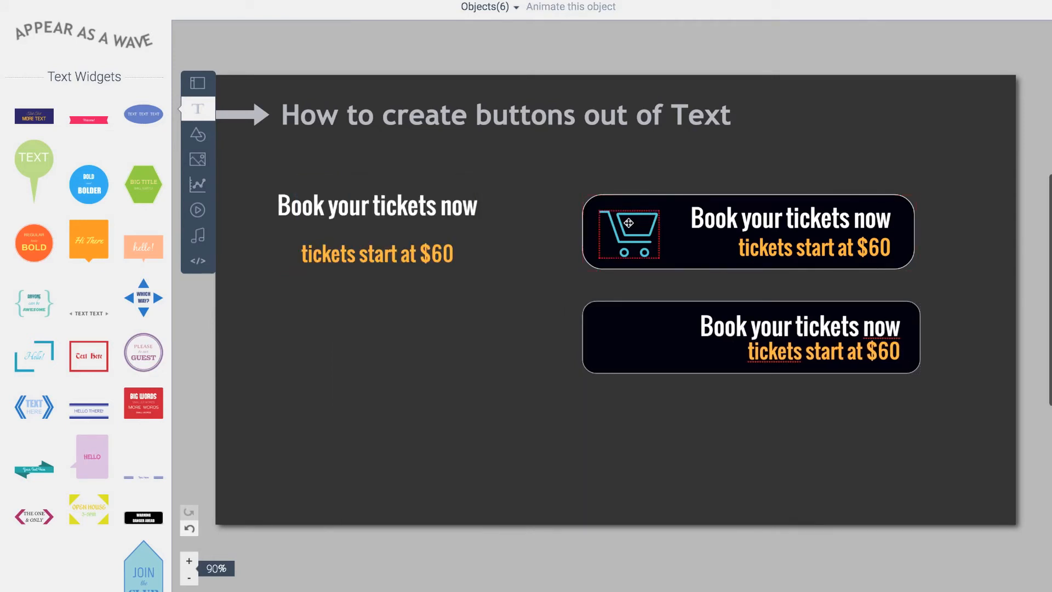
# Find a cart icon in the Shapes library by searching 'cart'
pyautogui.click(197, 134)
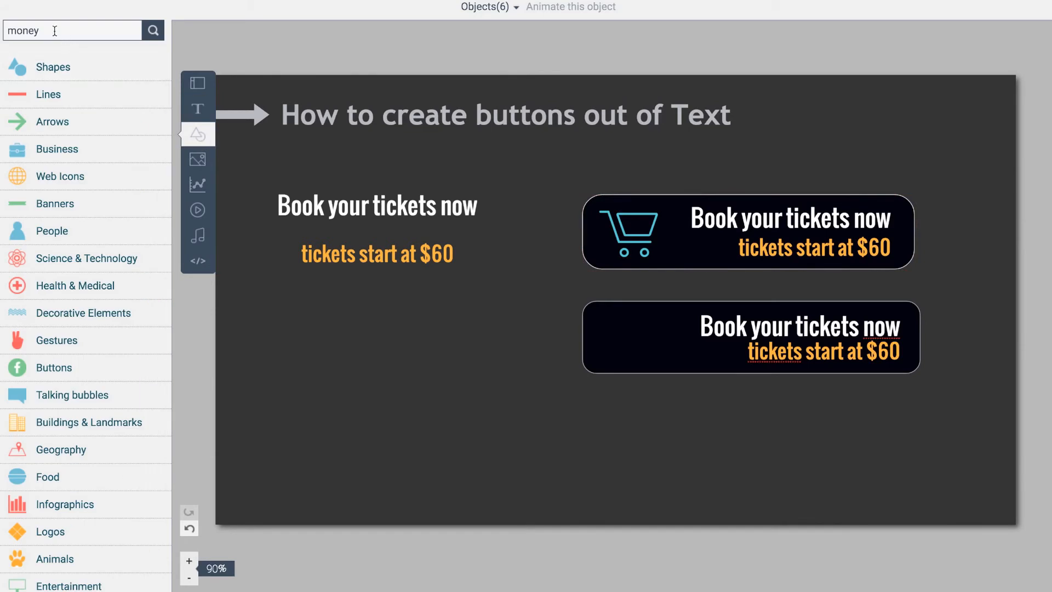
pyautogui.write('cart')
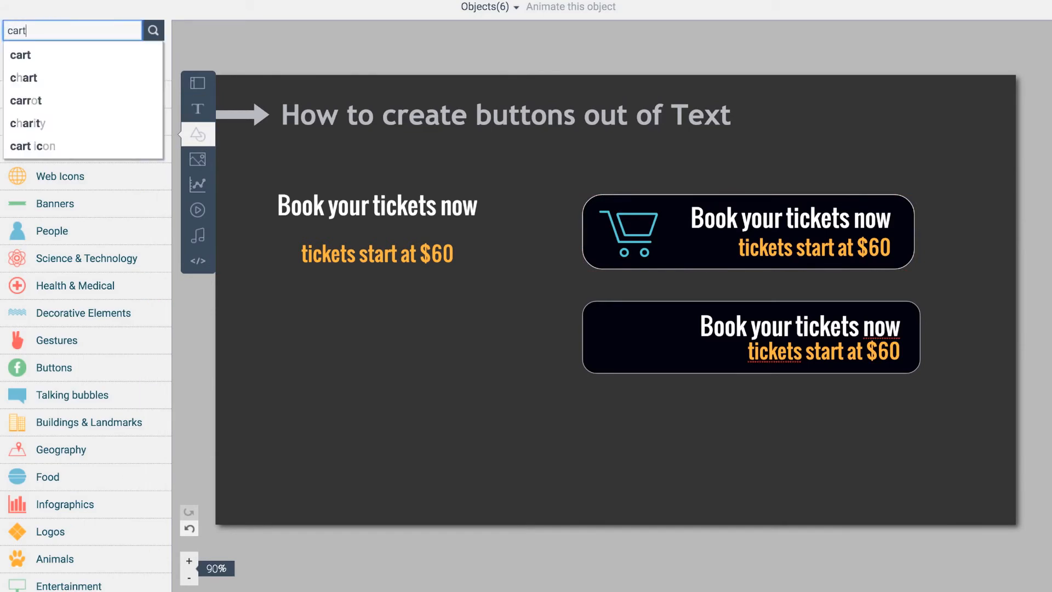
pyautogui.click(153, 30)
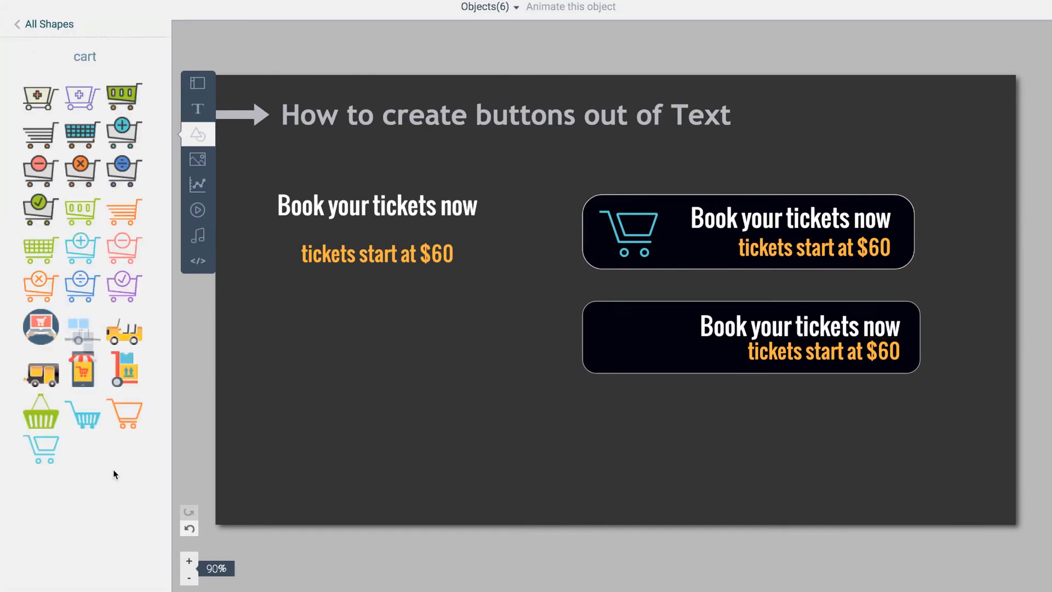
pyautogui.moveTo(40, 449)
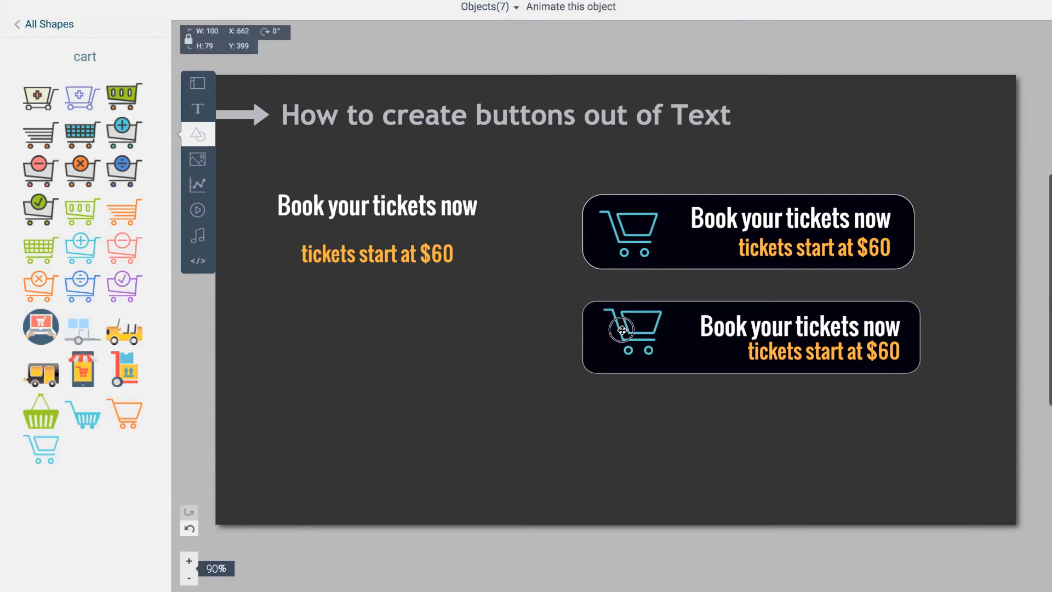
# Insert the cart icon into the lower button and recolour it orange
pyautogui.rightClick(626, 331)
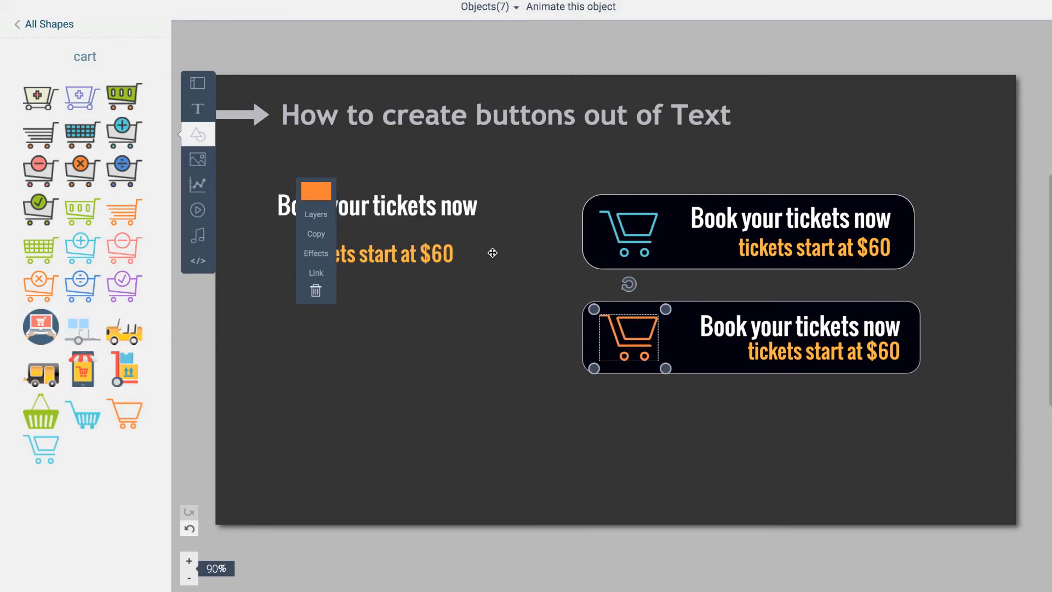
pyautogui.click(315, 190)
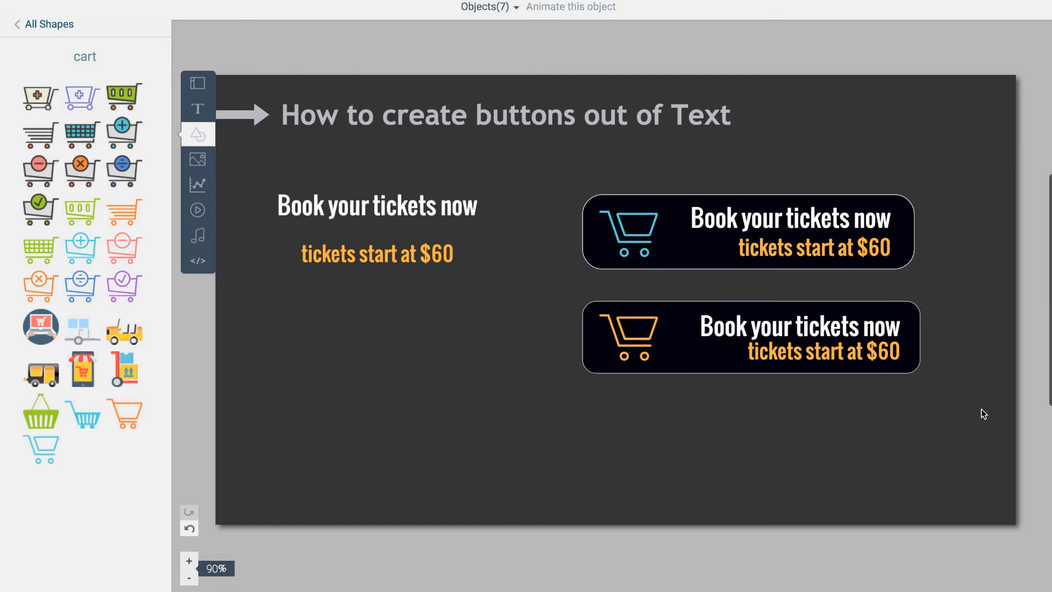
pyautogui.click(750, 336)
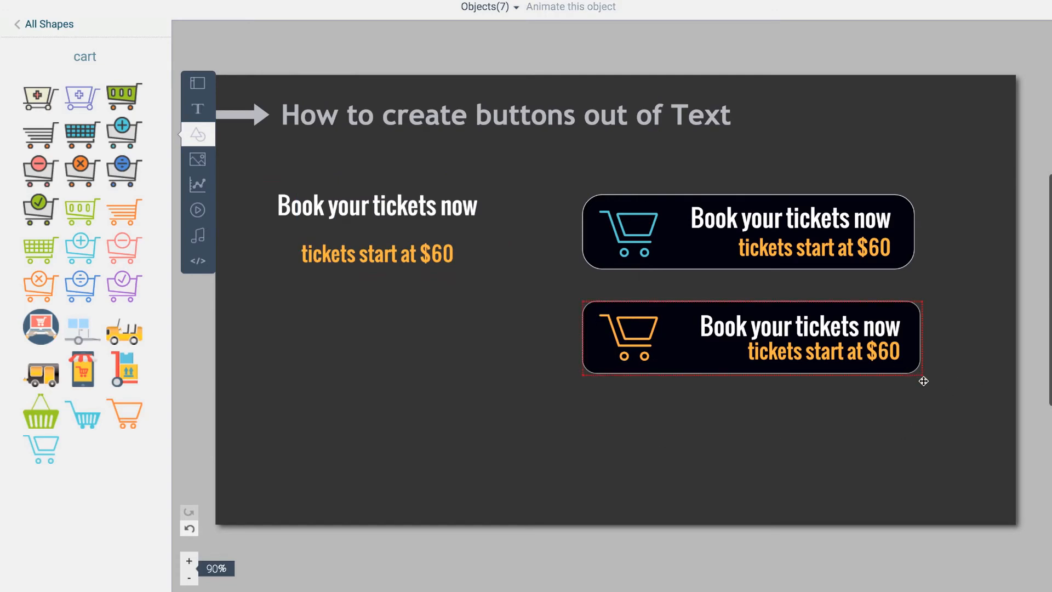
pyautogui.moveTo(869, 359)
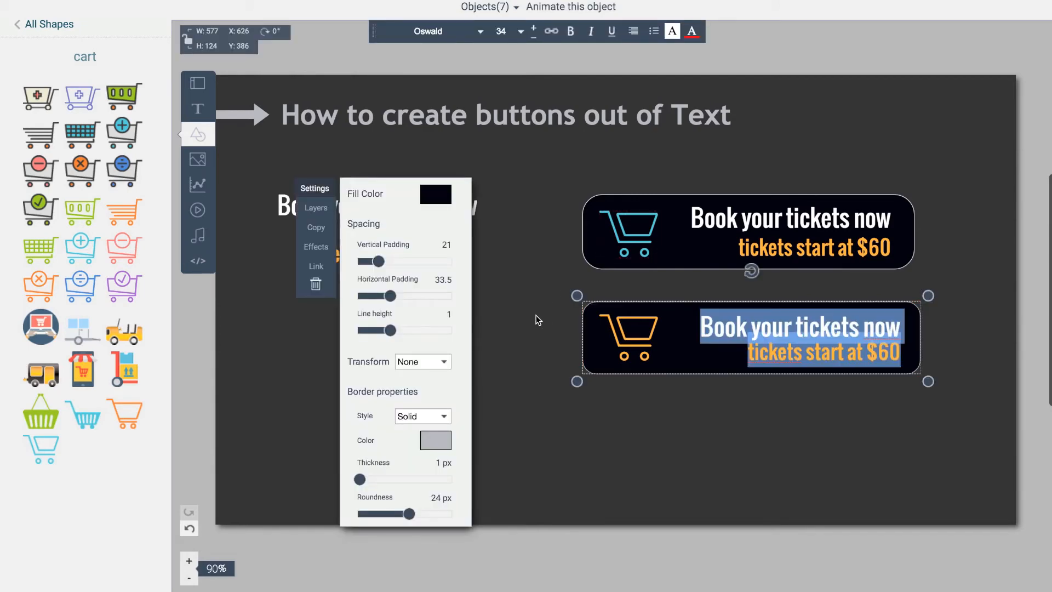
# Give the cart button a web link, entering the address 'ww'
pyautogui.click(823, 412)
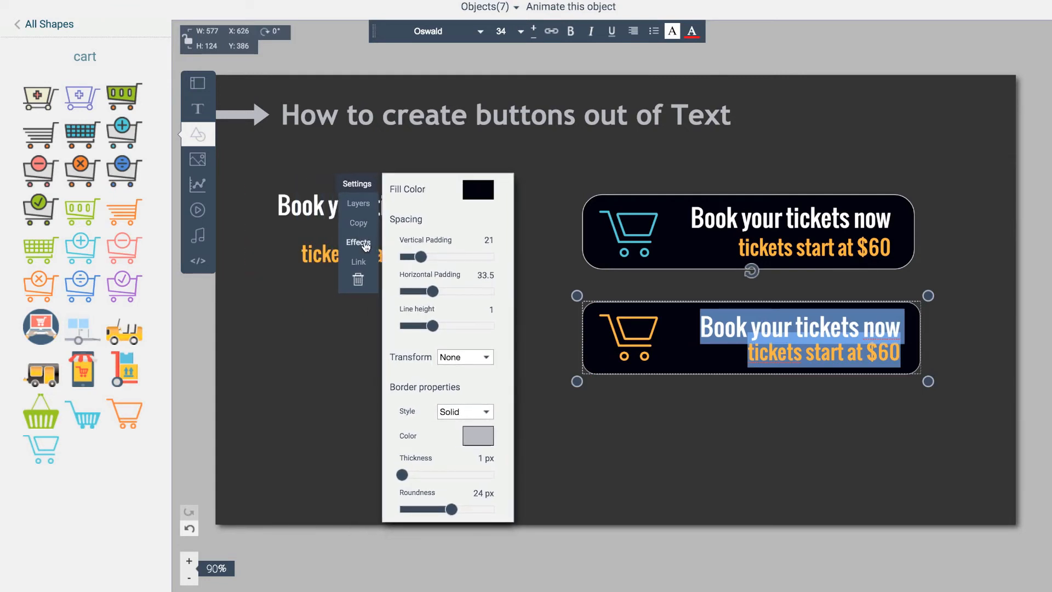
pyautogui.click(357, 262)
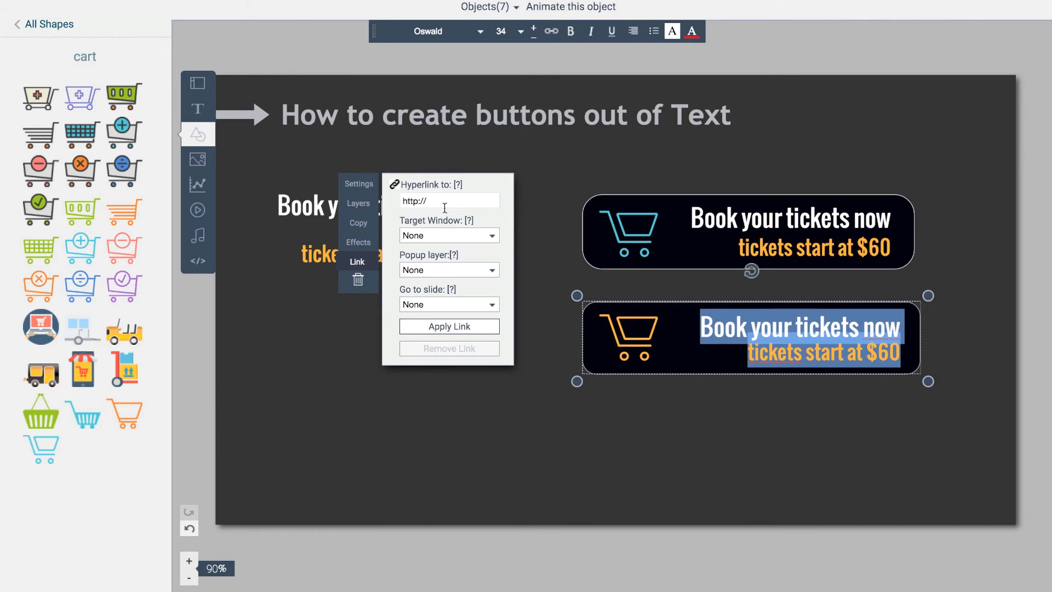
pyautogui.click(448, 201)
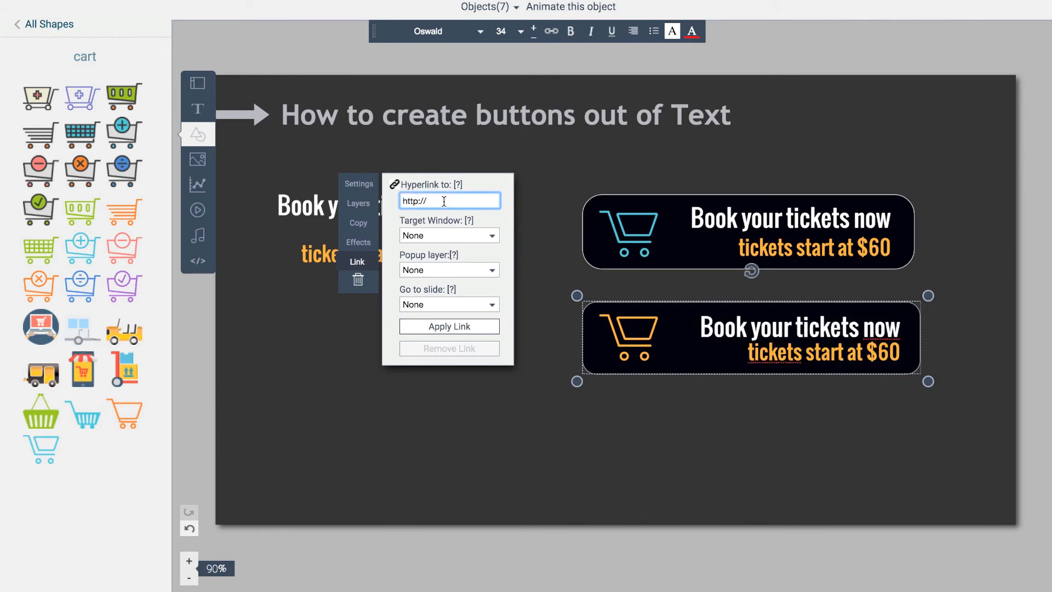
pyautogui.write('www.amazon.')
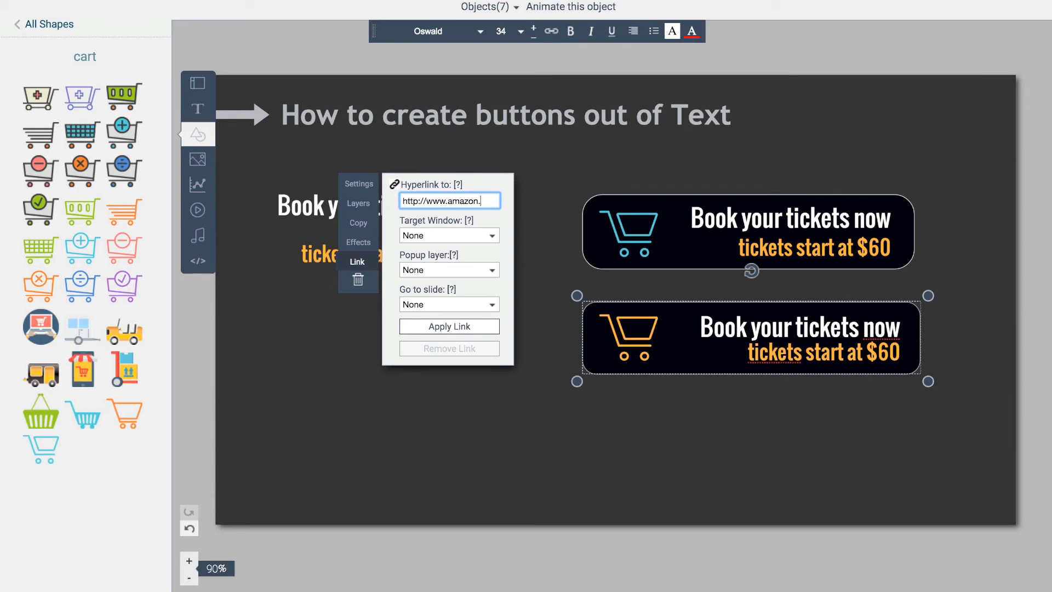
# Set the link to open in a new window and apply it to the button
pyautogui.click(448, 235)
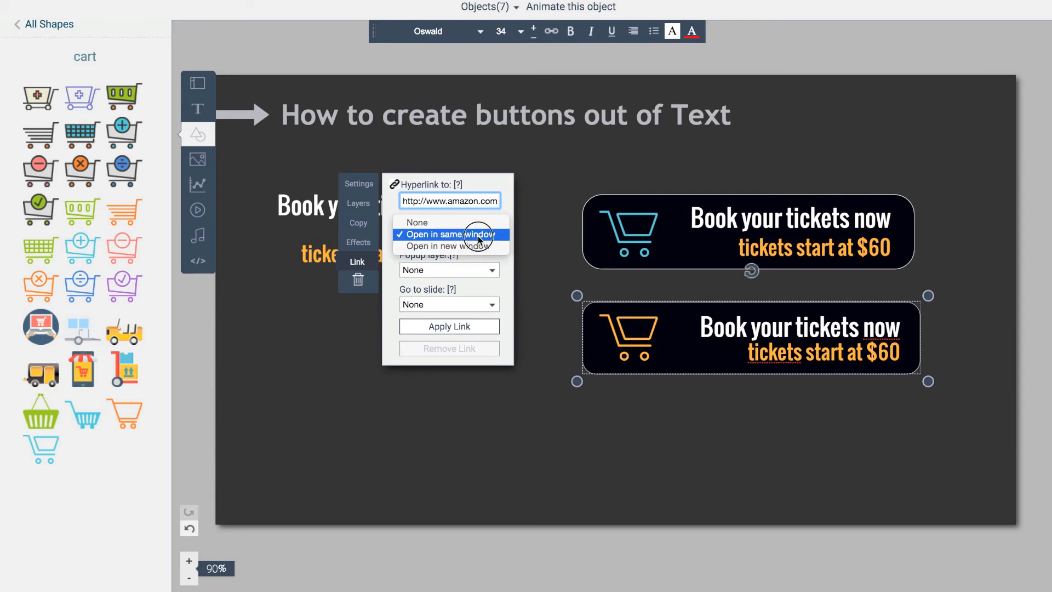
pyautogui.click(454, 245)
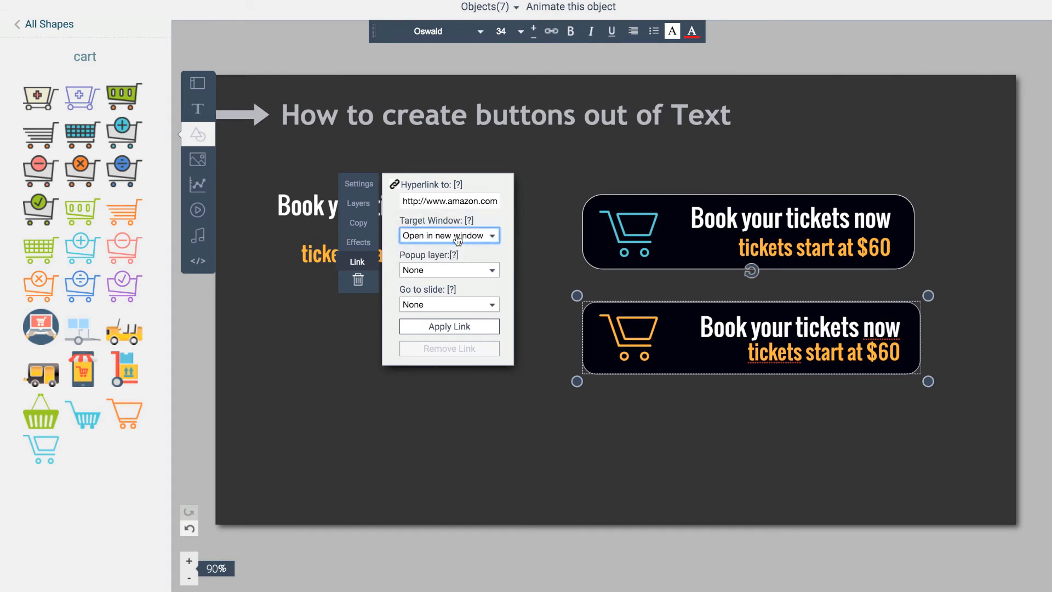
pyautogui.moveTo(437, 276)
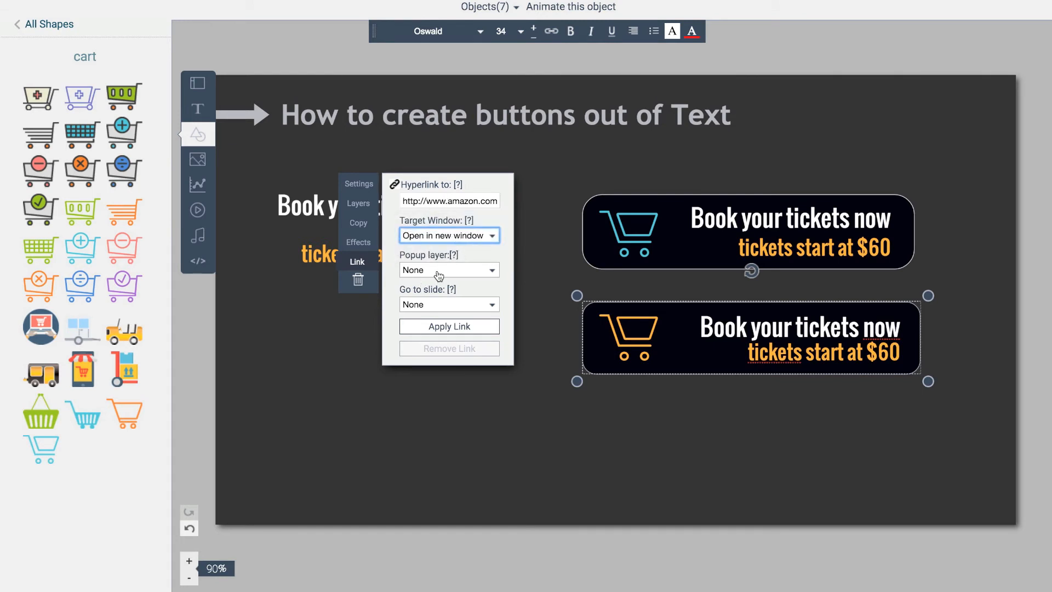
pyautogui.moveTo(437, 310)
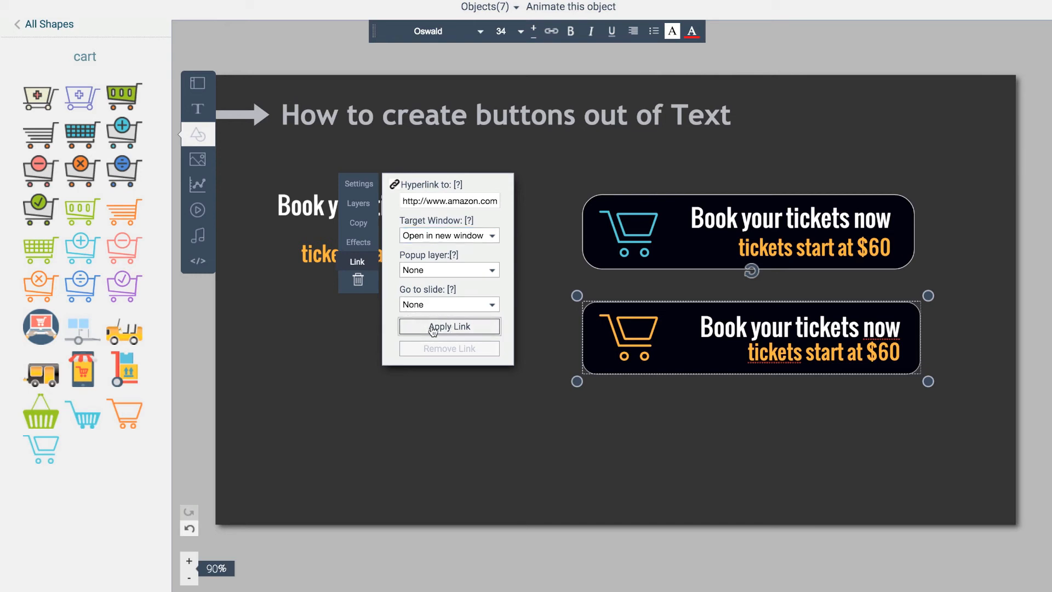
pyautogui.click(449, 327)
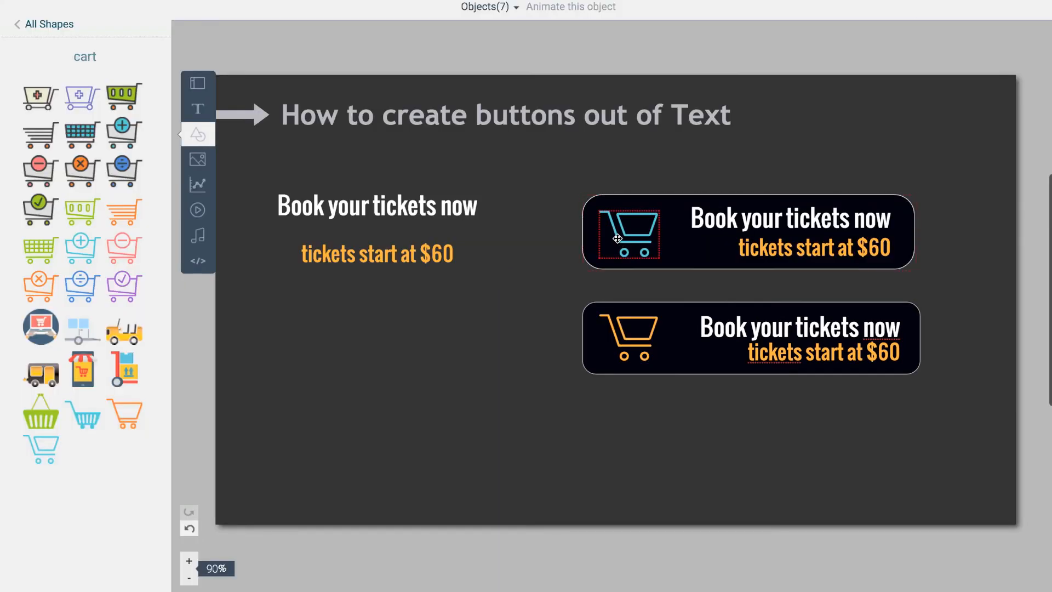
pyautogui.click(627, 238)
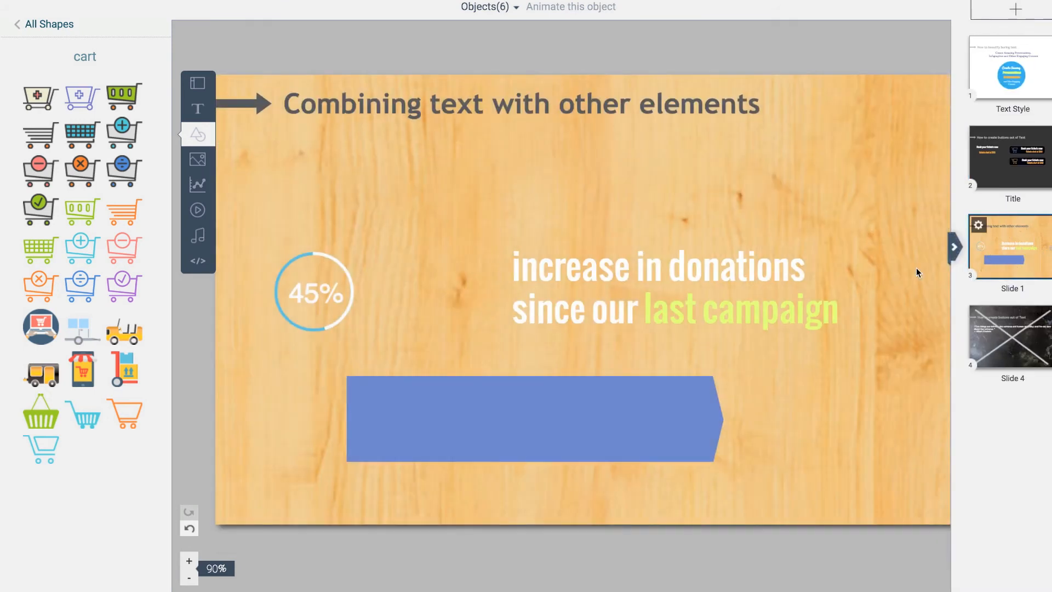
# Move to the wood-background slide and select the 45% radial and blue banner
pyautogui.click(953, 246)
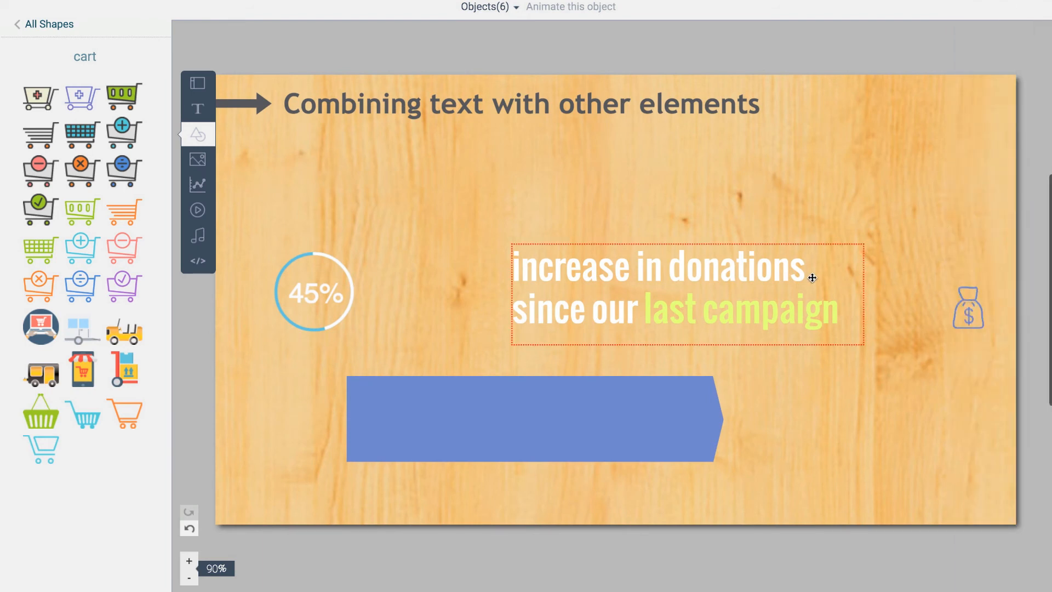
pyautogui.click(198, 134)
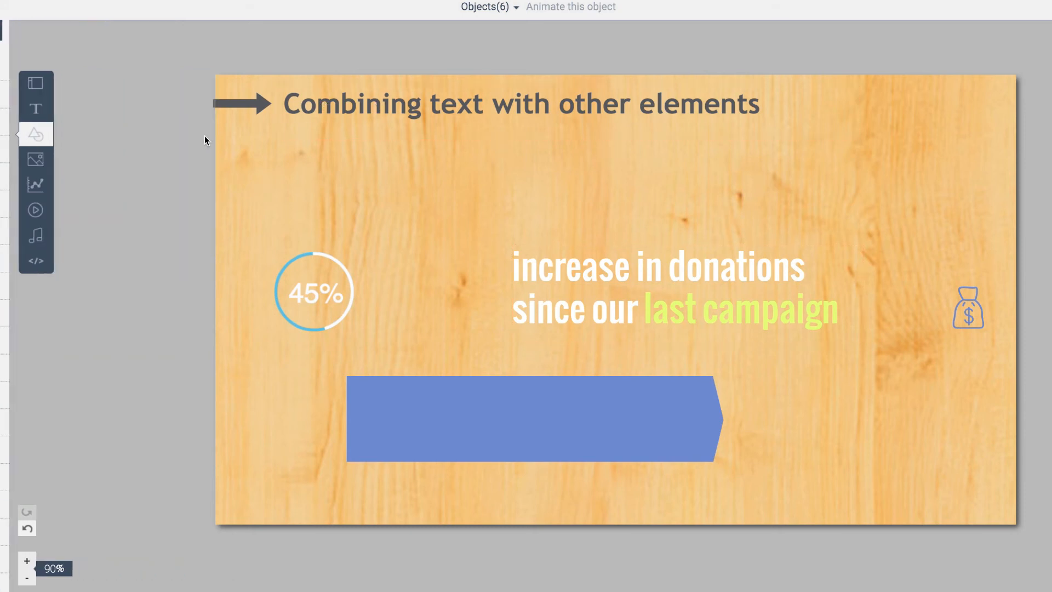
pyautogui.click(314, 293)
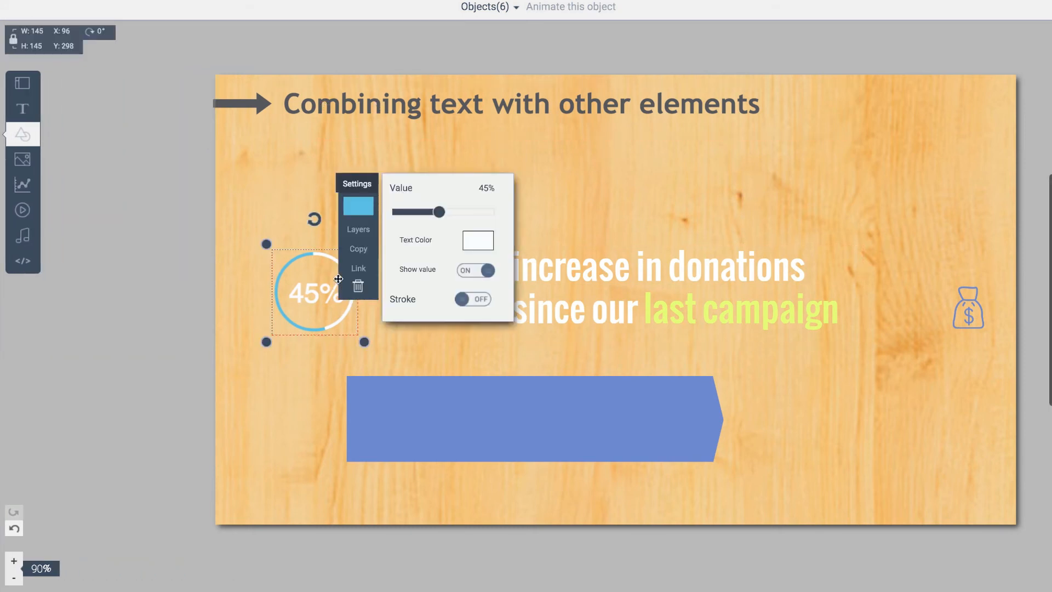
pyautogui.click(22, 184)
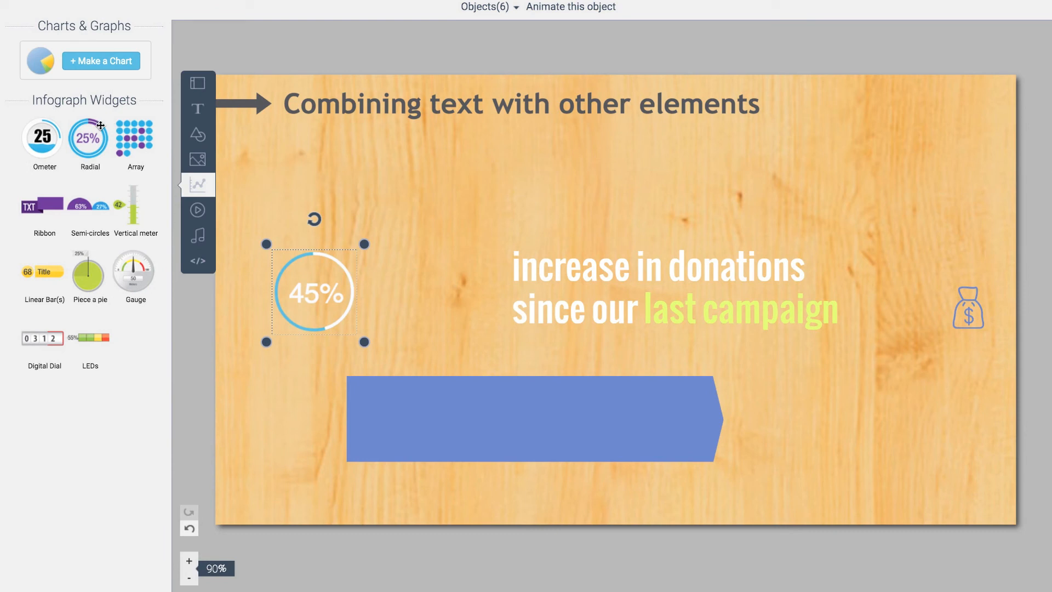
pyautogui.moveTo(264, 260)
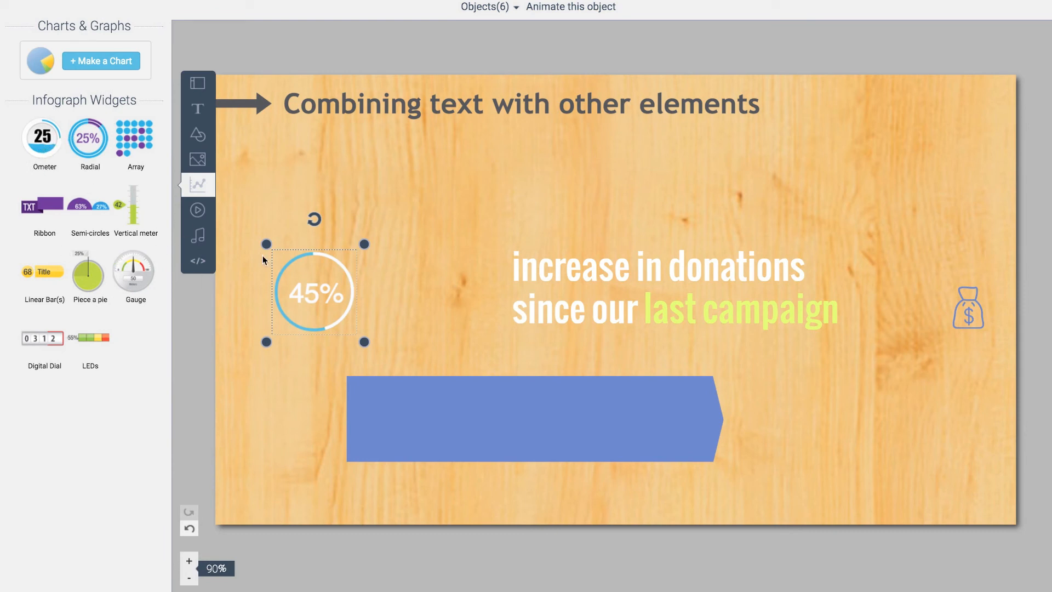
pyautogui.click(413, 408)
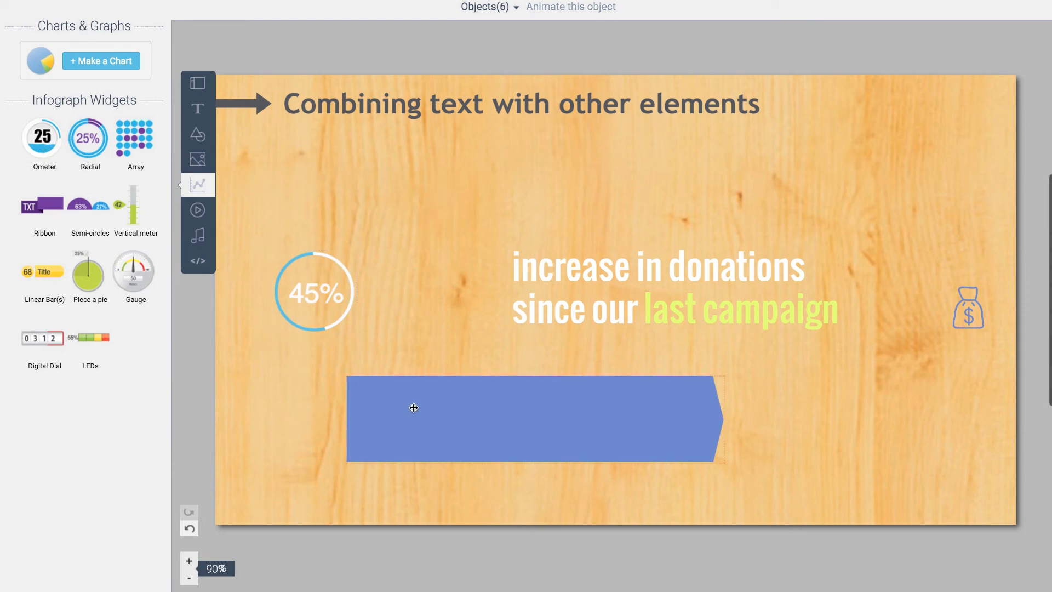
pyautogui.click(413, 416)
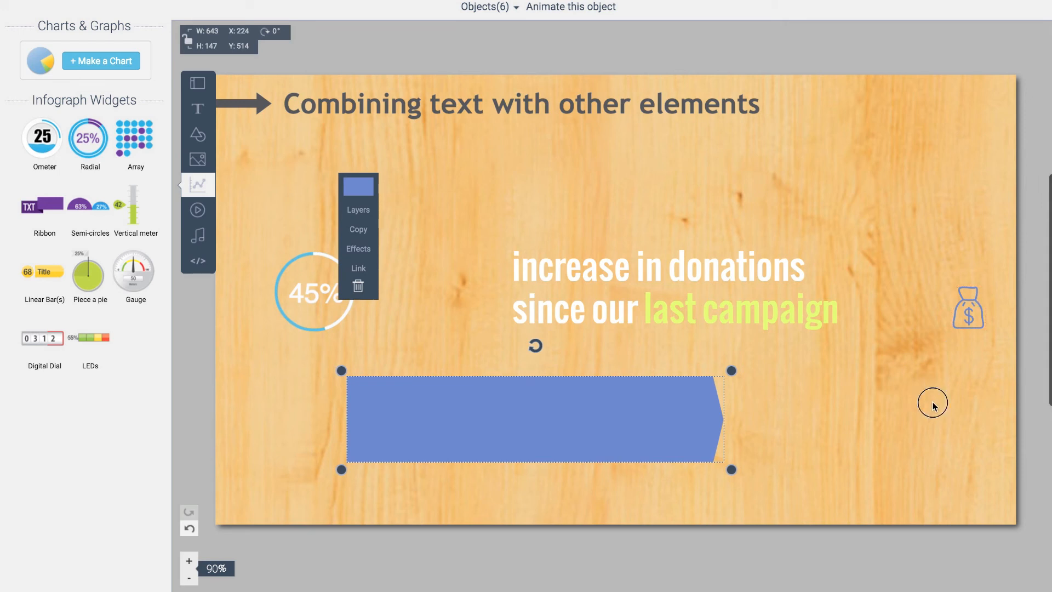
# Send the blue banner behind the donations text and place the money-bag icon at its end
pyautogui.click(315, 294)
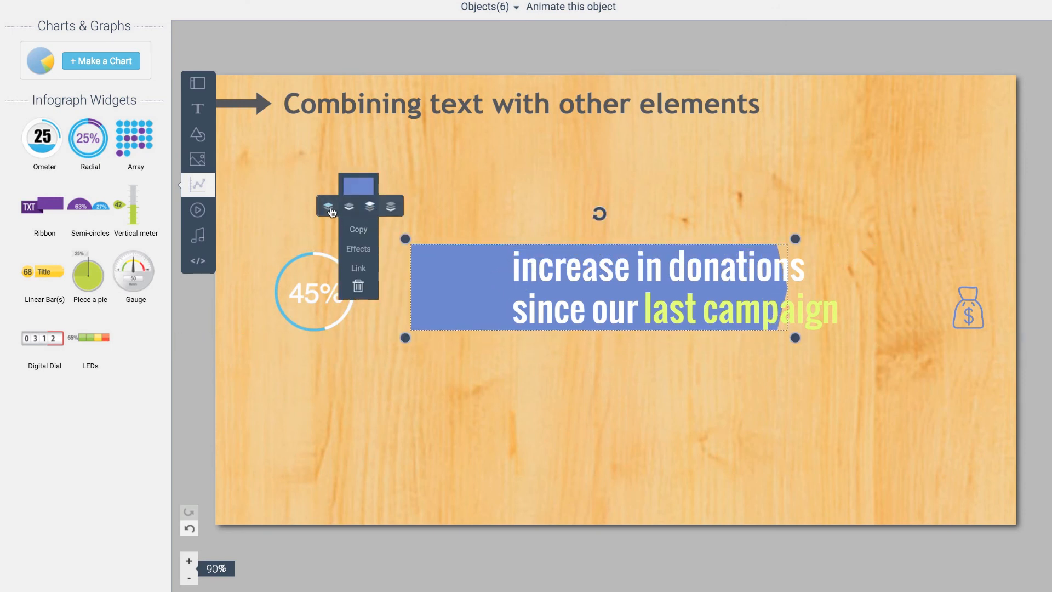
pyautogui.click(328, 206)
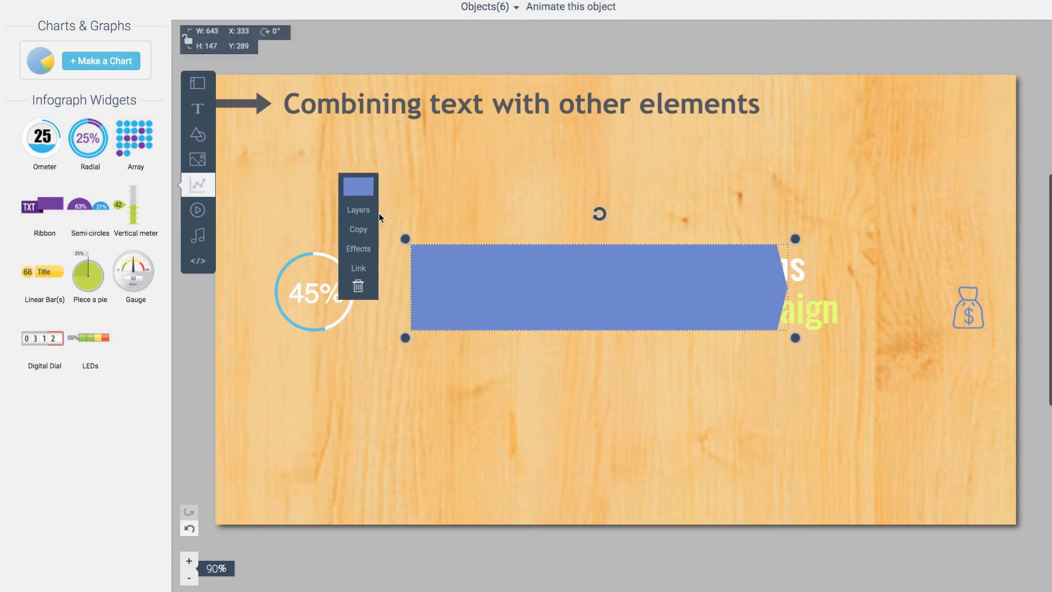
pyautogui.click(357, 209)
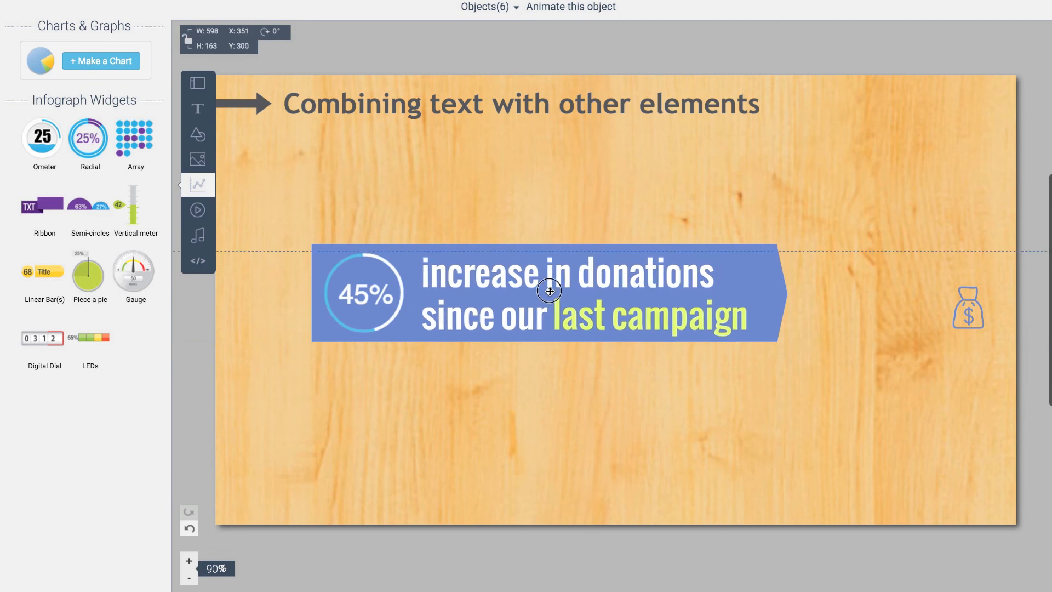
pyautogui.click(910, 309)
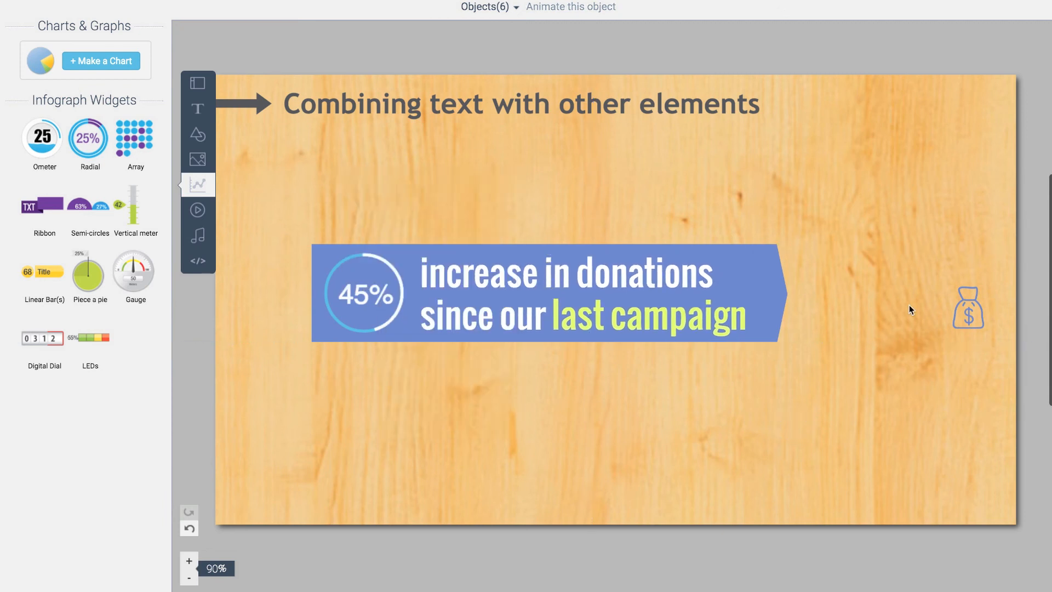
pyautogui.click(968, 309)
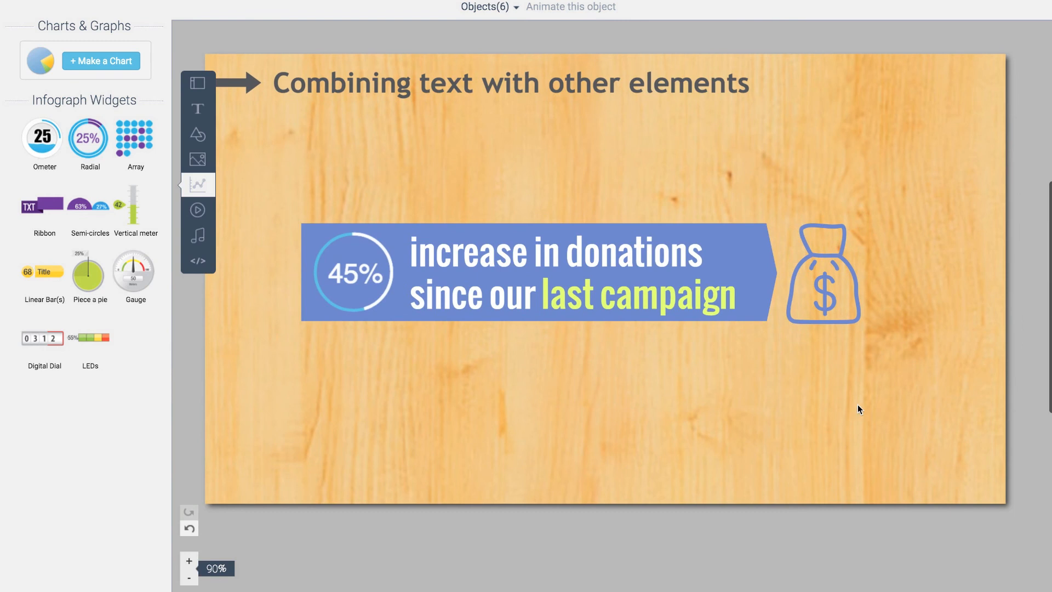
# Back the money-bag icon with a rounded blue tab and make the icon white
pyautogui.click(536, 274)
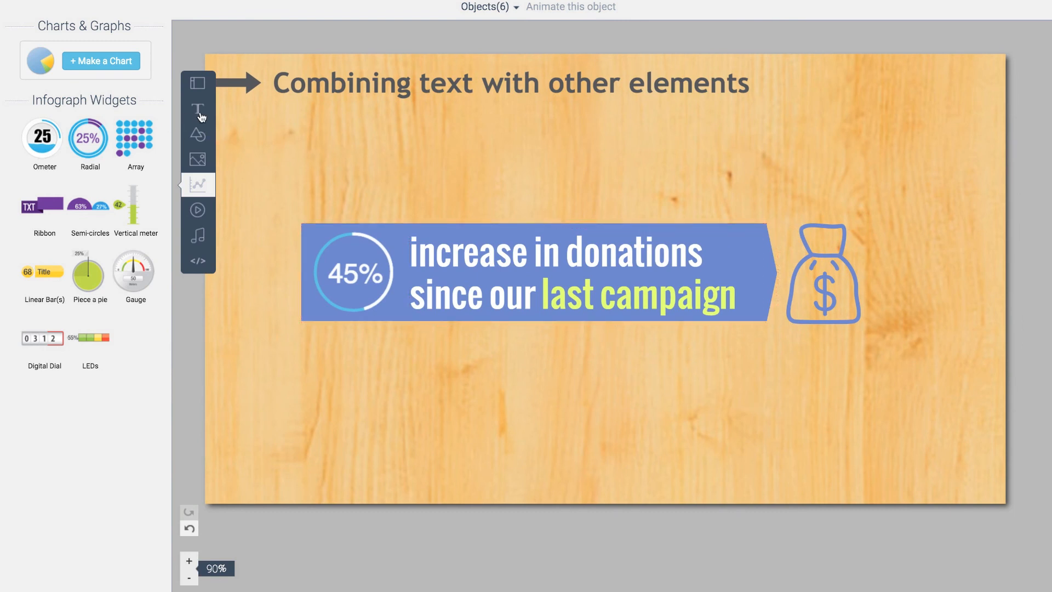
pyautogui.click(197, 134)
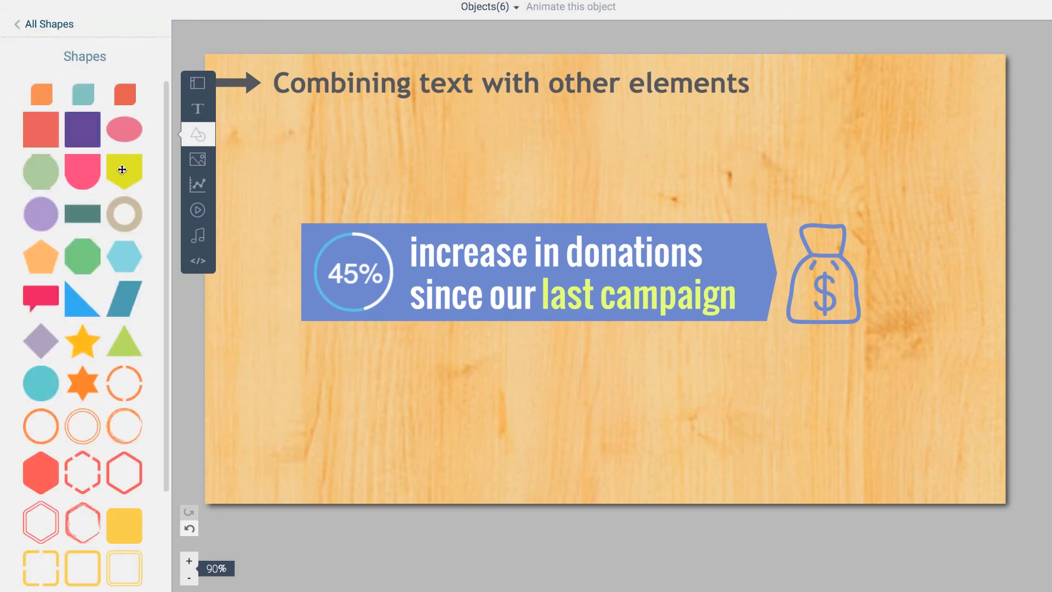
pyautogui.moveTo(91, 180)
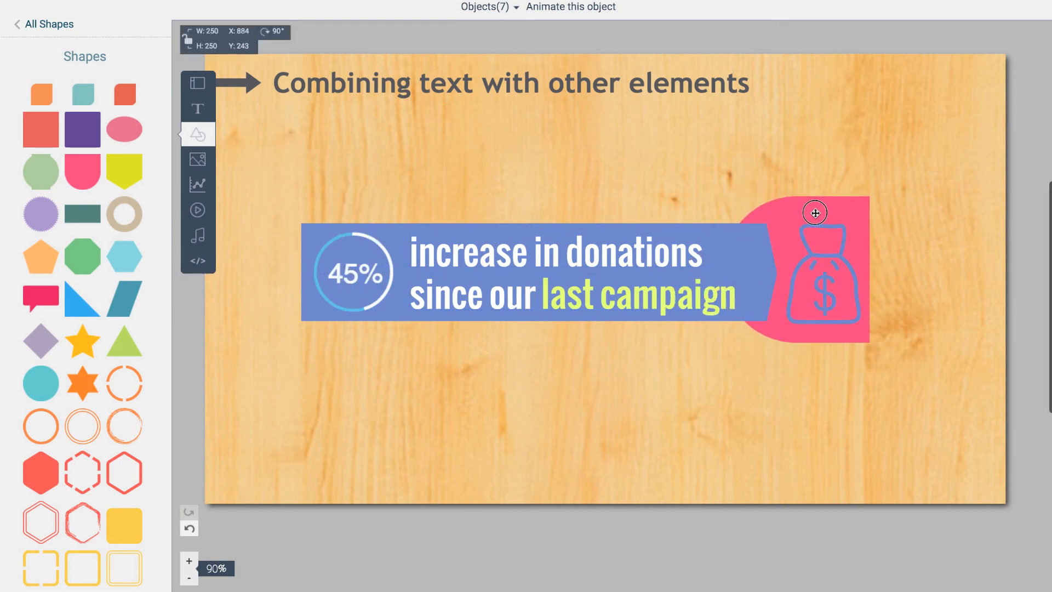
pyautogui.click(815, 212)
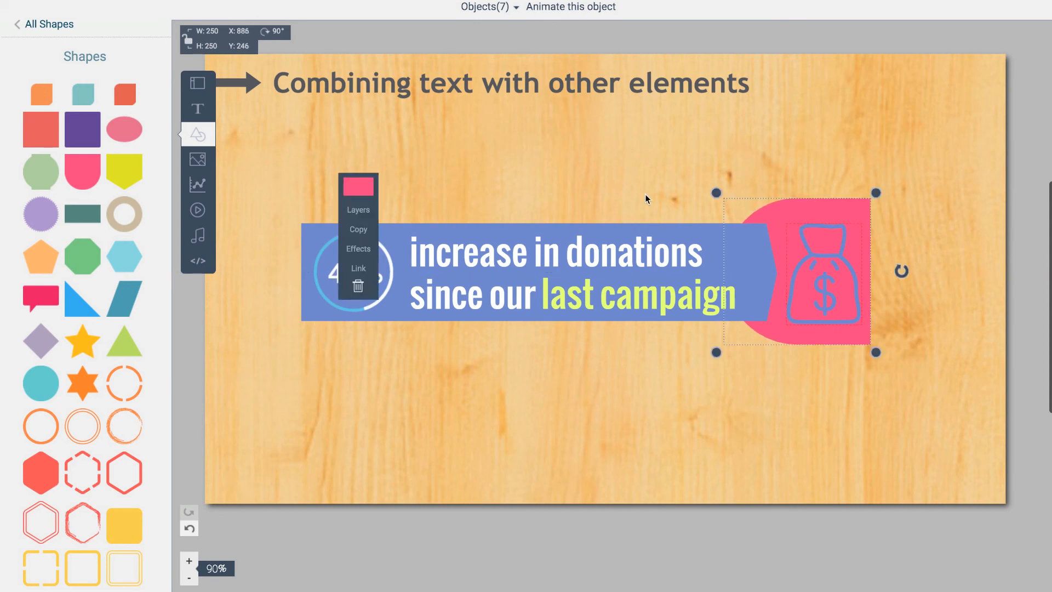
pyautogui.click(357, 186)
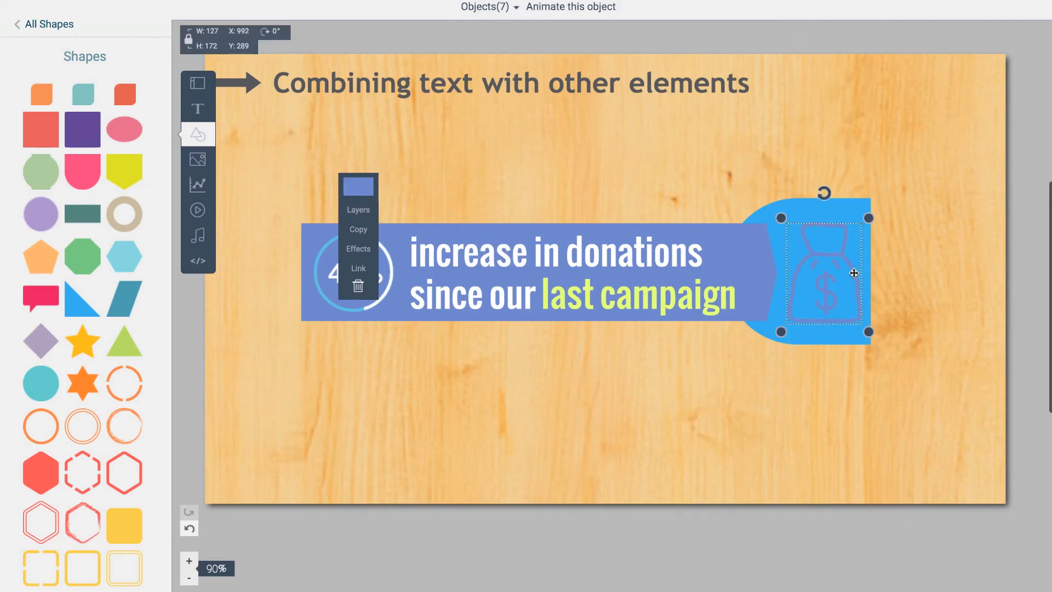
pyautogui.click(358, 186)
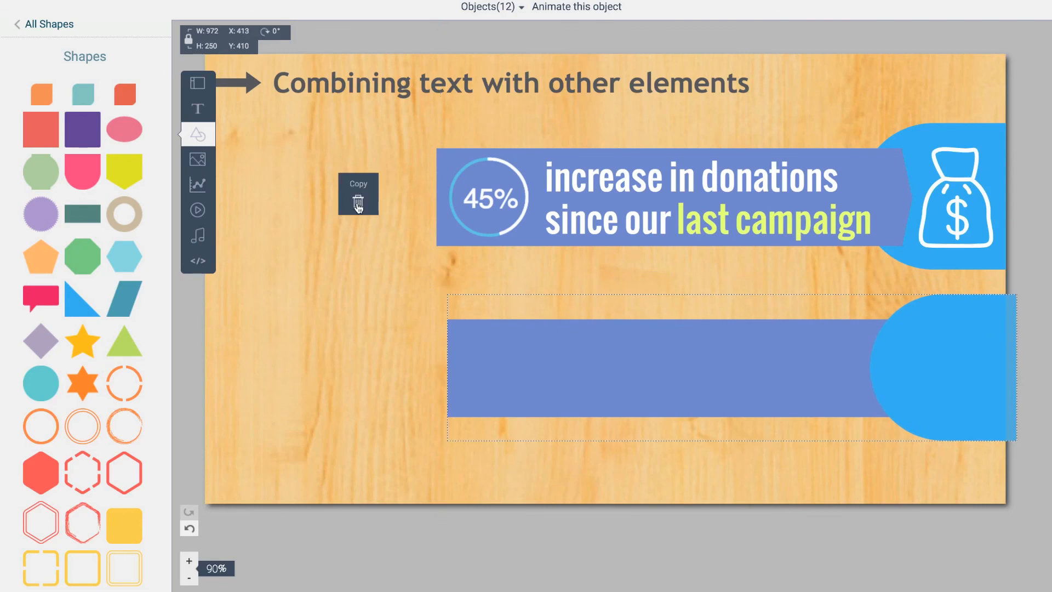
# Scale the combined banner up and delete the extra banner copy below
pyautogui.click(358, 202)
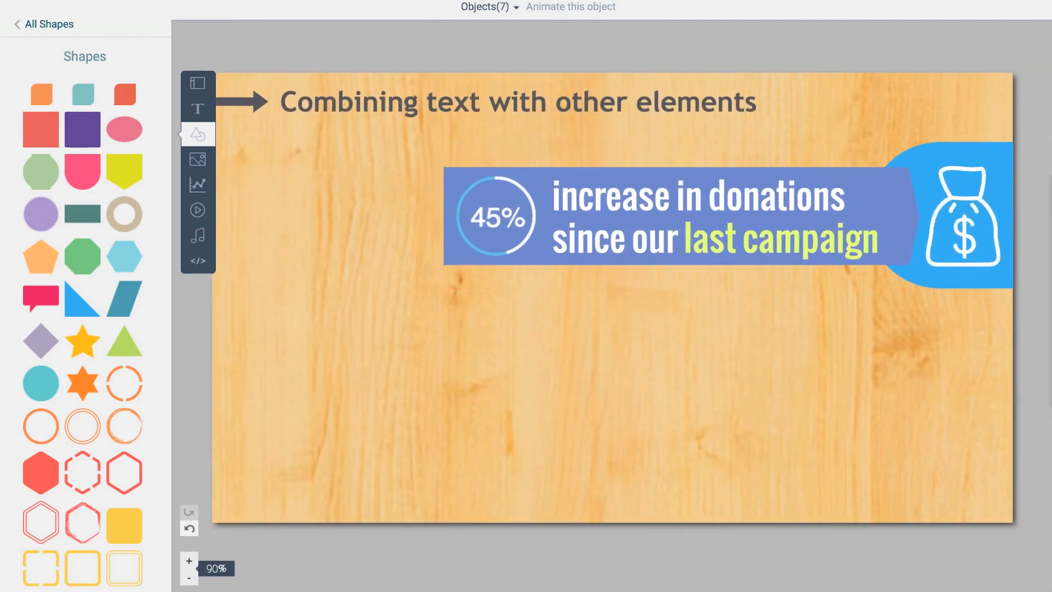
# Return to the first slide and select its plain two-line heading
pyautogui.click(954, 246)
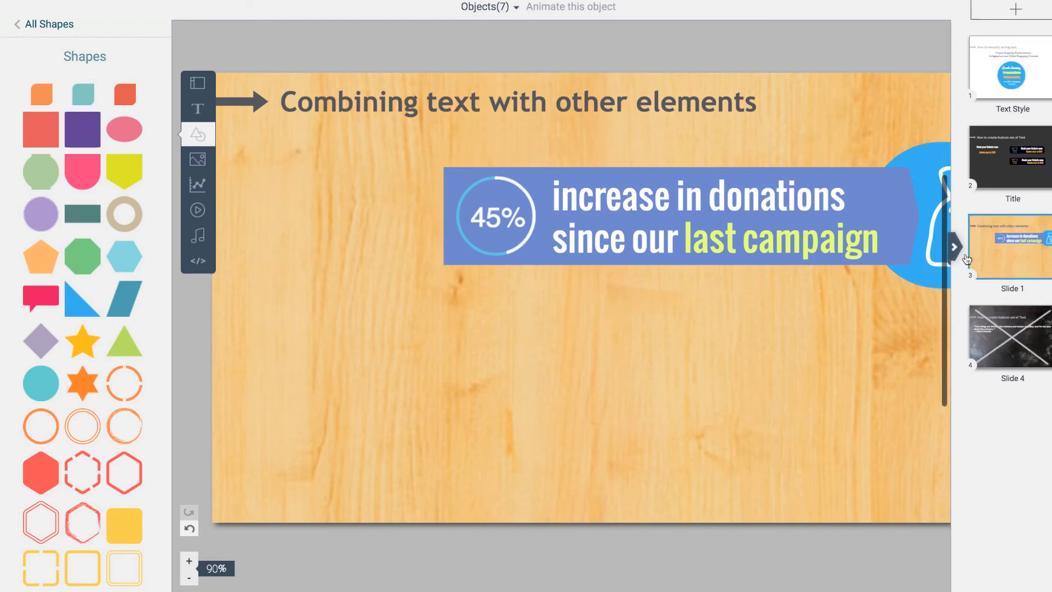
pyautogui.click(1011, 158)
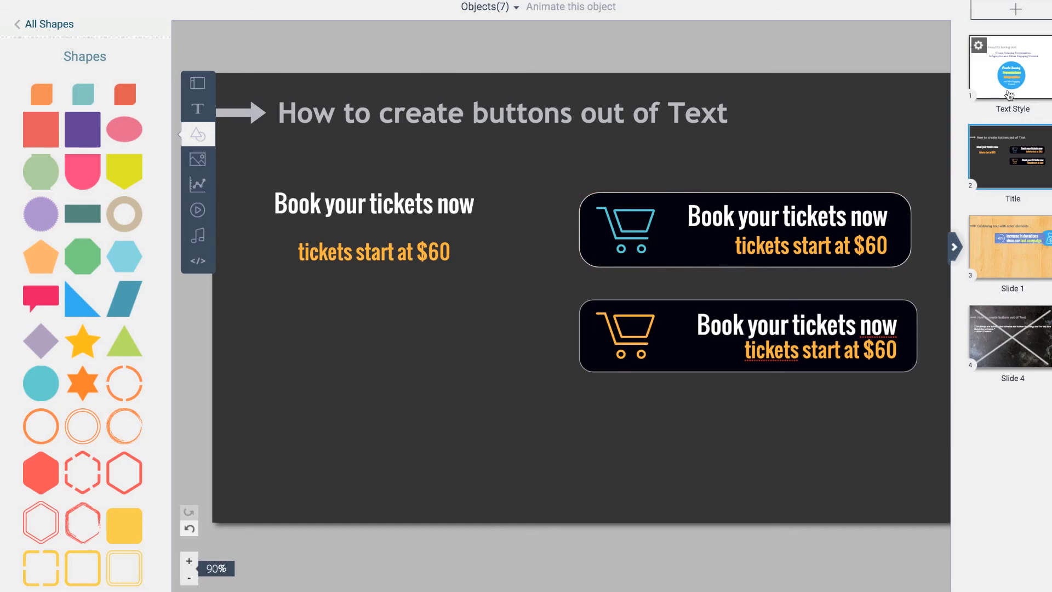
pyautogui.click(1012, 67)
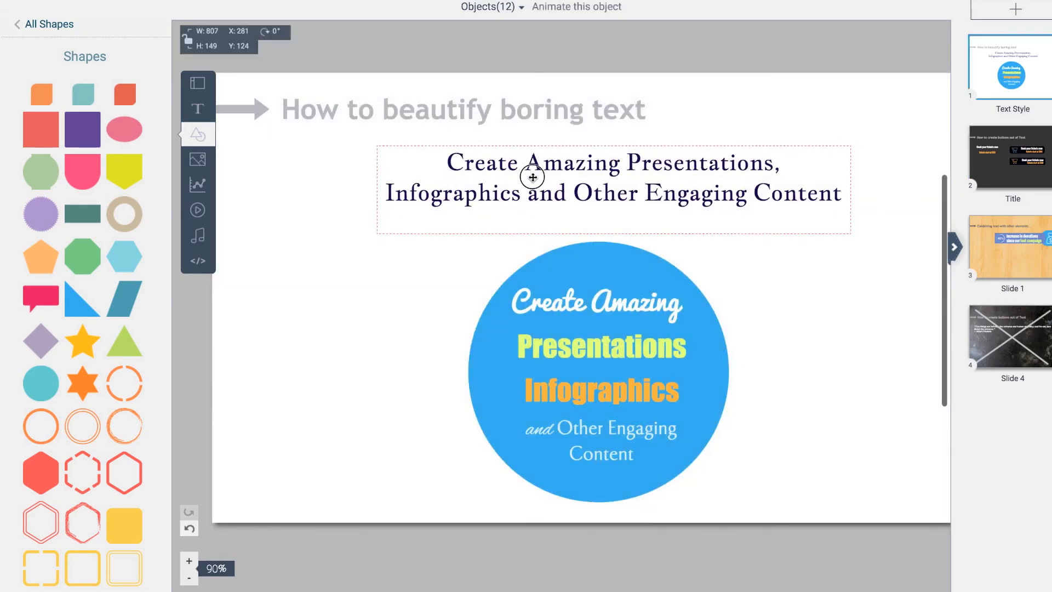
pyautogui.click(799, 353)
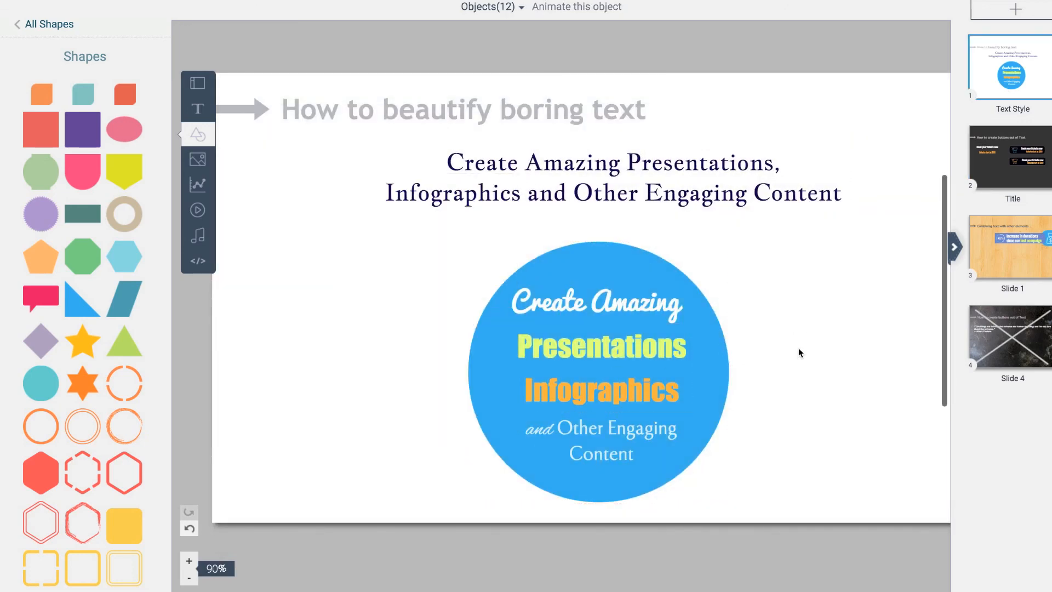